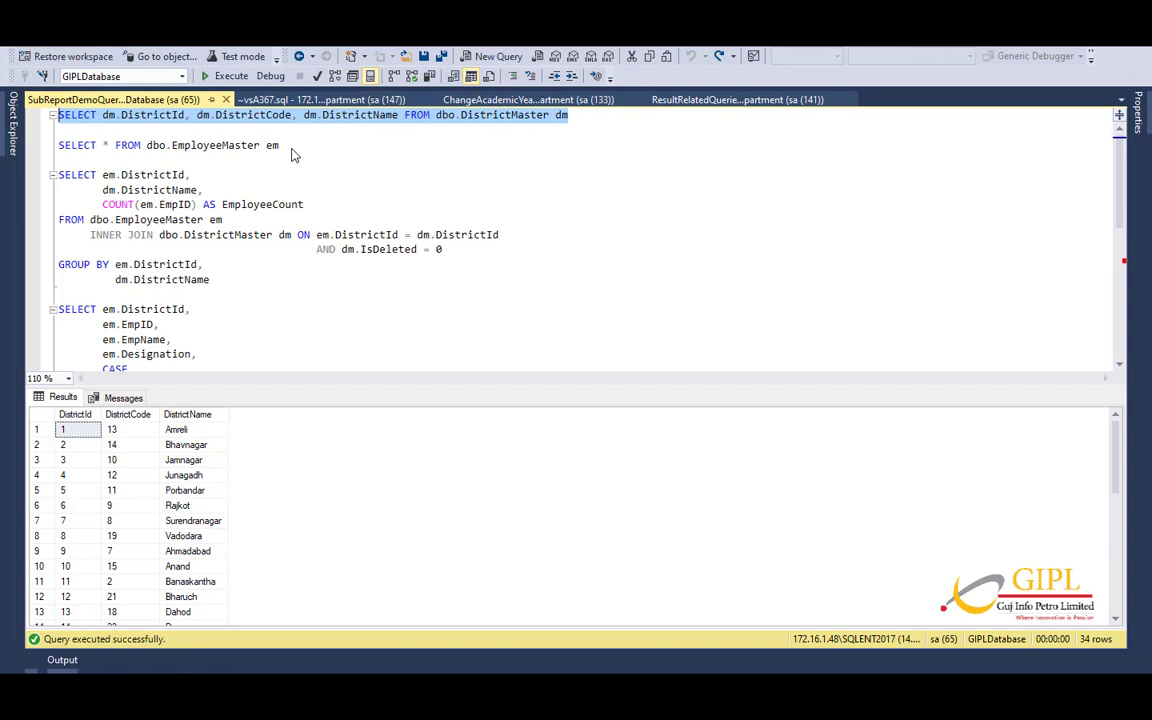
Execute the EmployeeMaster query listing all employees.
{"action": "left_click", "coordinate": [296, 144]}
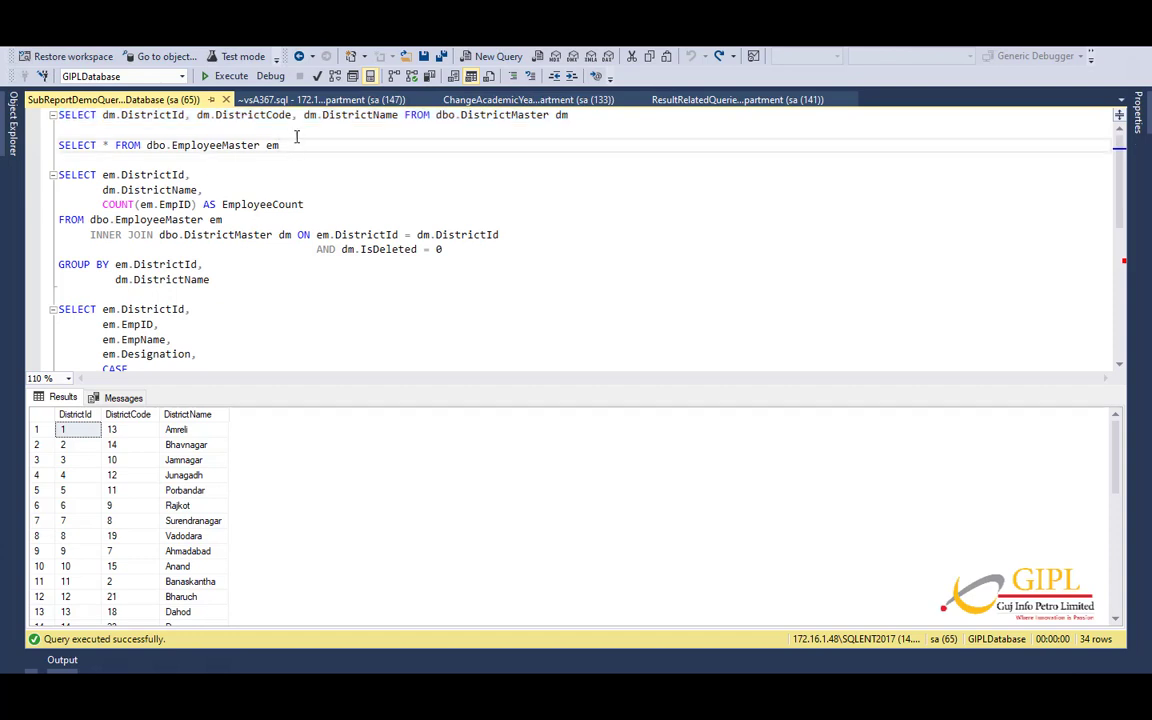
{"action": "left_click_drag", "start_coordinate": [58, 144], "coordinate": [280, 144]}
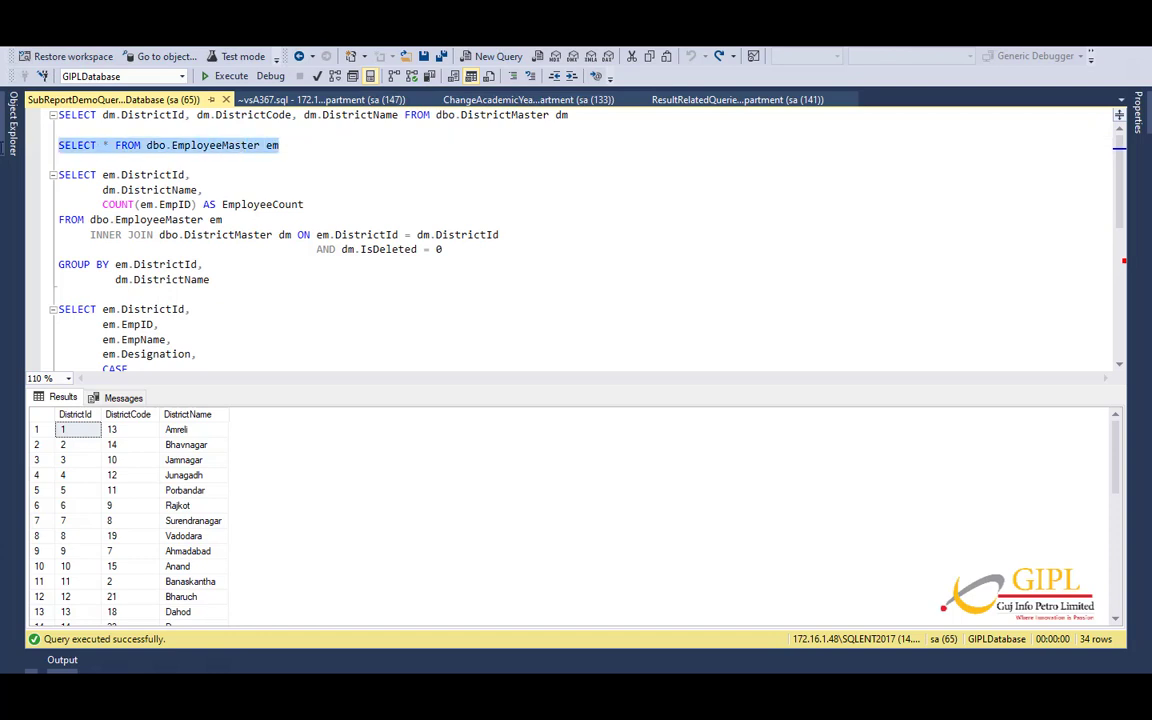
{"action": "left_click", "coordinate": [210, 76]}
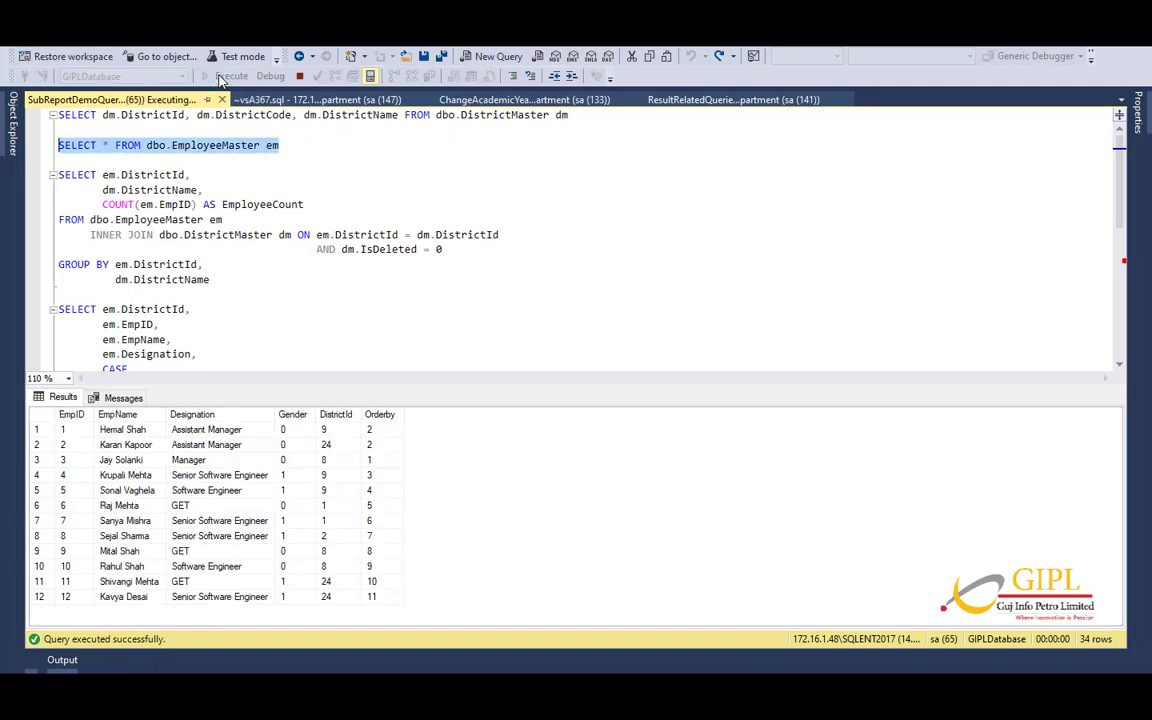
{"action": "left_click", "coordinate": [206, 78]}
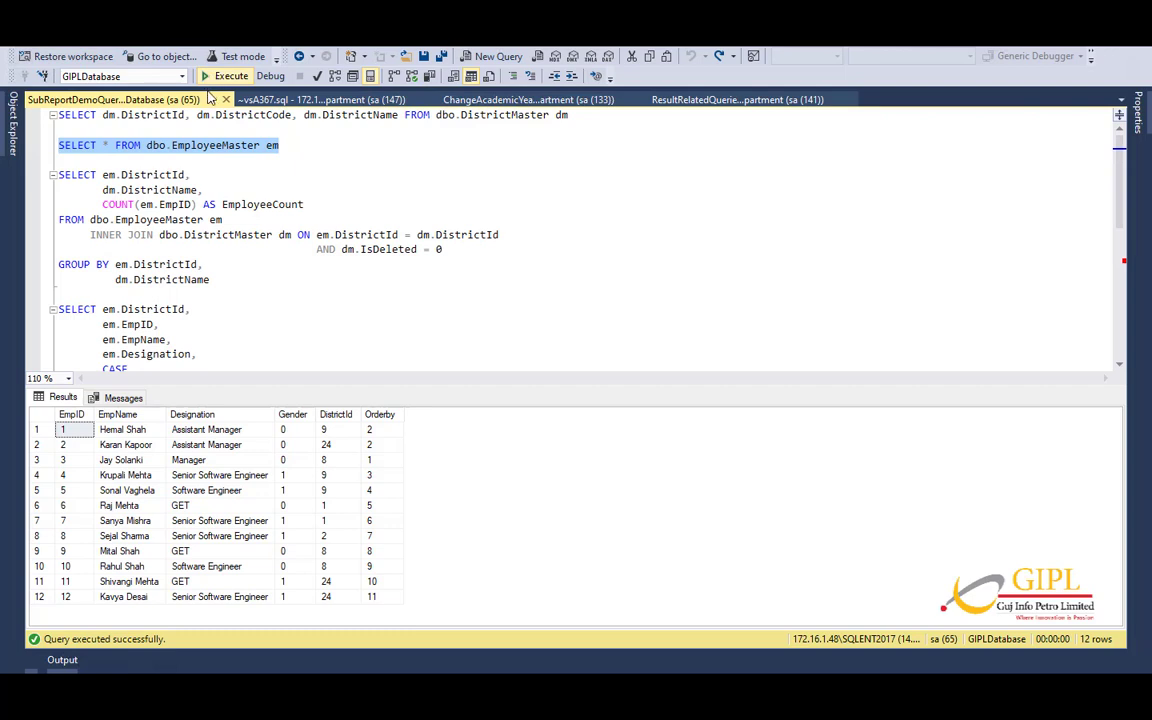
{"action": "left_click", "coordinate": [232, 280]}
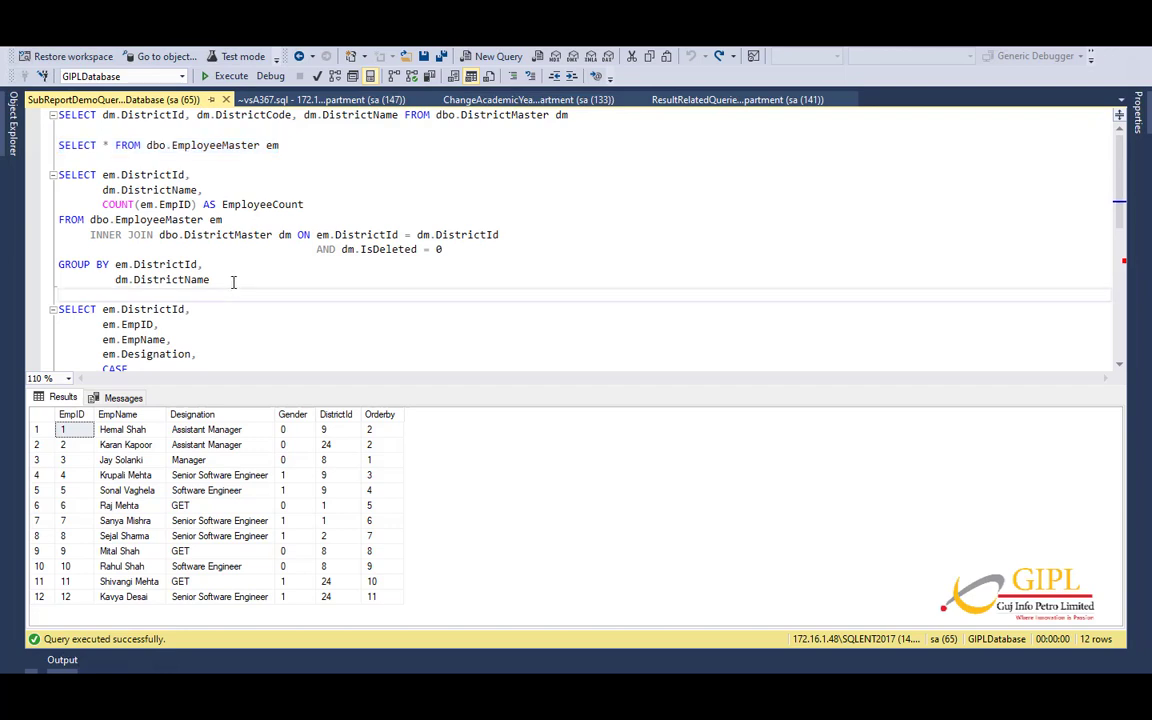
{"action": "left_click_drag", "start_coordinate": [58, 174], "coordinate": [210, 280]}
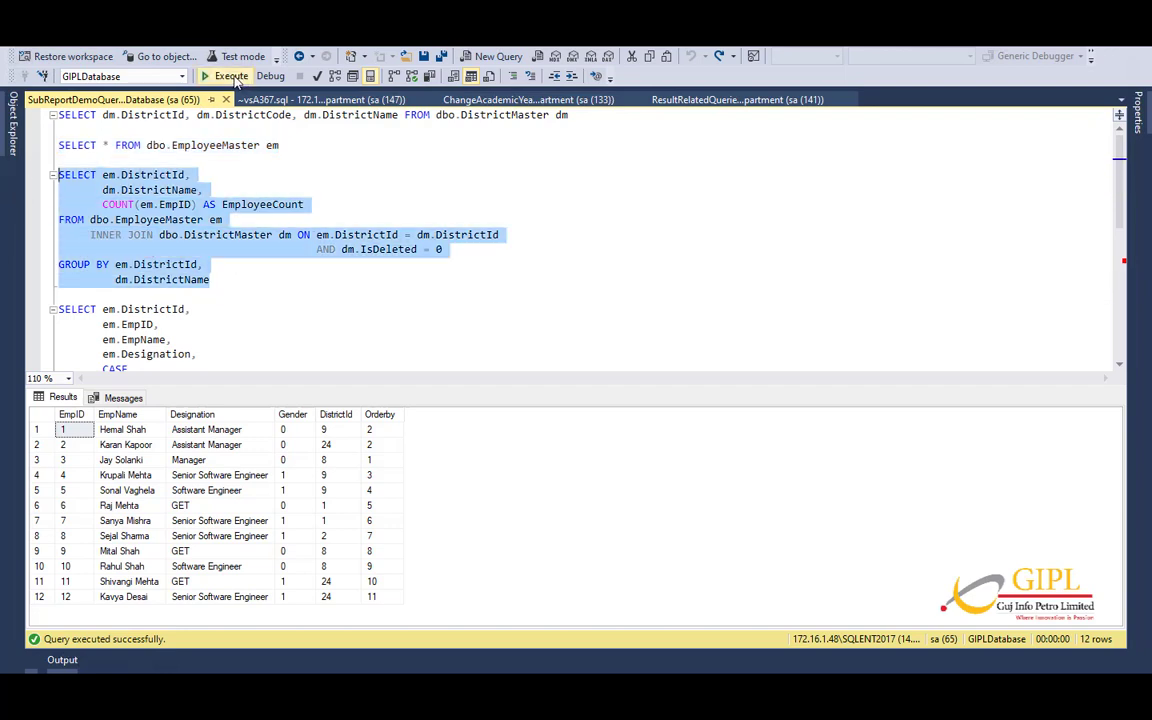
{"action": "left_click", "coordinate": [214, 76]}
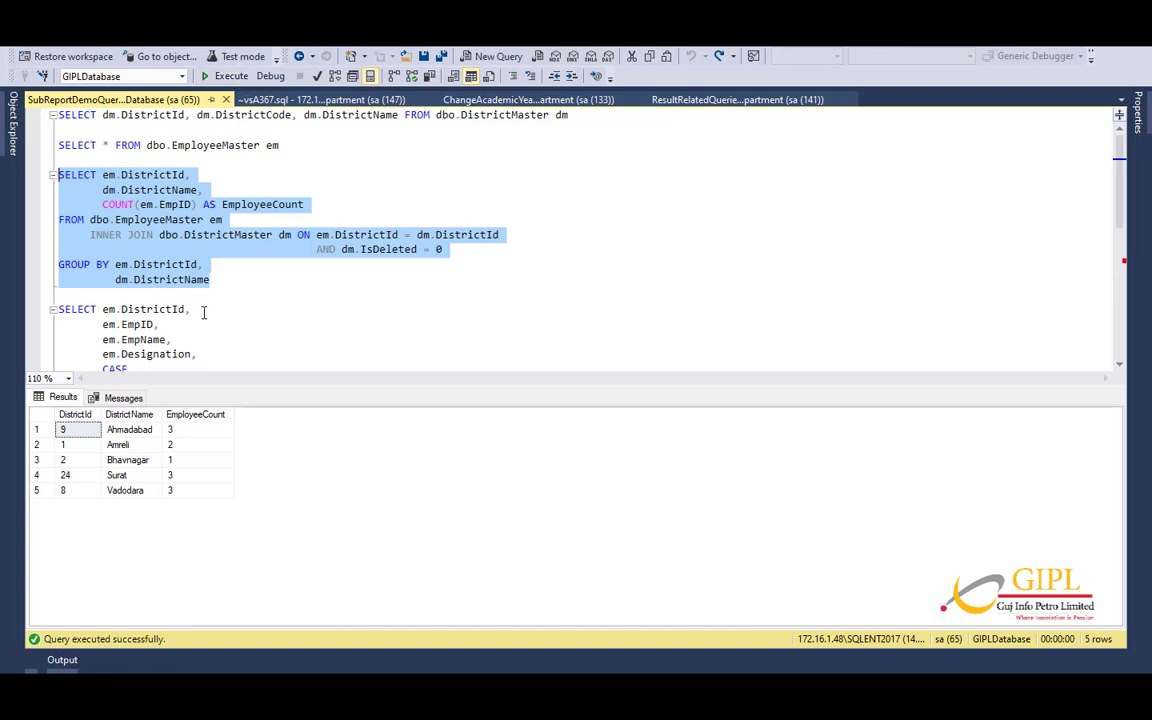
{"action": "left_click", "coordinate": [216, 318]}
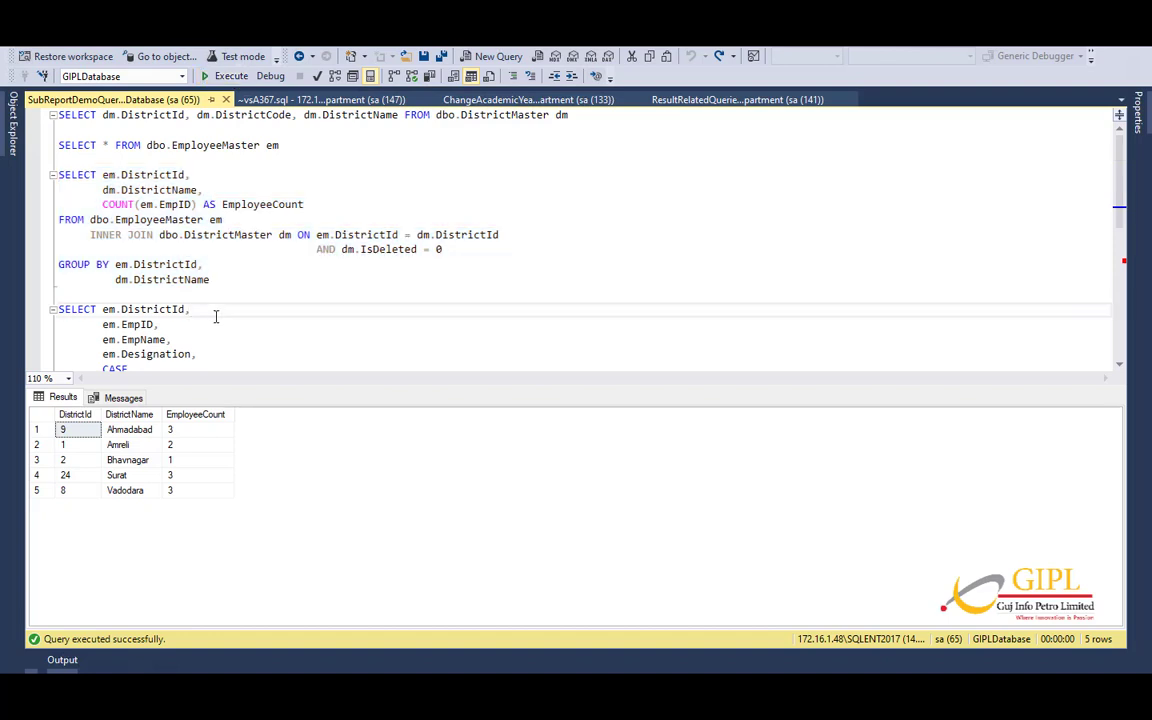
{"action": "scroll", "scroll_direction": "down", "scroll_amount": 3}
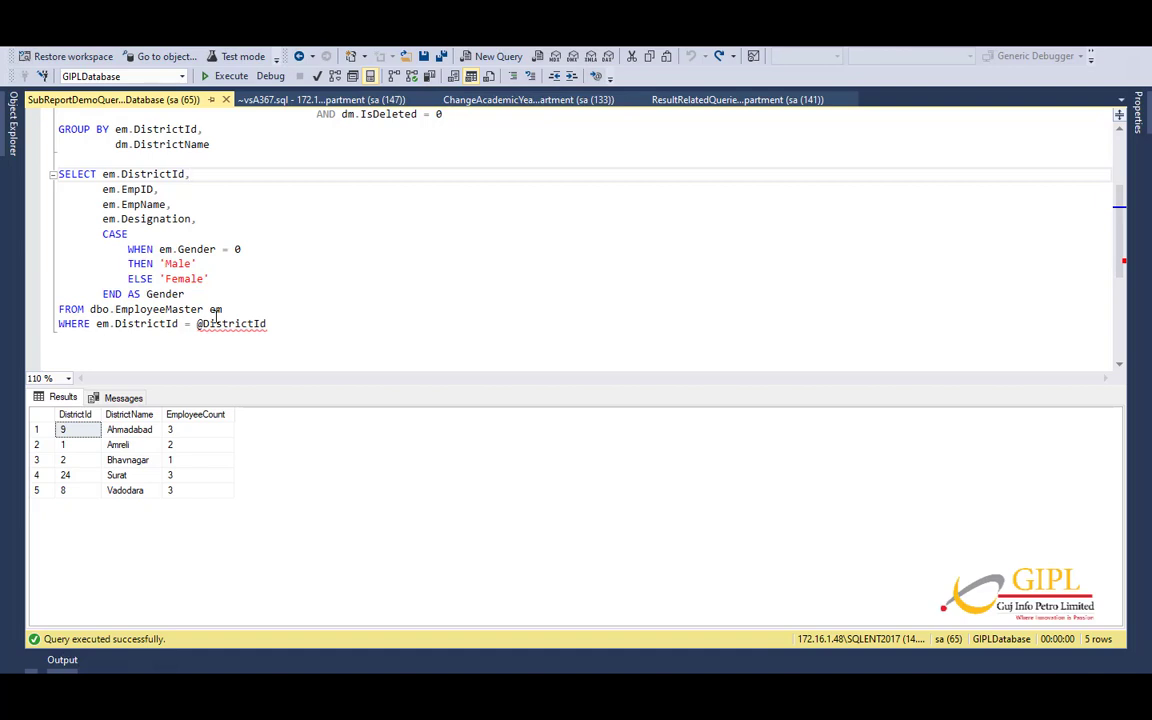
{"action": "mouse_move", "coordinate": [236, 324]}
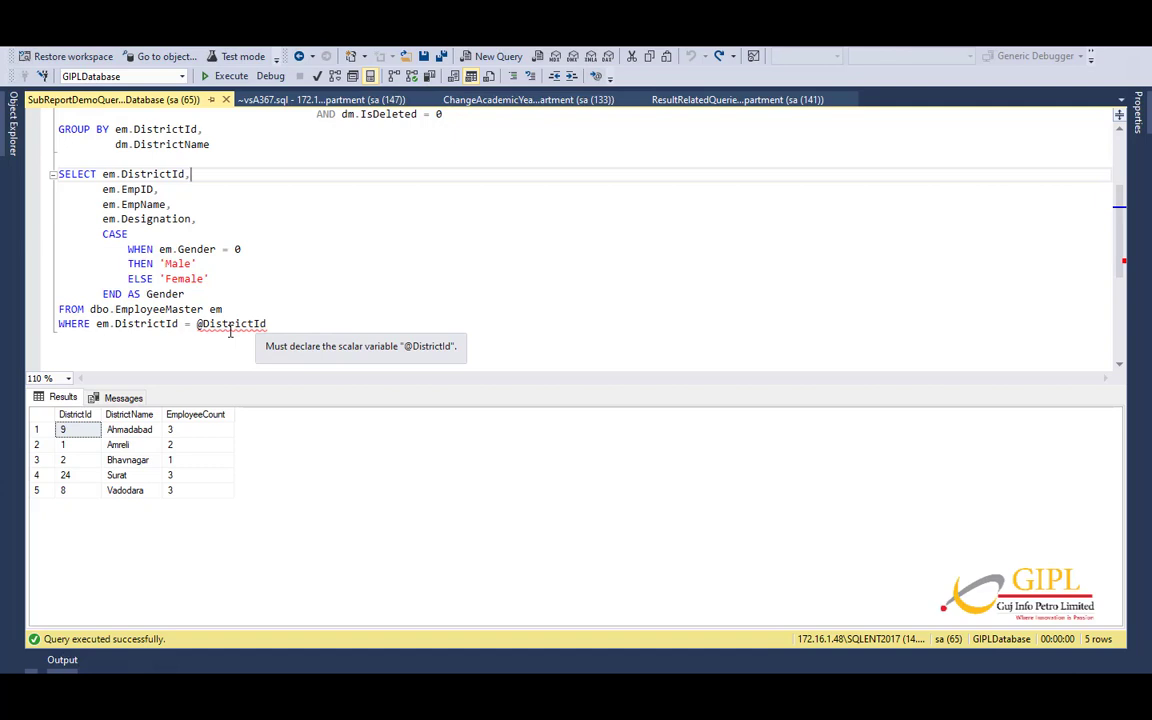
{"action": "mouse_move", "coordinate": [230, 332]}
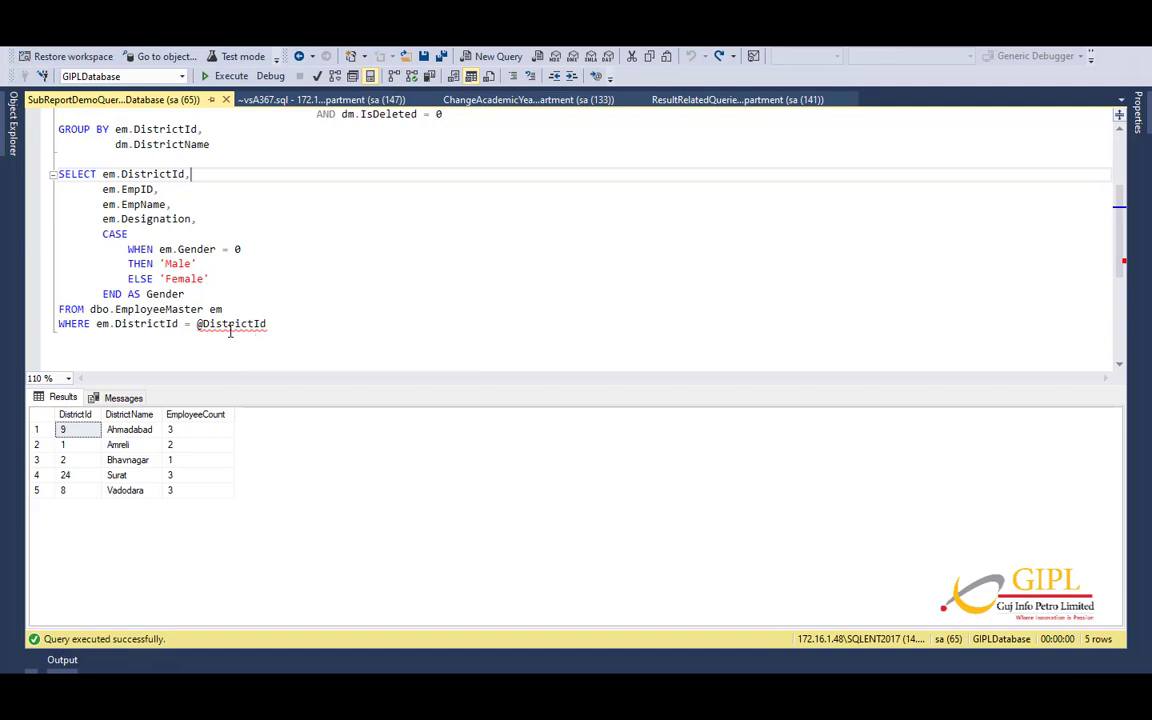
{"action": "double_click", "coordinate": [232, 324]}
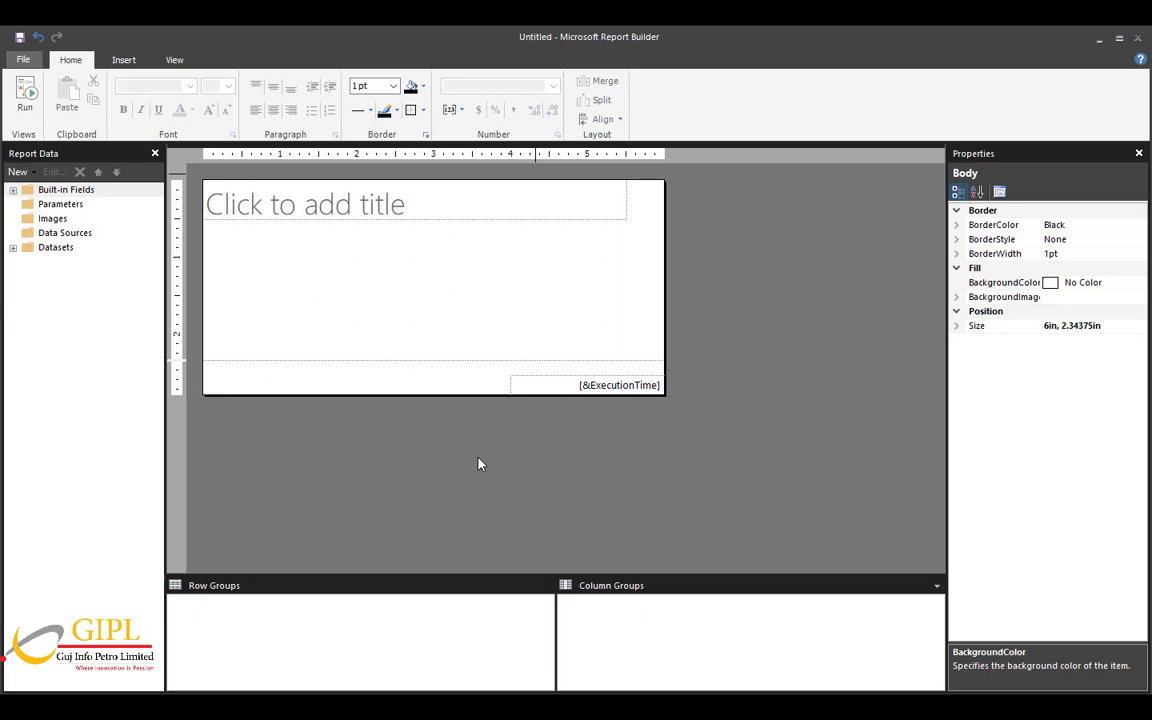
{"action": "mouse_move", "coordinate": [472, 482]}
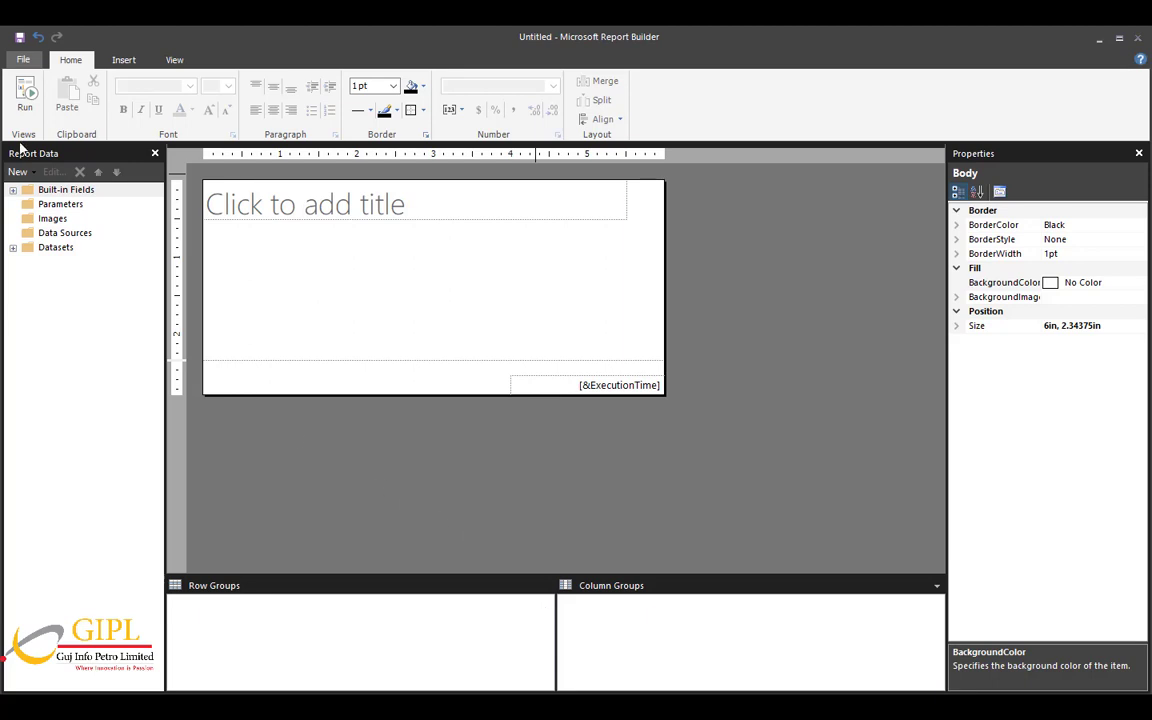
Create a new blank report from the File menu.
{"action": "left_click", "coordinate": [26, 60]}
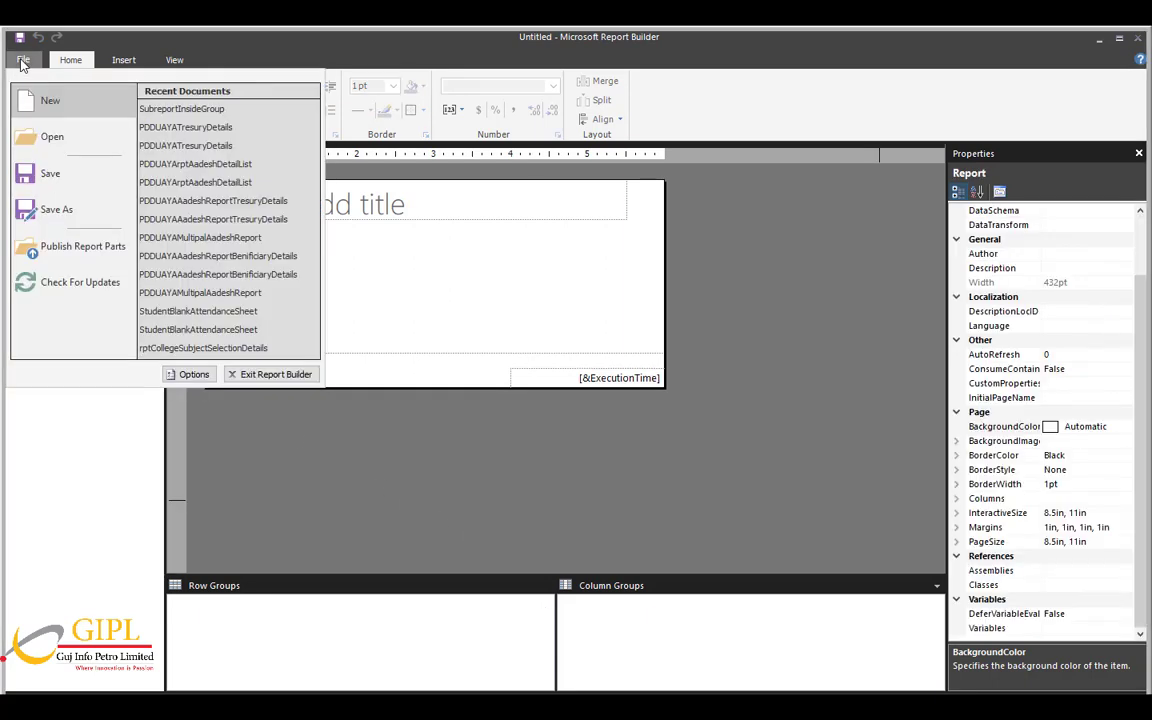
{"action": "left_click", "coordinate": [48, 100]}
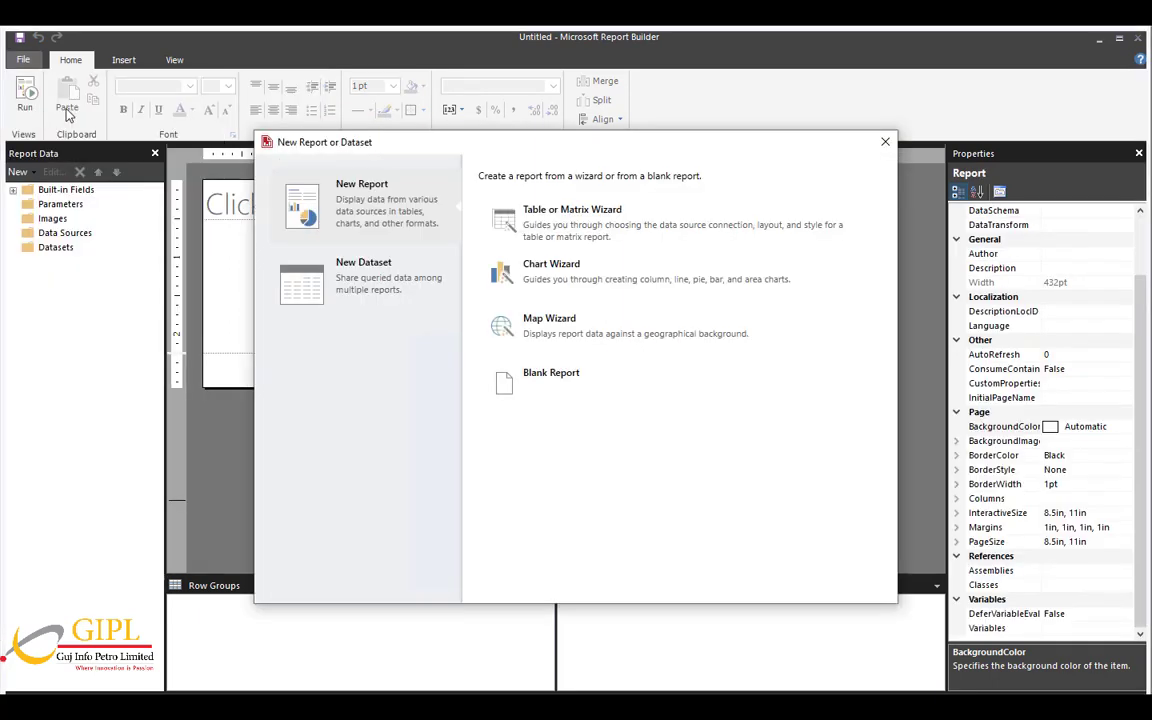
{"action": "left_click", "coordinate": [552, 372]}
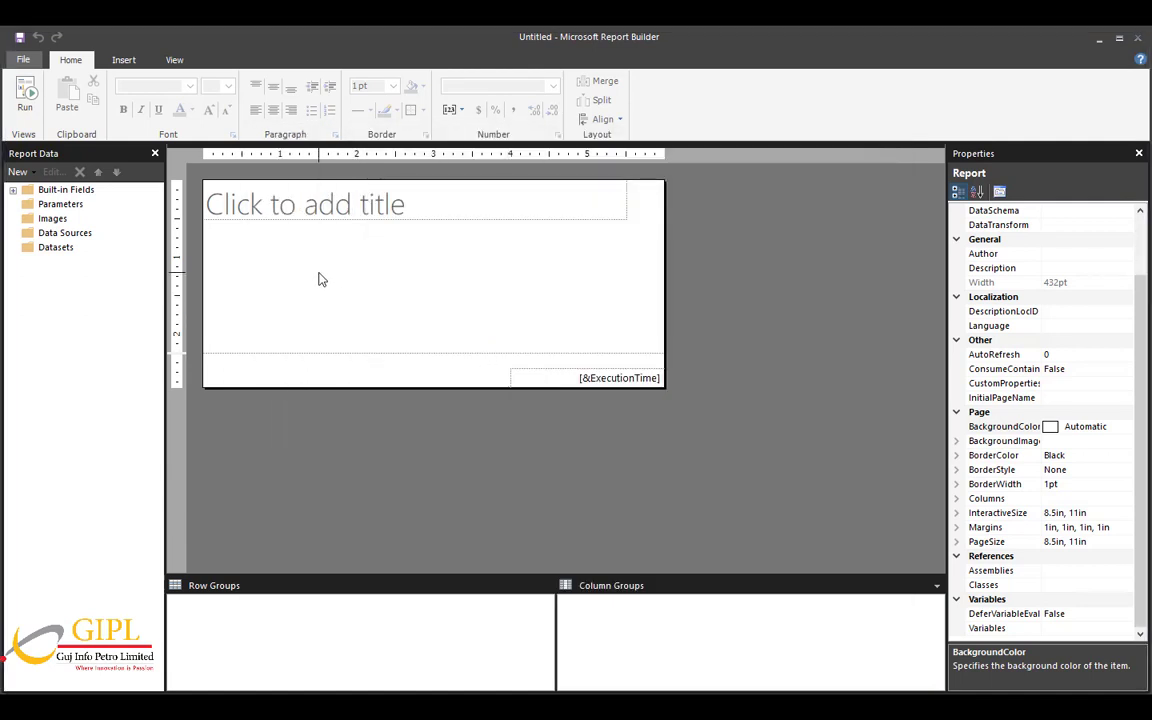
{"action": "mouse_move", "coordinate": [140, 272]}
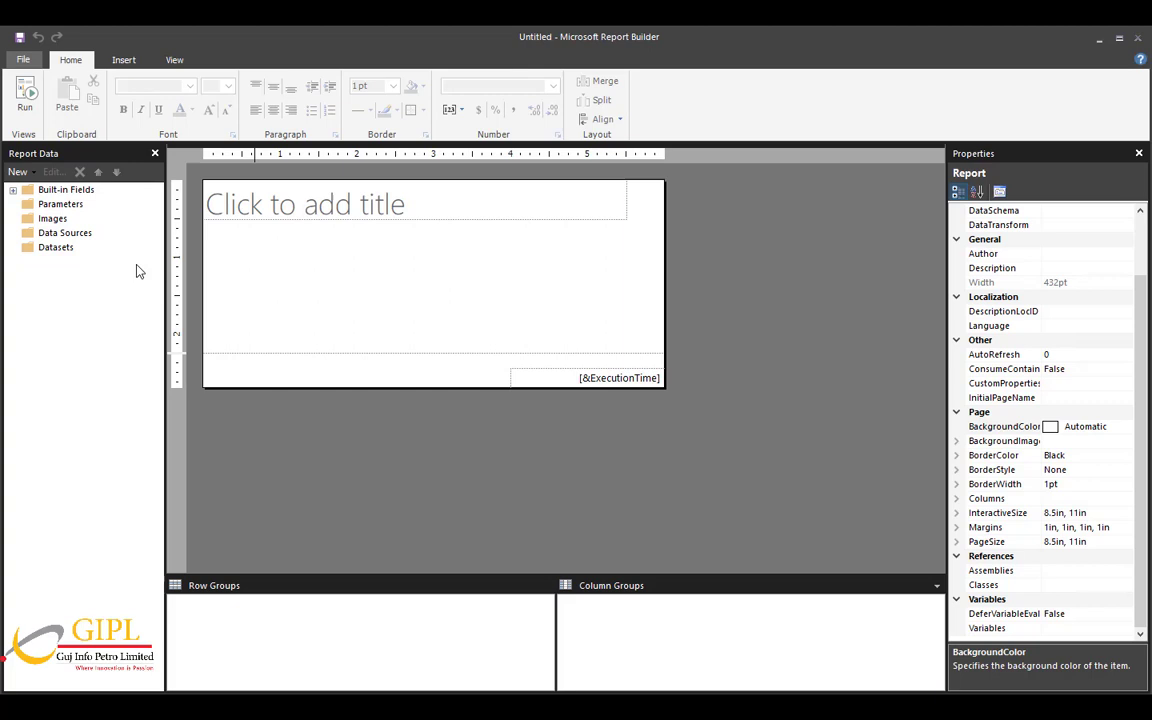
Add DataSource1 pointing to the shared GIPLDemoDS connection.
{"action": "left_click", "coordinate": [66, 232]}
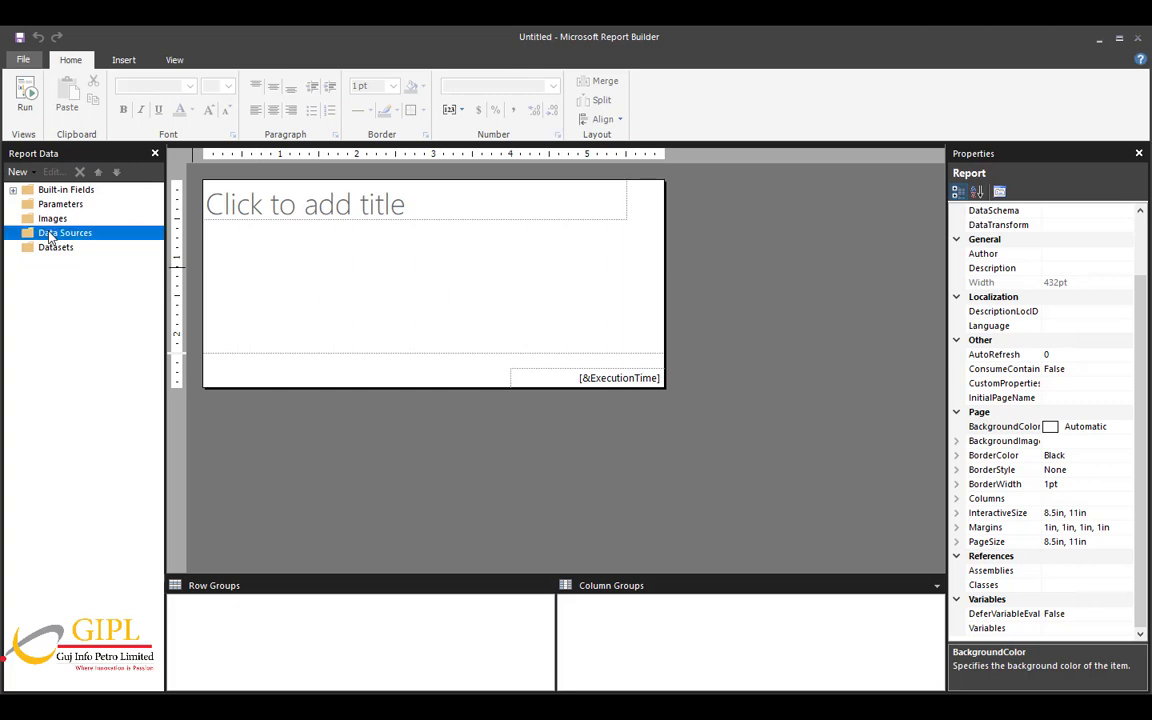
{"action": "right_click", "coordinate": [60, 236]}
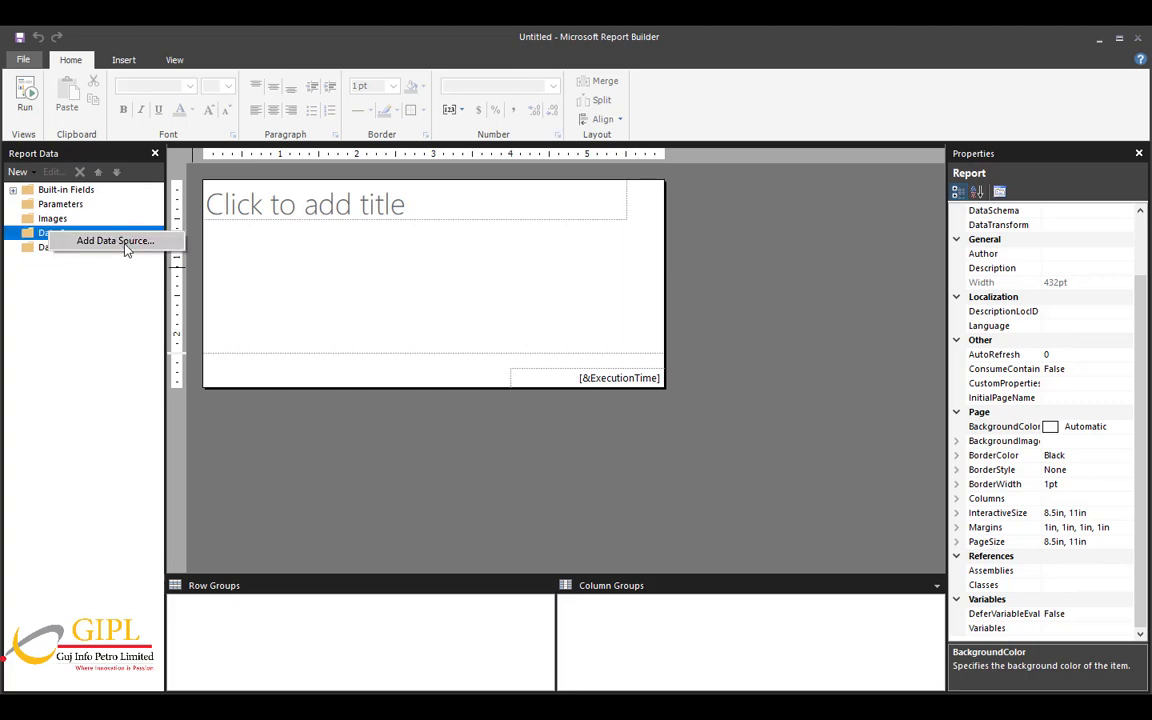
{"action": "left_click", "coordinate": [112, 244]}
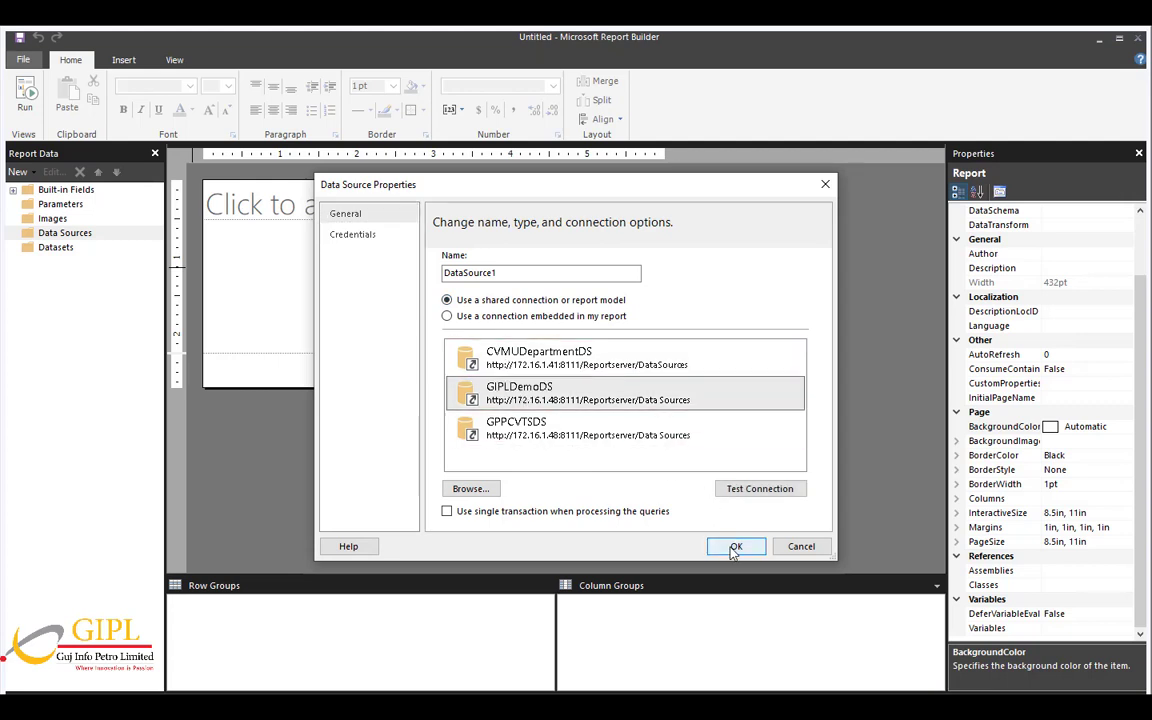
{"action": "left_click", "coordinate": [736, 546]}
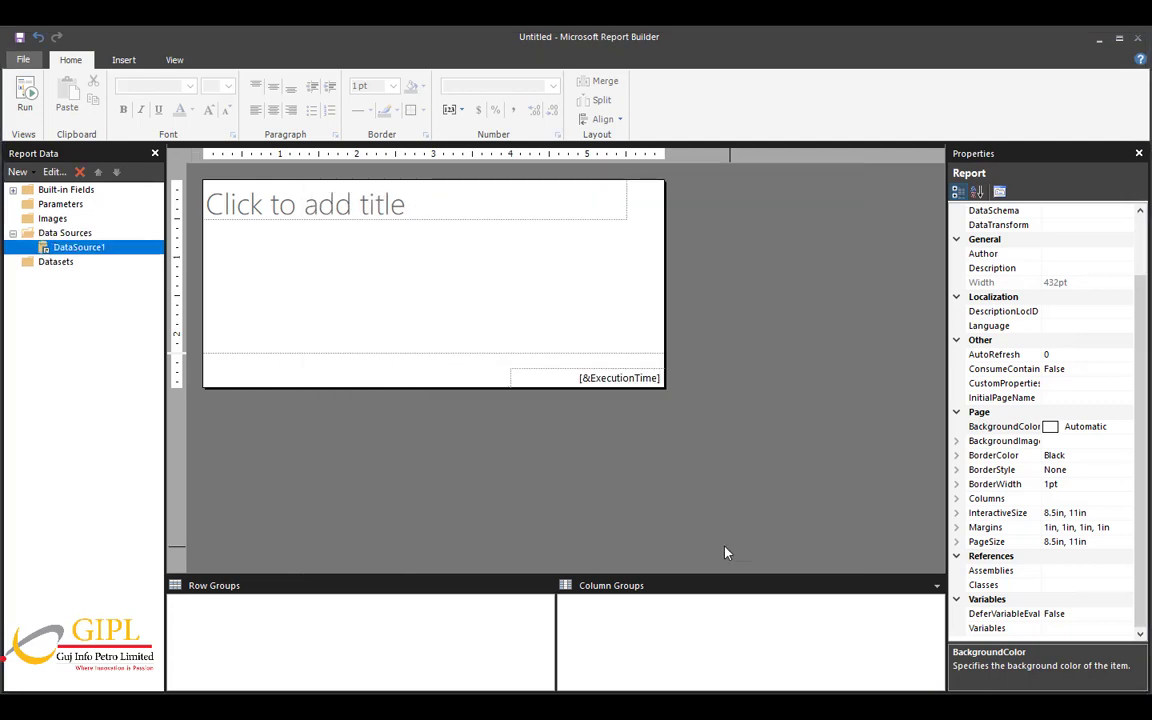
{"action": "mouse_move", "coordinate": [416, 408]}
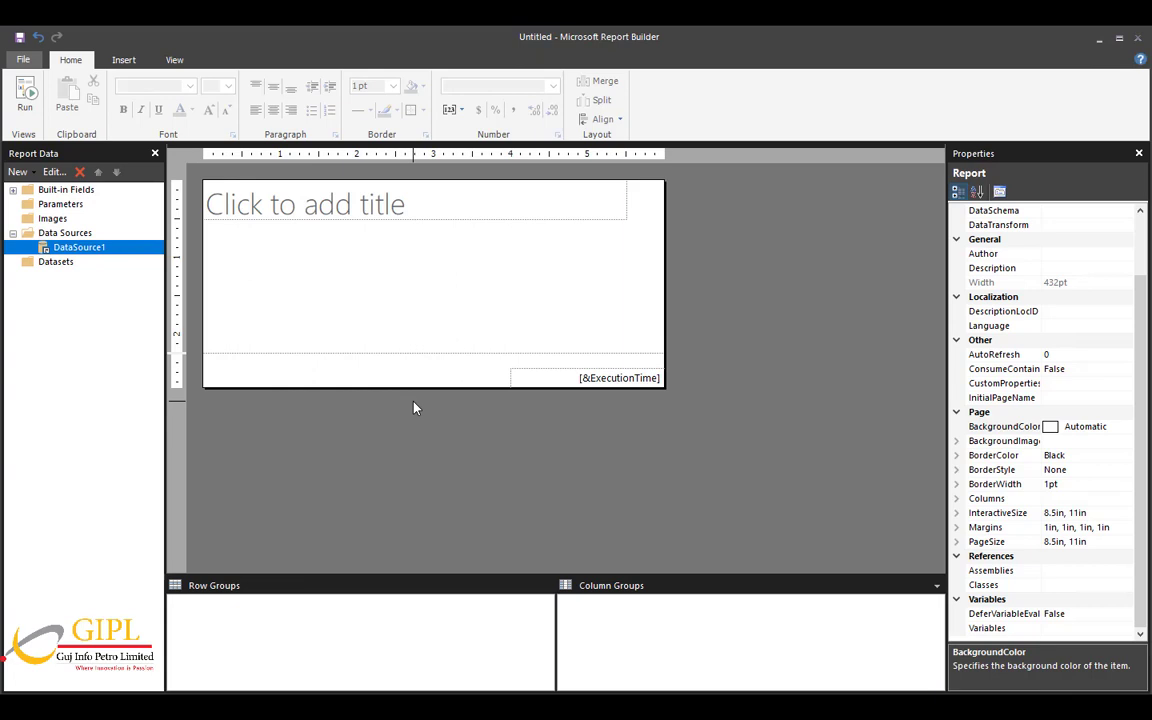
Insert a table bound to embedded DataSet1 running the district count query on DataSource1.
{"action": "left_click", "coordinate": [118, 60]}
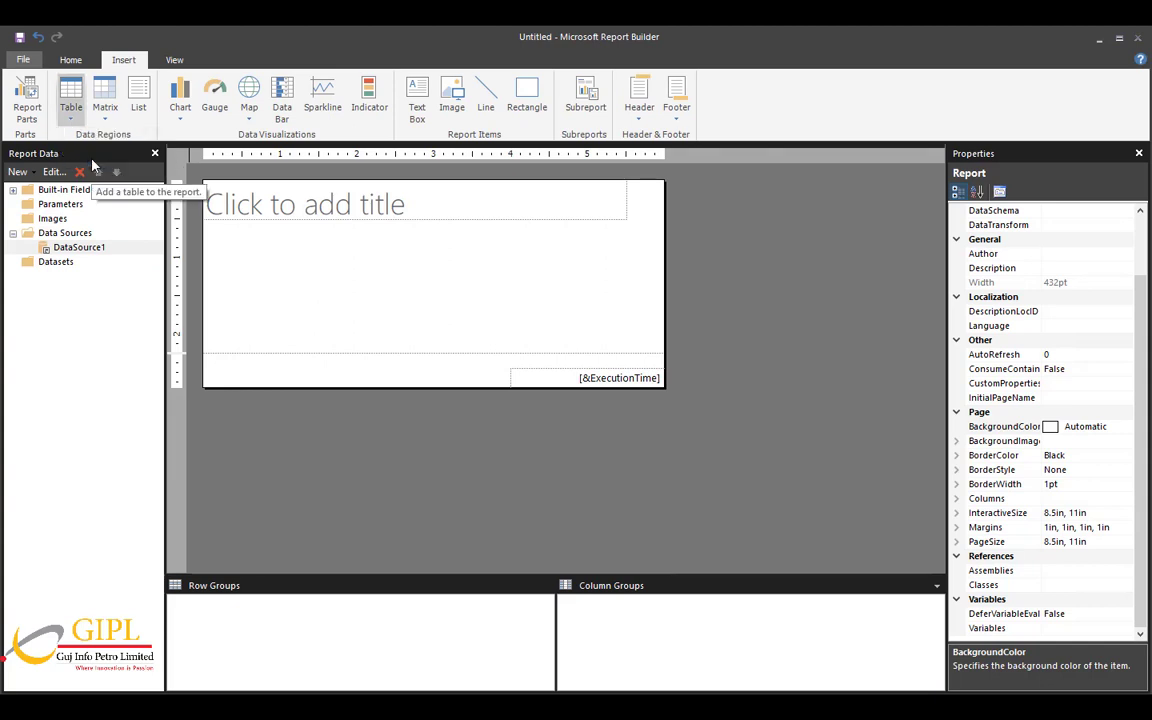
{"action": "mouse_move", "coordinate": [96, 166]}
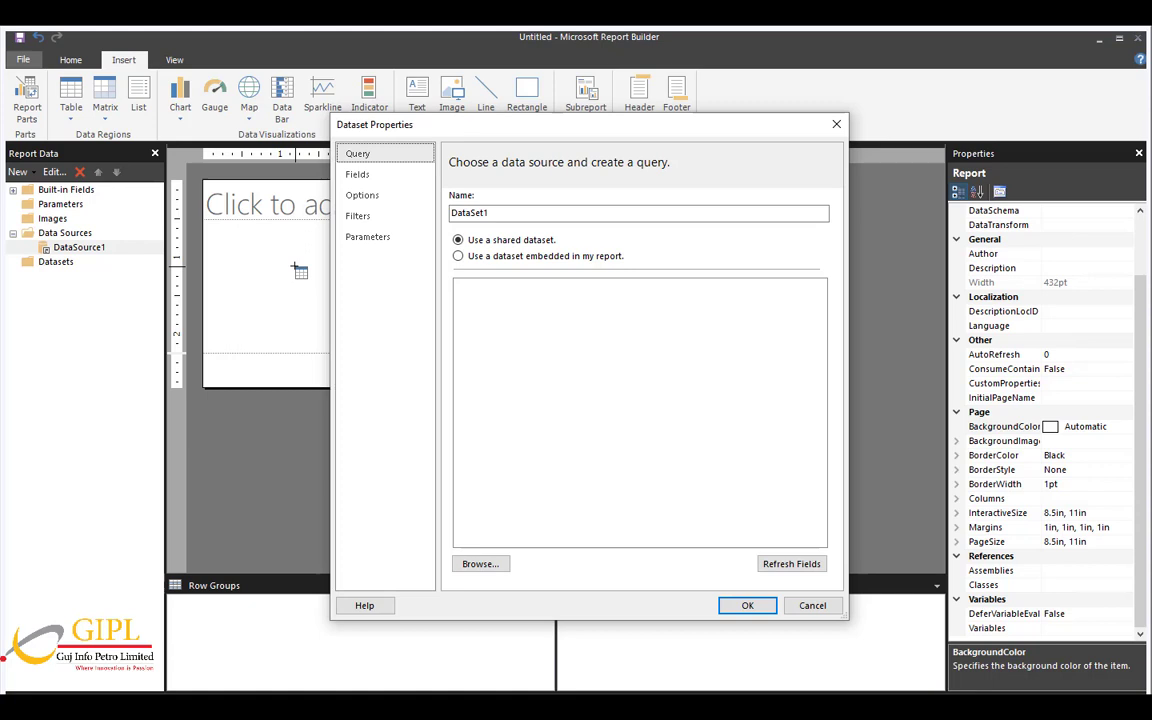
{"action": "left_click", "coordinate": [456, 256]}
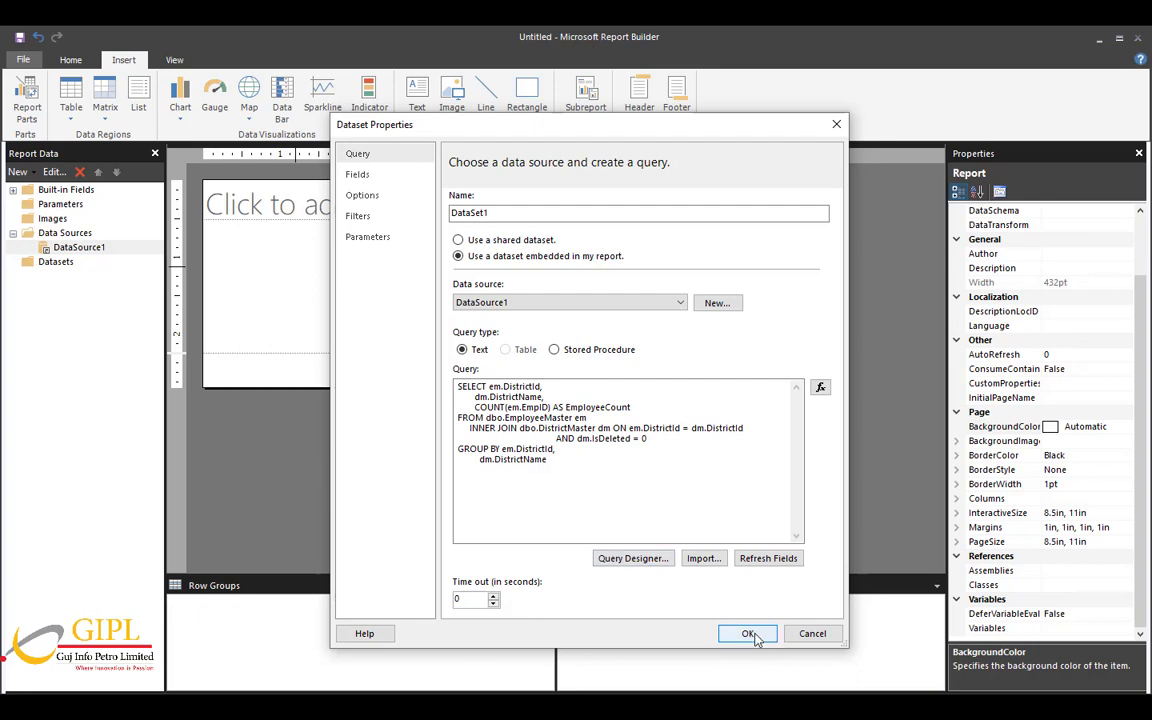
{"action": "left_click", "coordinate": [752, 632]}
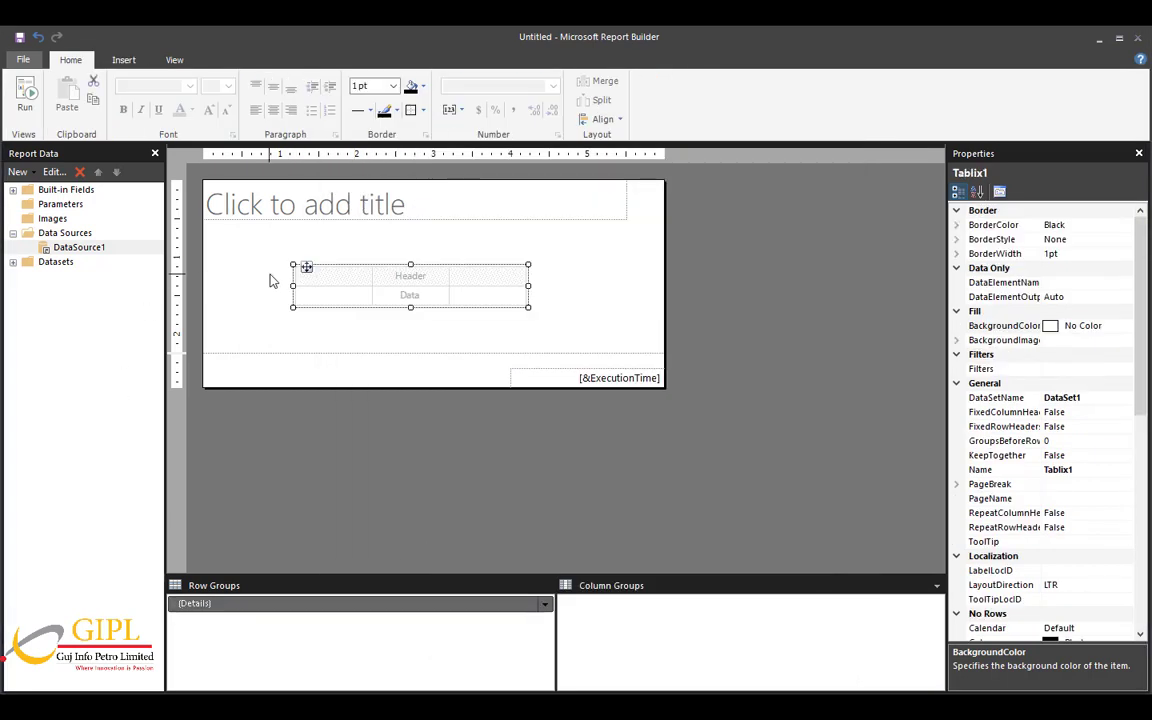
{"action": "mouse_move", "coordinate": [266, 280]}
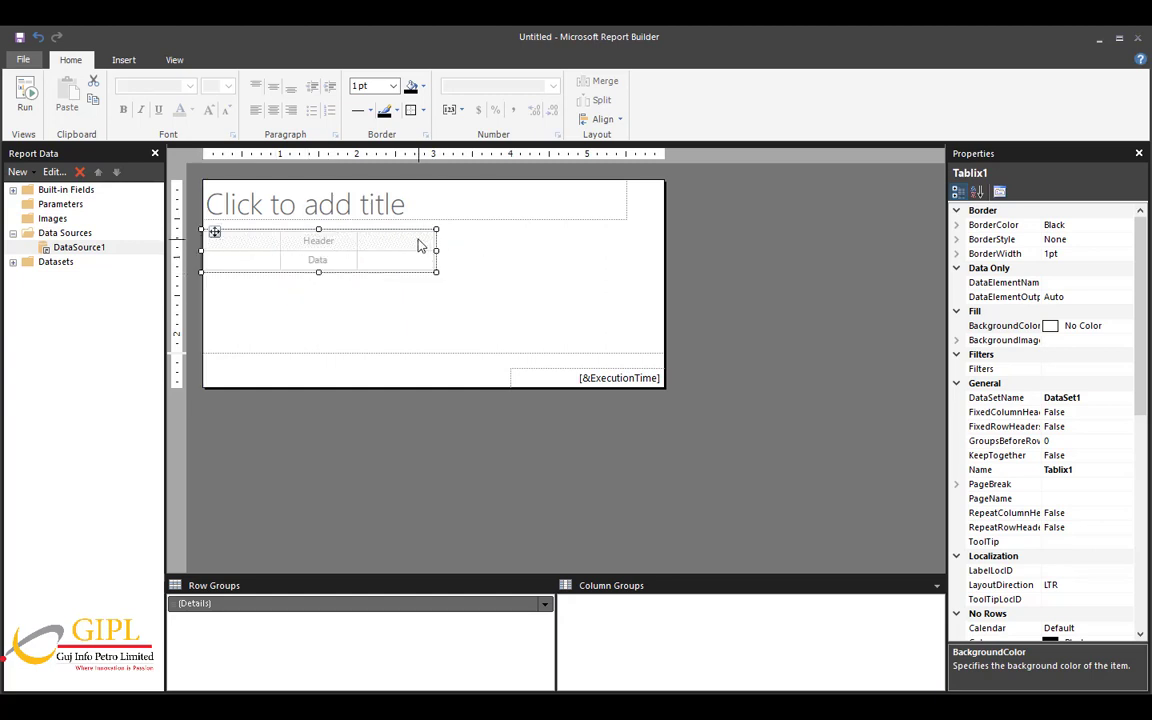
Delete the extra column and fill the second column with the EmployeeCount field.
{"action": "right_click", "coordinate": [400, 240]}
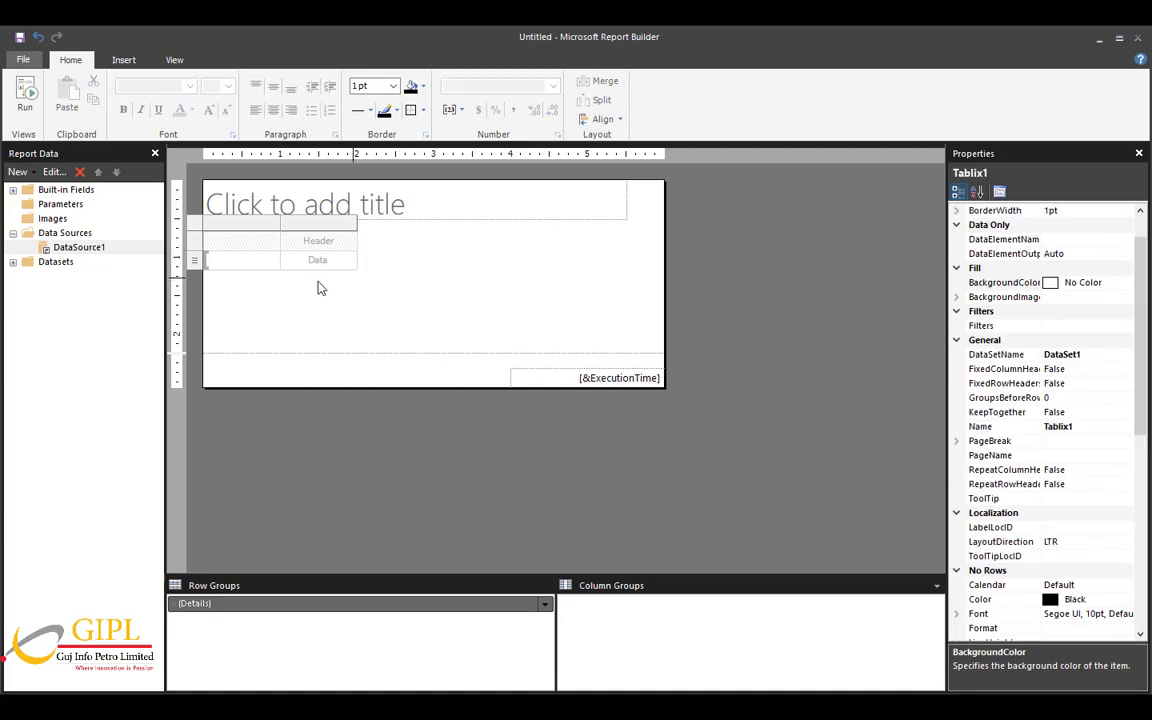
{"action": "left_click", "coordinate": [240, 260]}
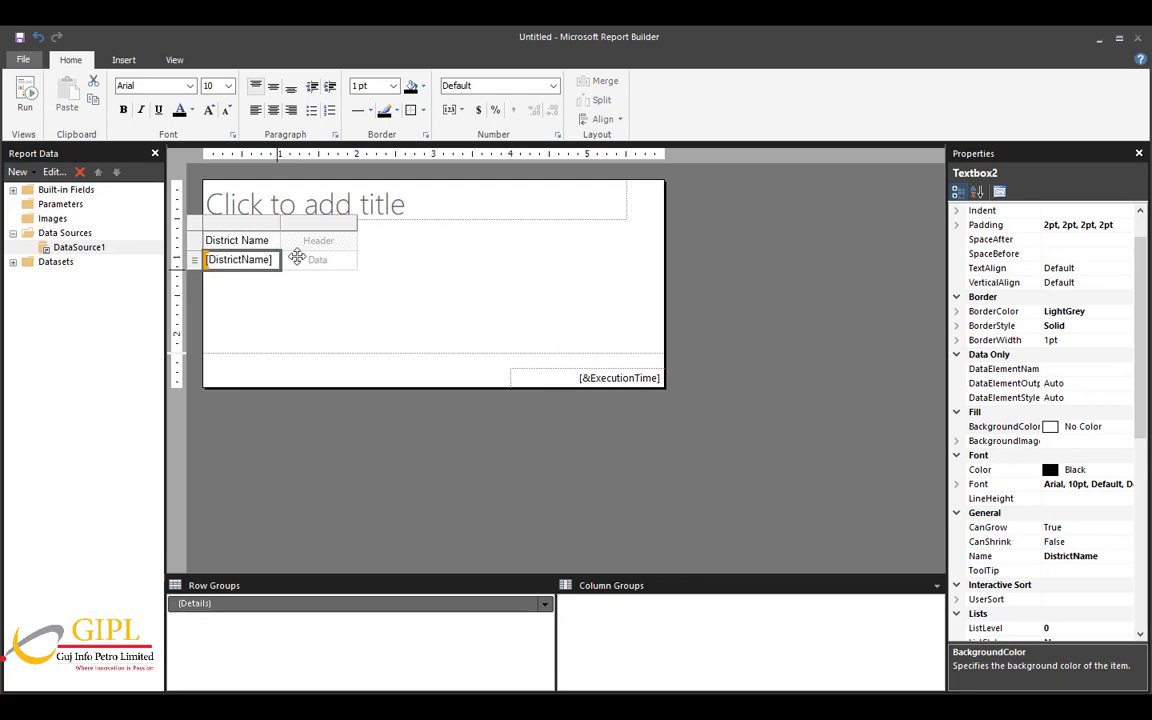
{"action": "left_click", "coordinate": [348, 260]}
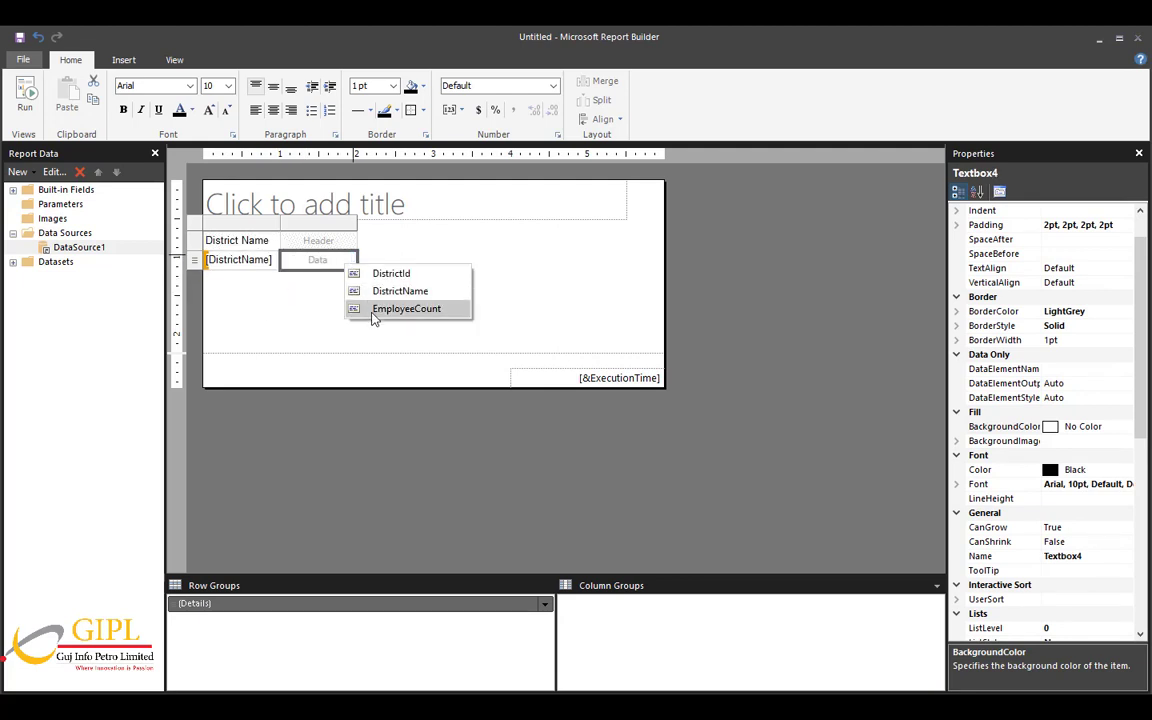
{"action": "left_click", "coordinate": [406, 308]}
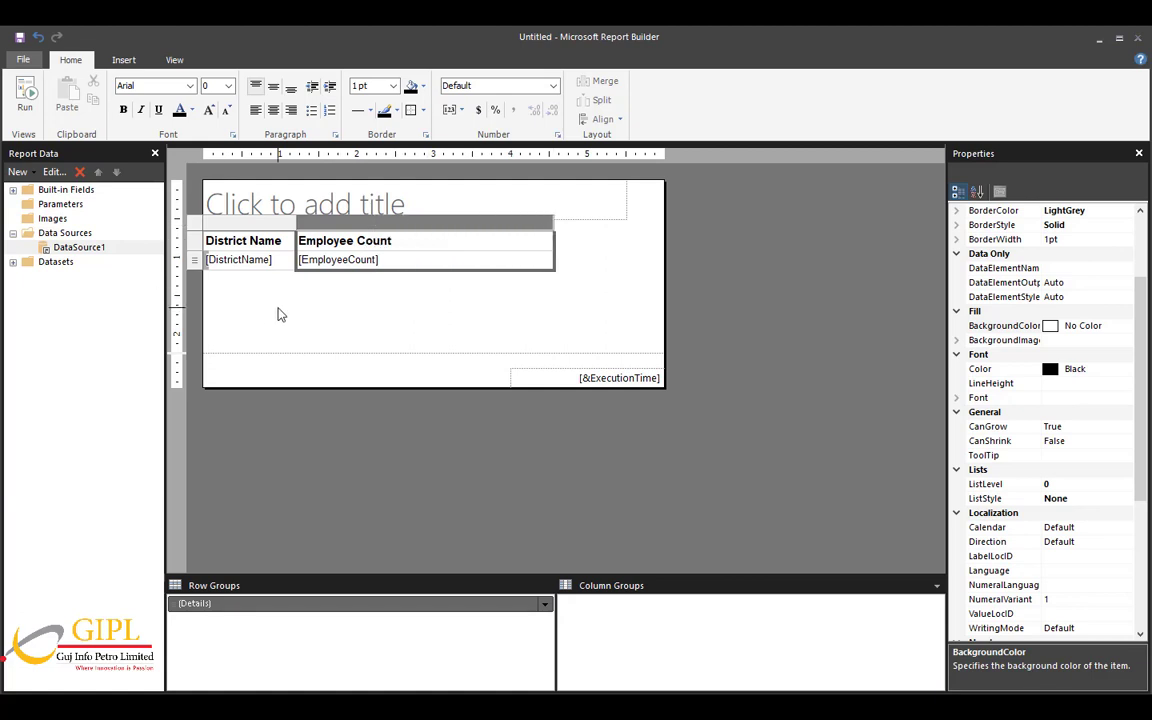
{"action": "left_click", "coordinate": [280, 316]}
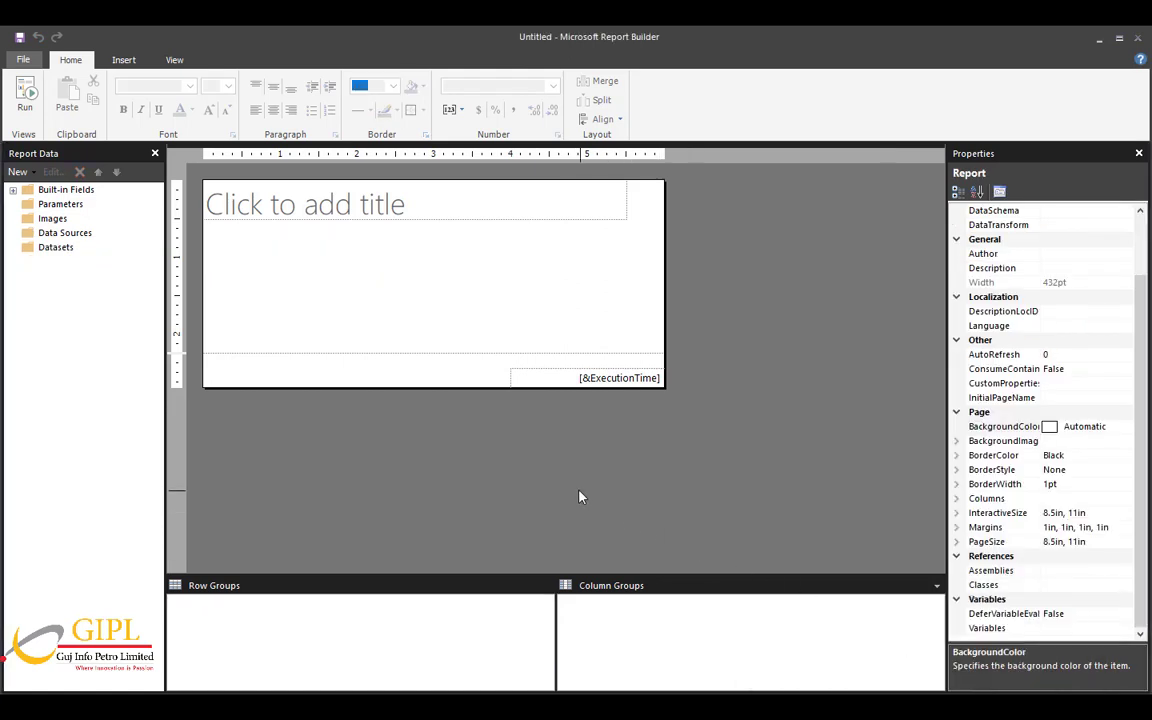
{"action": "mouse_move", "coordinate": [532, 486]}
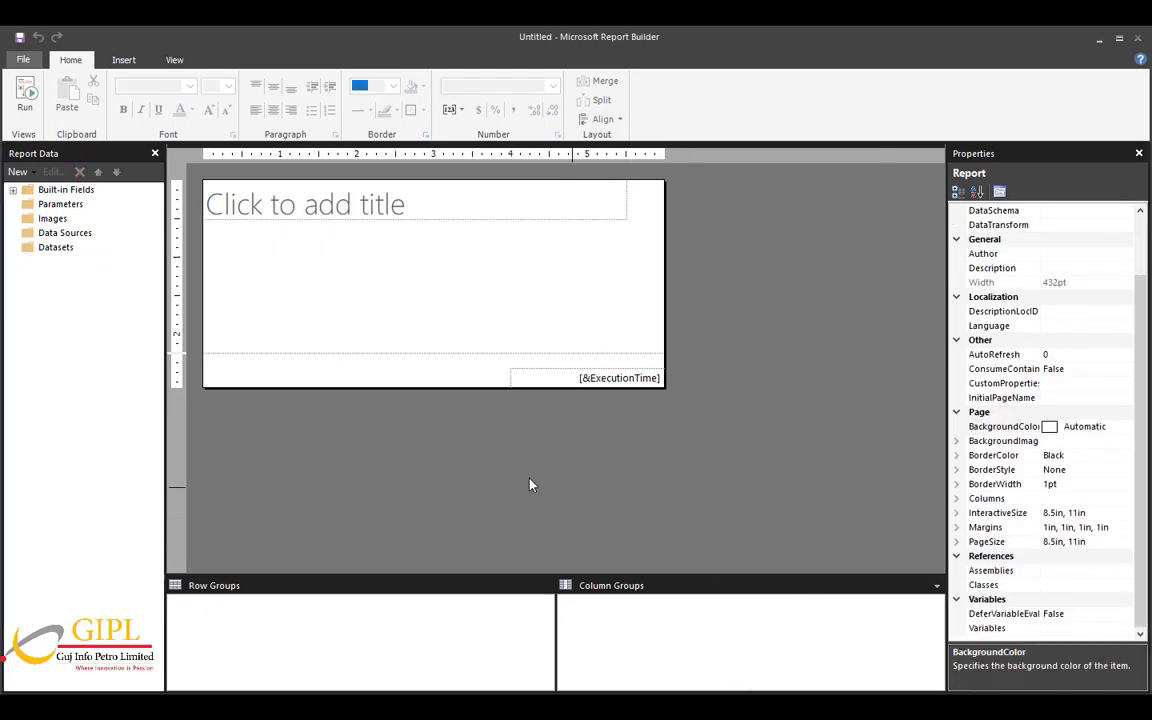
Start a fresh blank report and add DataSource1 from the shared GIPLDemoDS connection.
{"action": "left_click", "coordinate": [20, 60]}
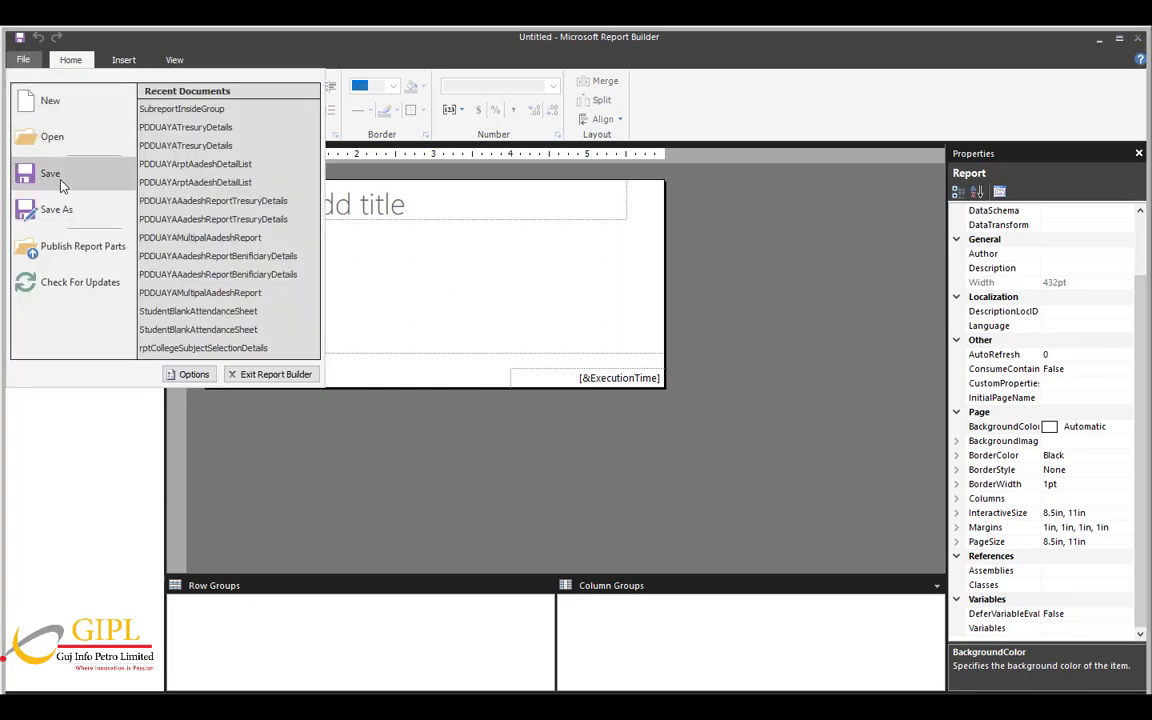
{"action": "left_click", "coordinate": [52, 100]}
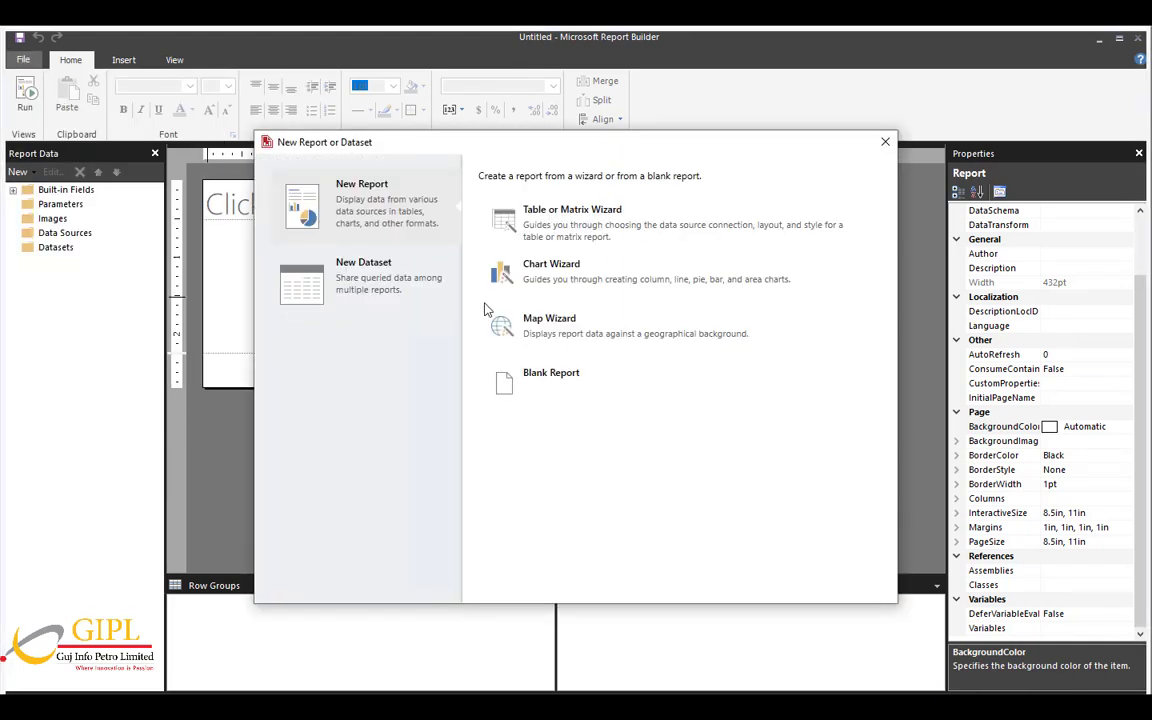
{"action": "left_click", "coordinate": [552, 372]}
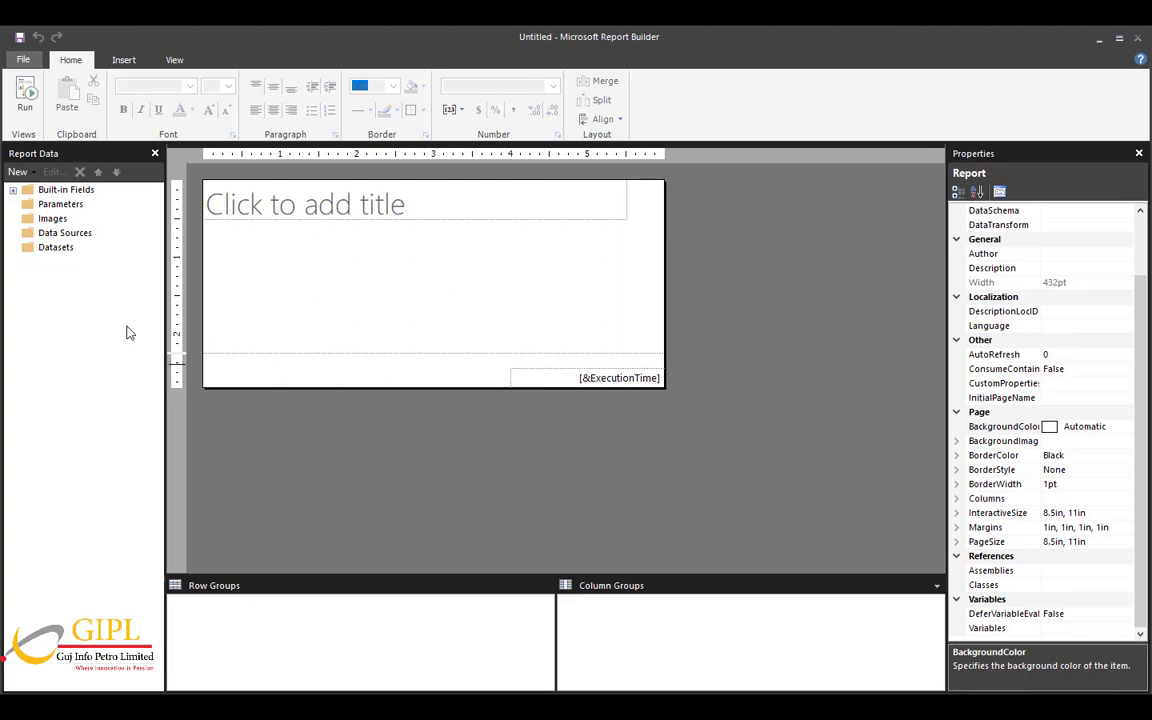
{"action": "left_click", "coordinate": [64, 232]}
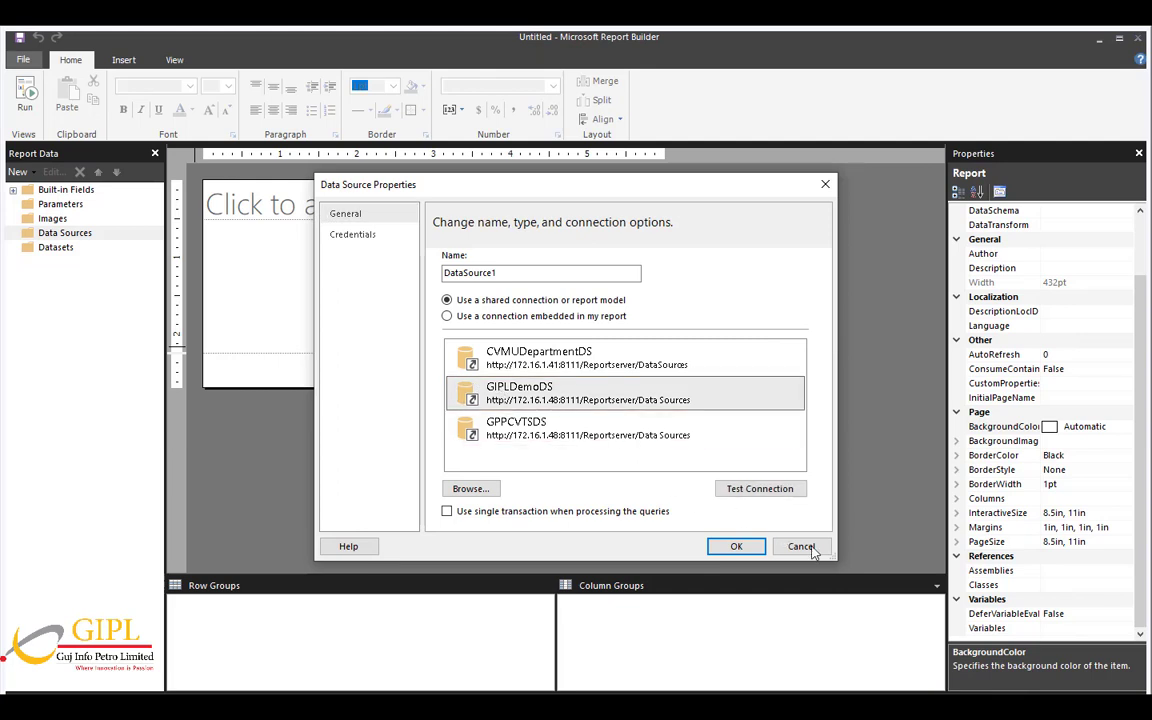
{"action": "left_click", "coordinate": [736, 546]}
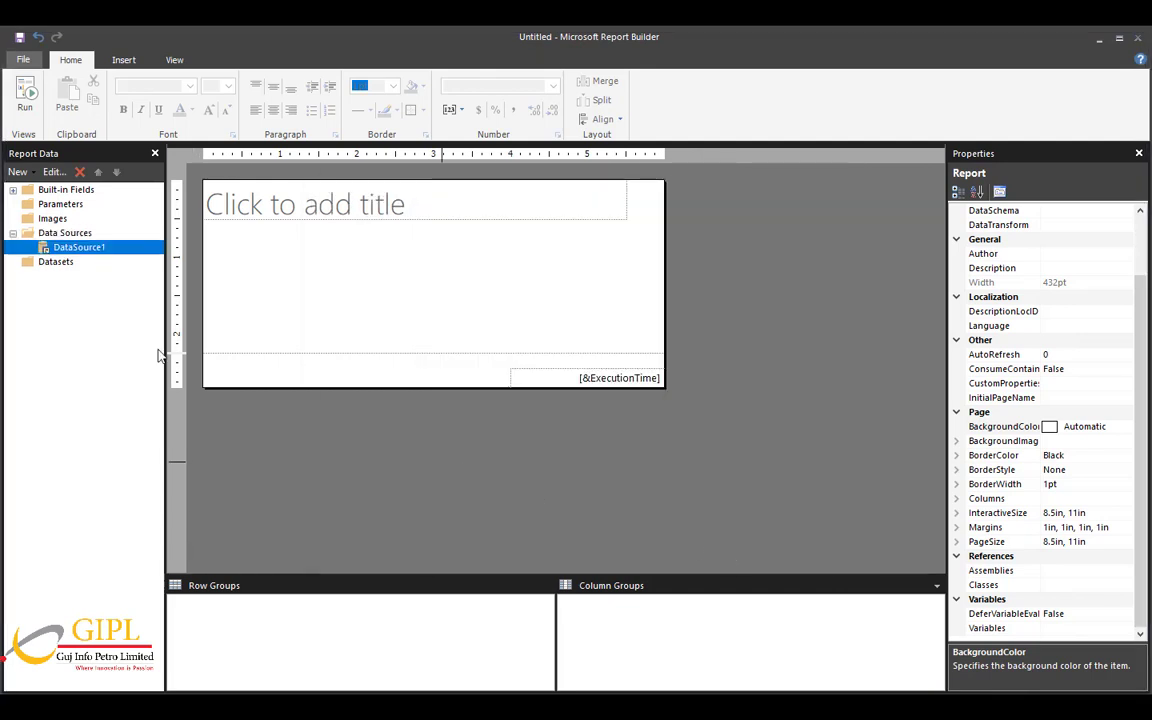
{"action": "left_click", "coordinate": [124, 60]}
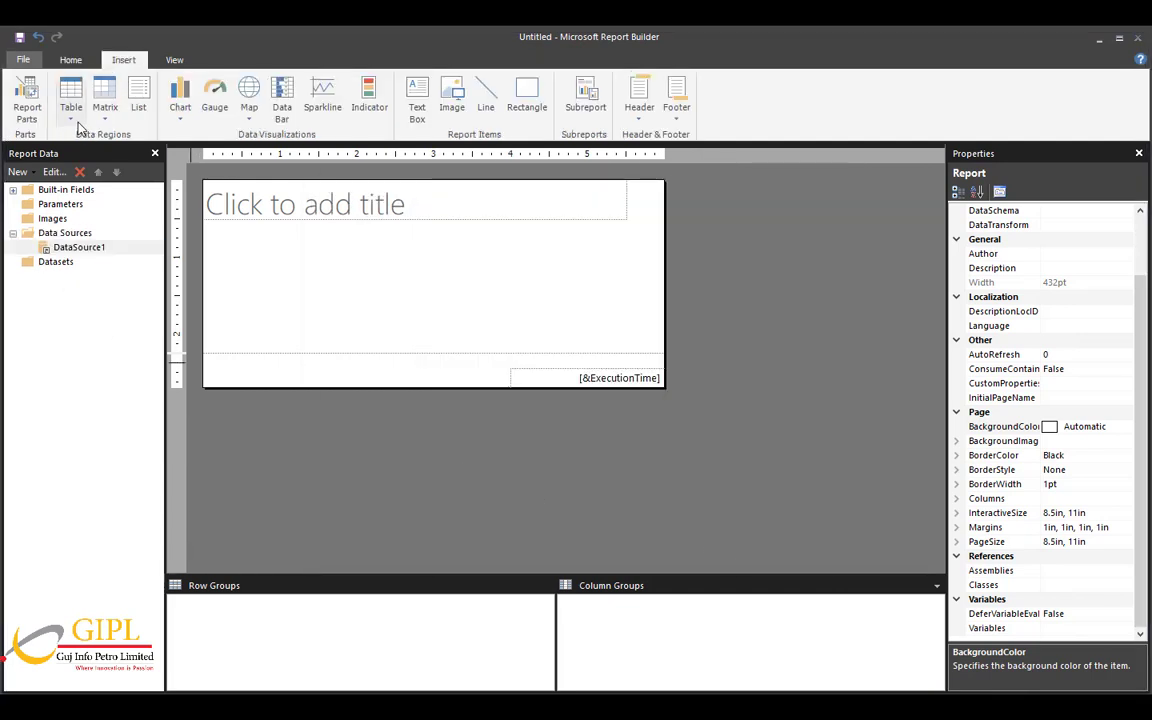
{"action": "left_click", "coordinate": [70, 88]}
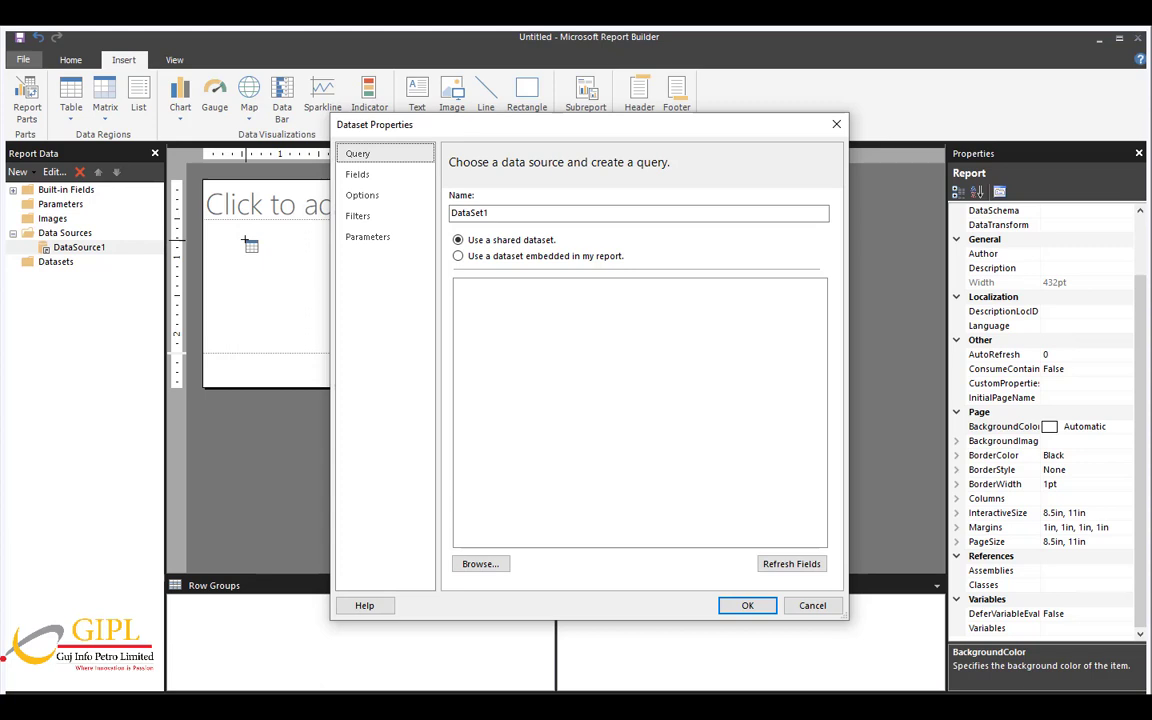
{"action": "left_click", "coordinate": [458, 256]}
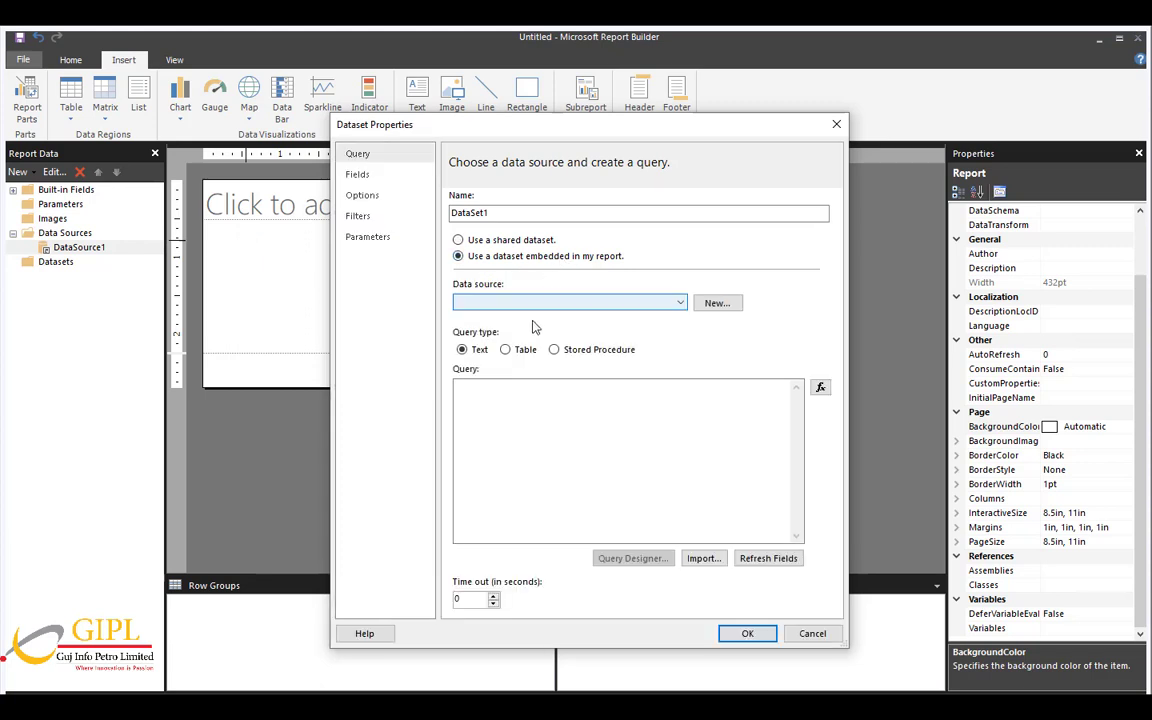
{"action": "left_click", "coordinate": [568, 302]}
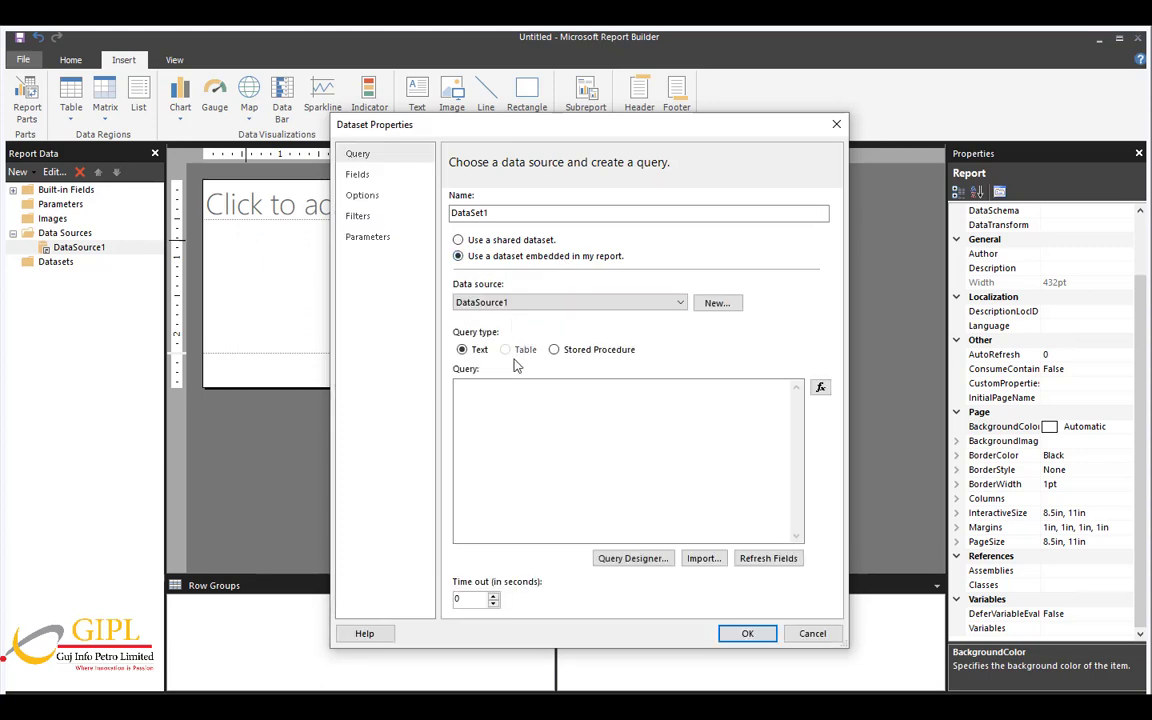
{"action": "left_click", "coordinate": [620, 460]}
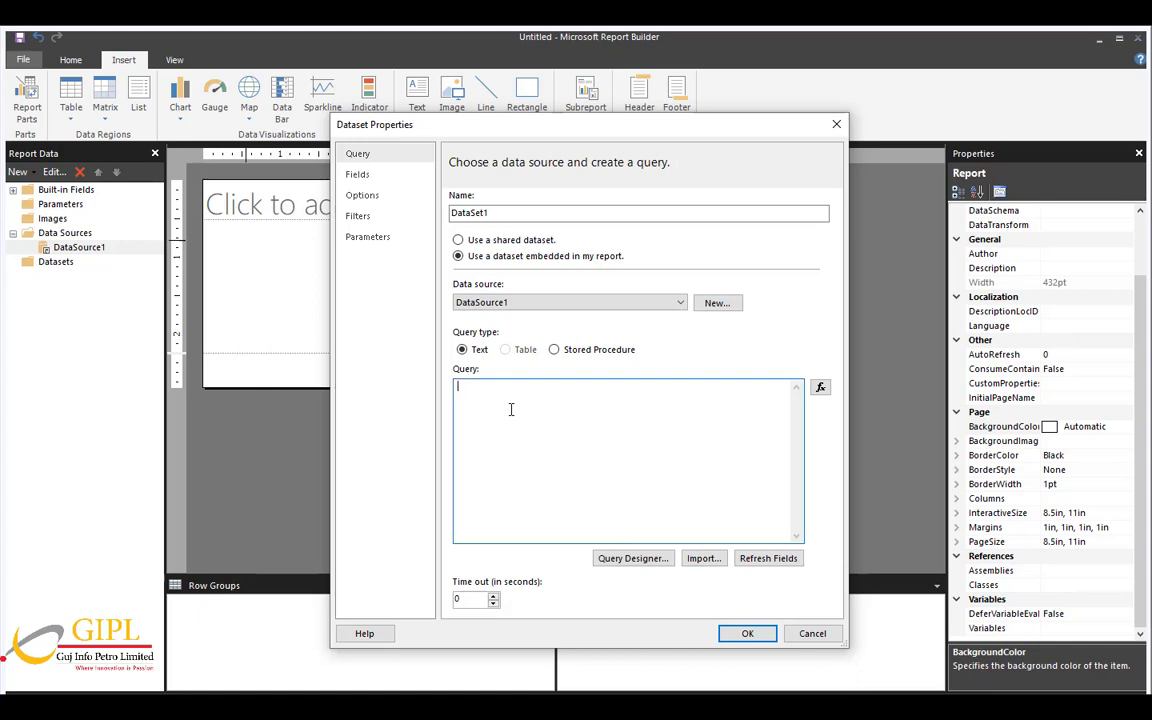
{"action": "type", "text": "SELECT em.DistrictId, em.EmpID, em.EmpName, em.Designation, CASE WHEN em.Gender = 0 THEN 'Male' ELSE 'Female' END AS Gender FROM dbo.EmployeeMaster em WHERE em.DistrictId = @DistrictId"}
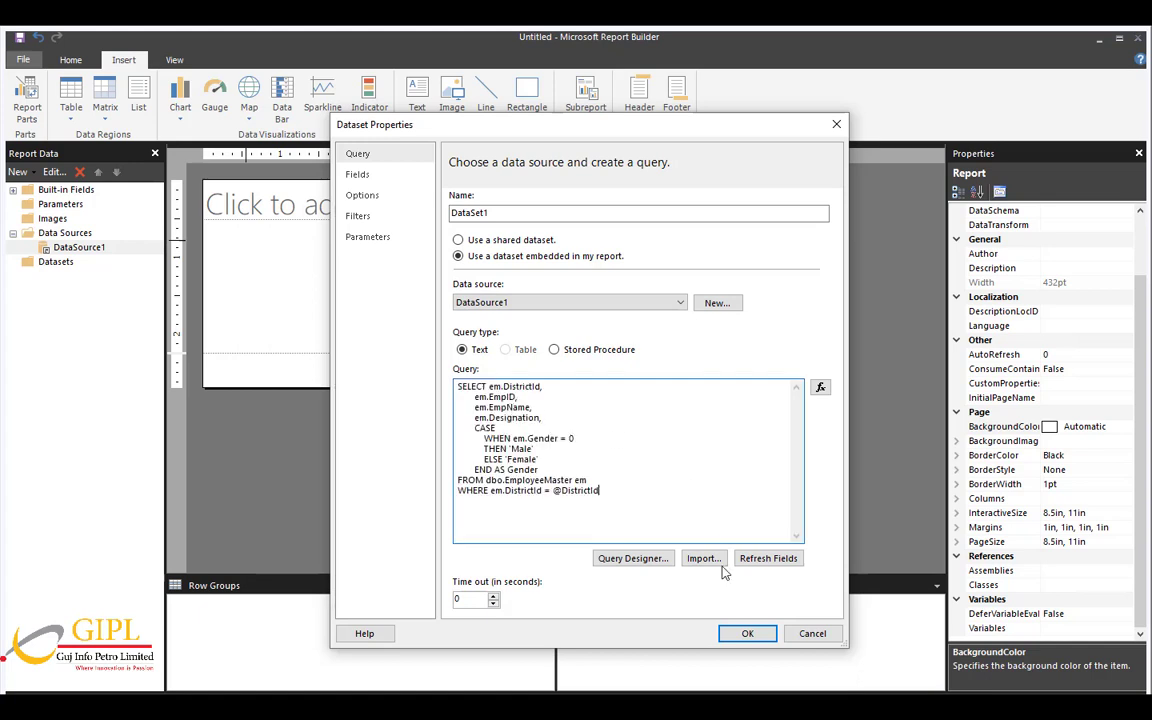
{"action": "left_click", "coordinate": [748, 632]}
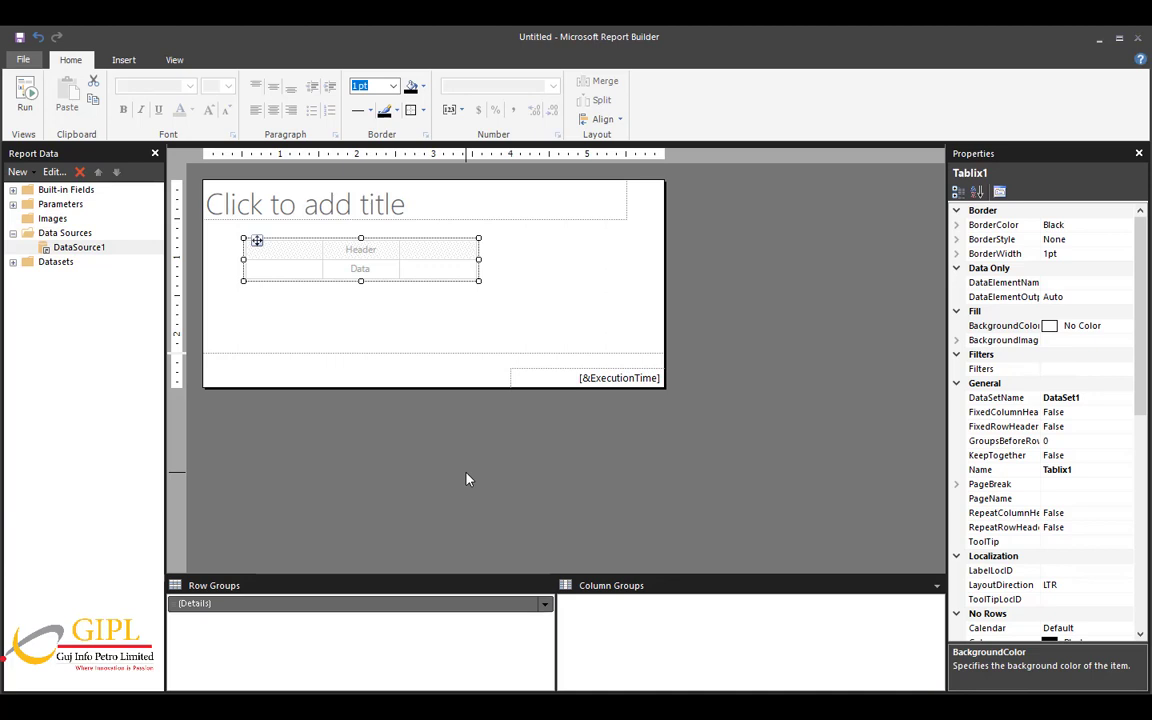
{"action": "mouse_move", "coordinate": [296, 272]}
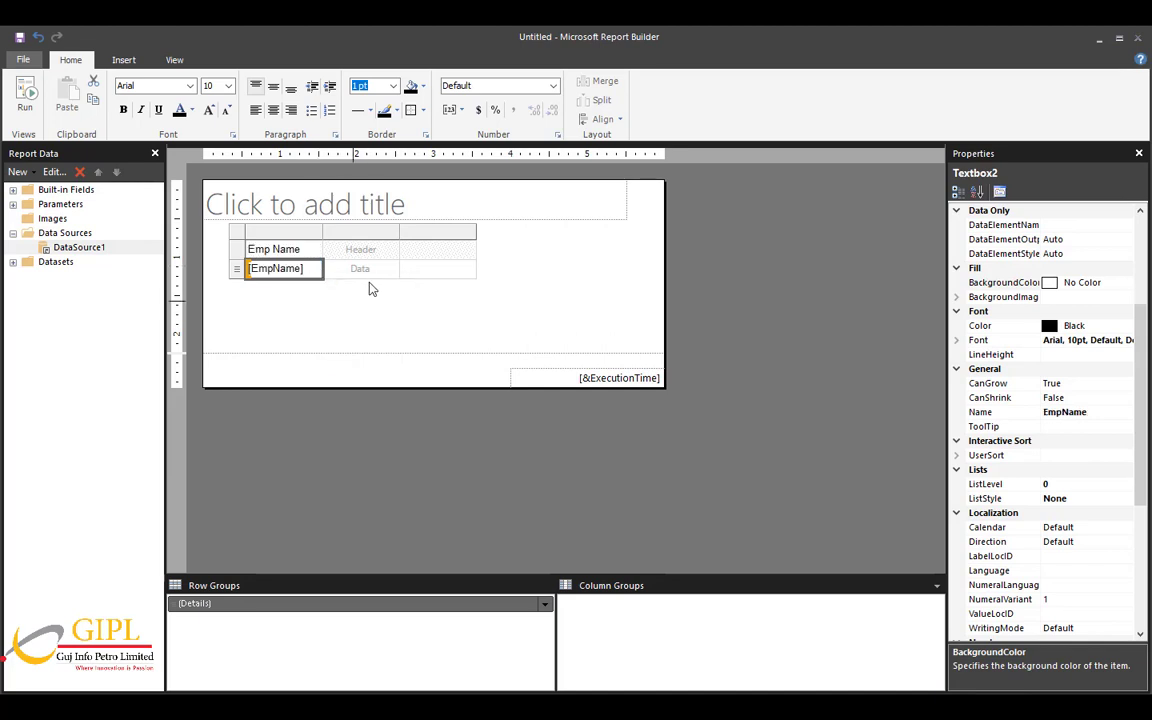
Fill the columns with EmpName, Designation and Gender and shade the header LightSteelBlue.
{"action": "left_click", "coordinate": [360, 268]}
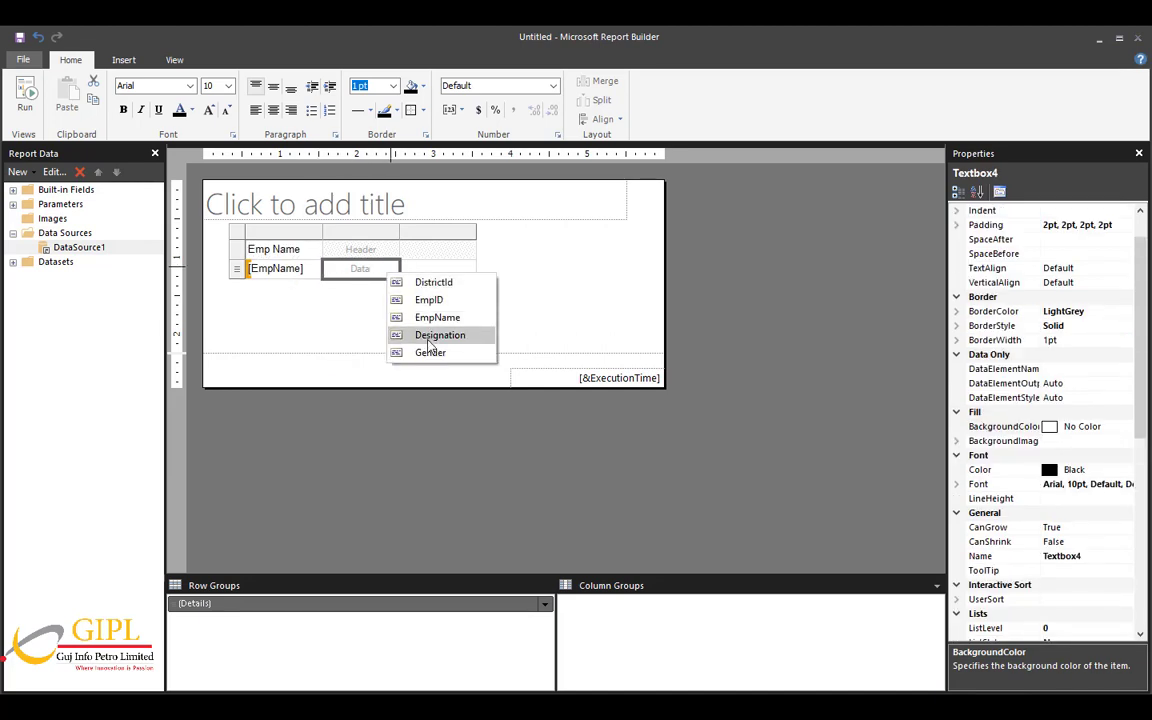
{"action": "left_click", "coordinate": [440, 334]}
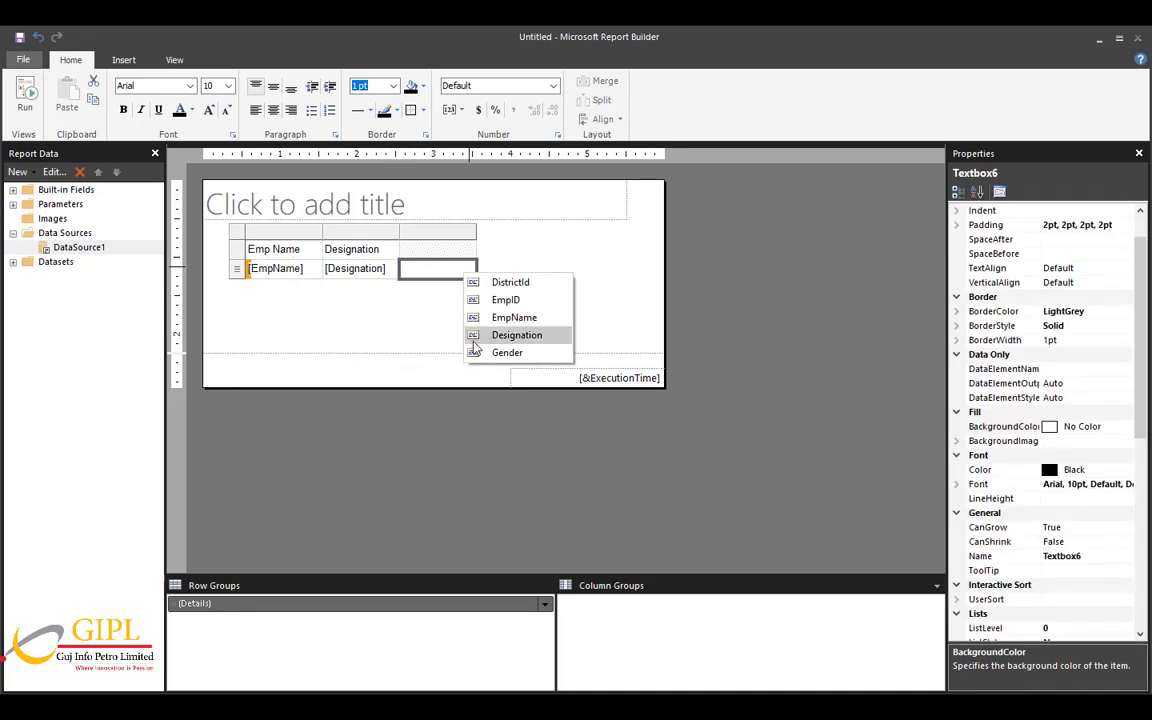
{"action": "left_click", "coordinate": [506, 352]}
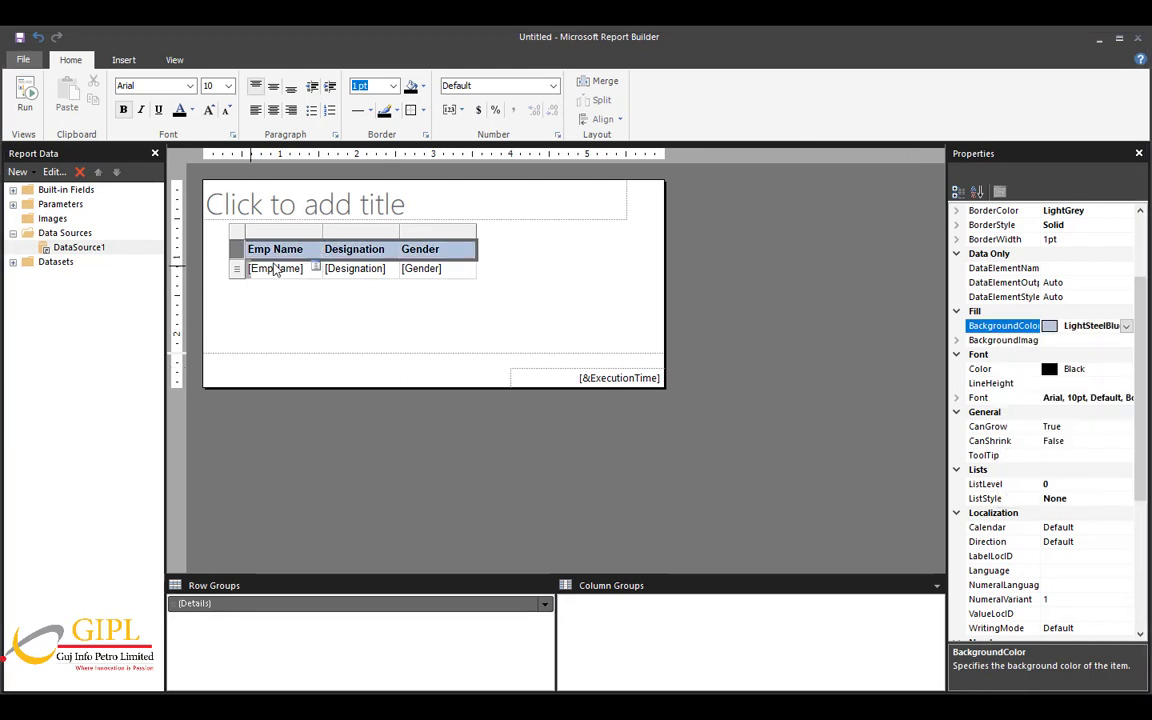
{"action": "left_click", "coordinate": [354, 268]}
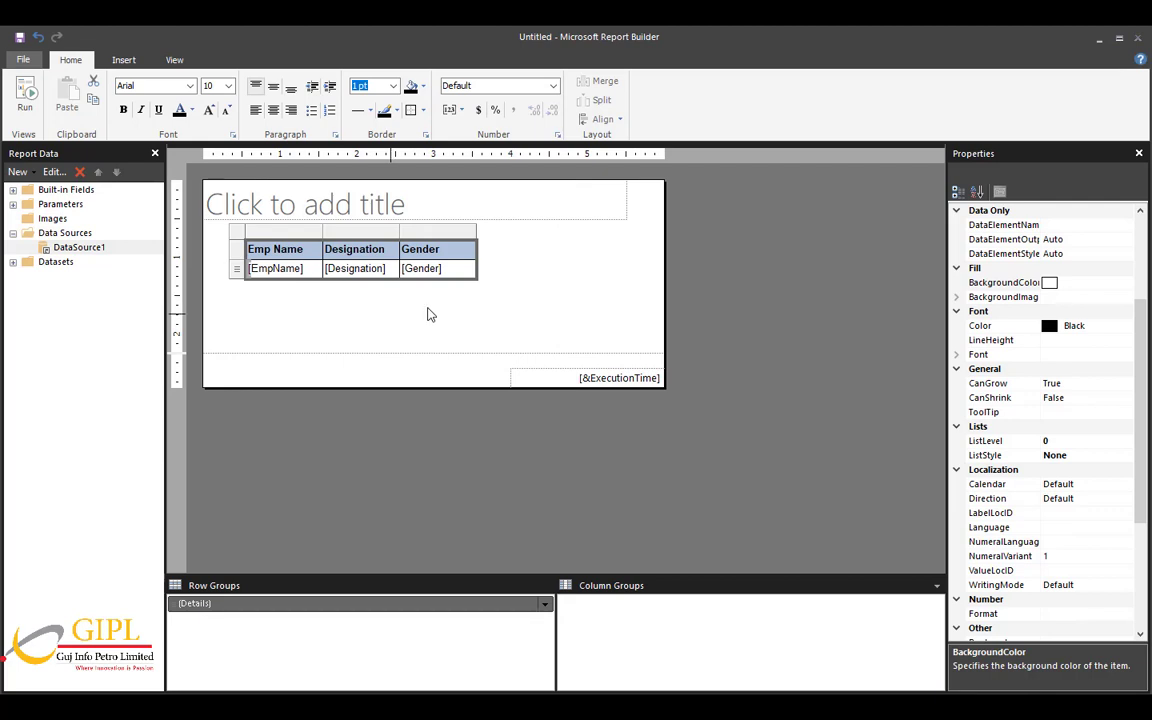
Delete the title placeholder, remove the page footer and trim the body around the table.
{"action": "right_click", "coordinate": [308, 204]}
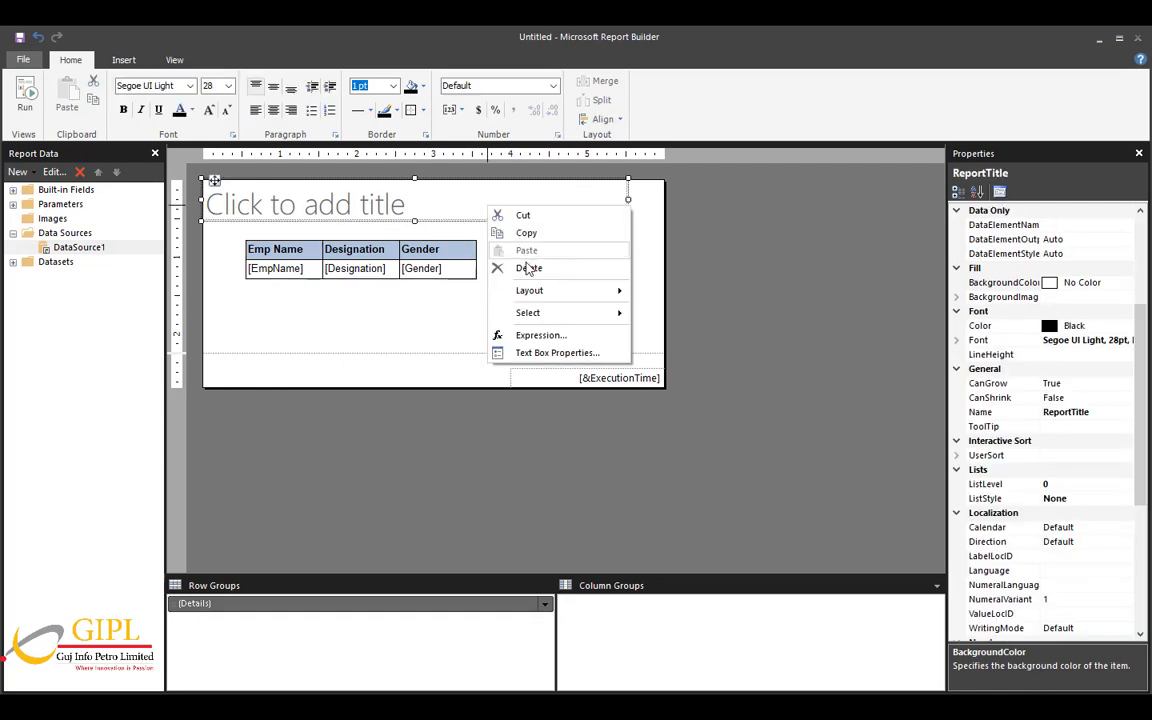
{"action": "left_click", "coordinate": [528, 268]}
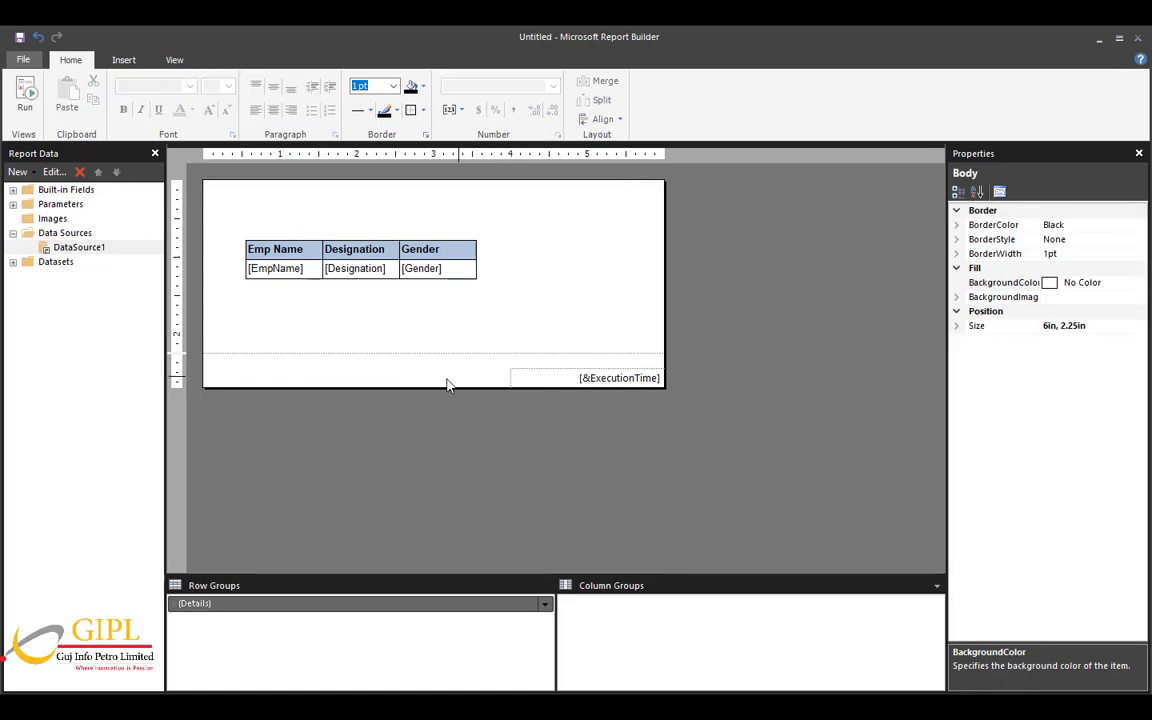
{"action": "left_click", "coordinate": [152, 54]}
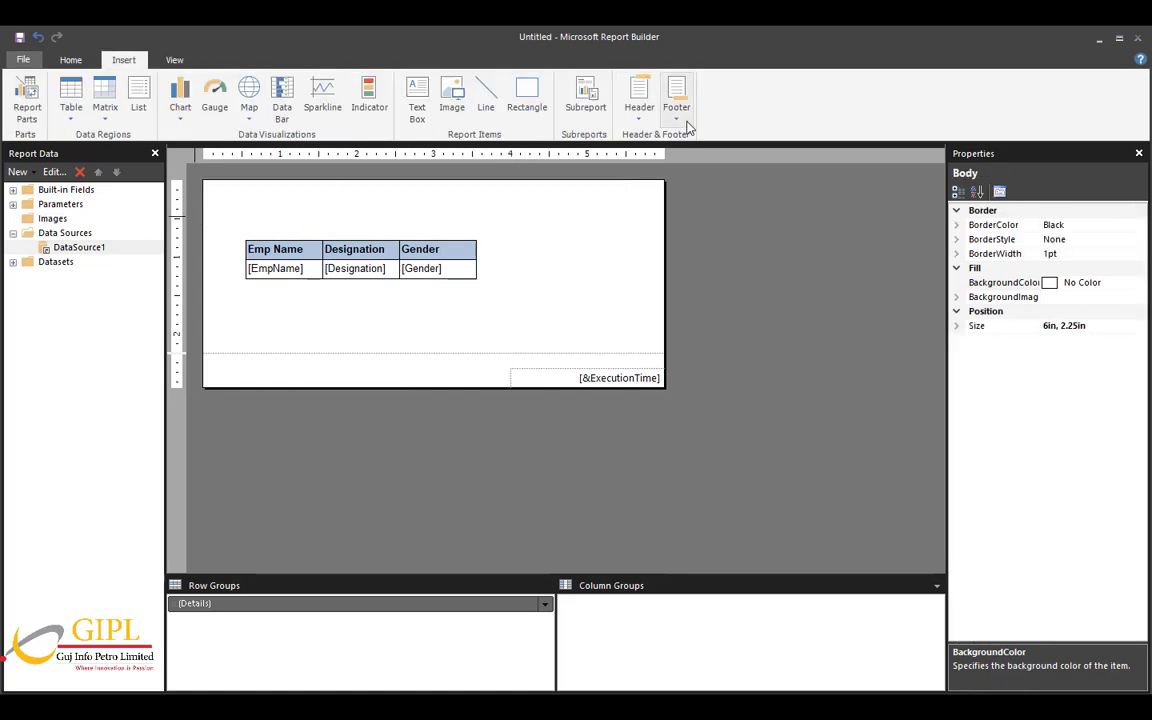
{"action": "left_click", "coordinate": [664, 96]}
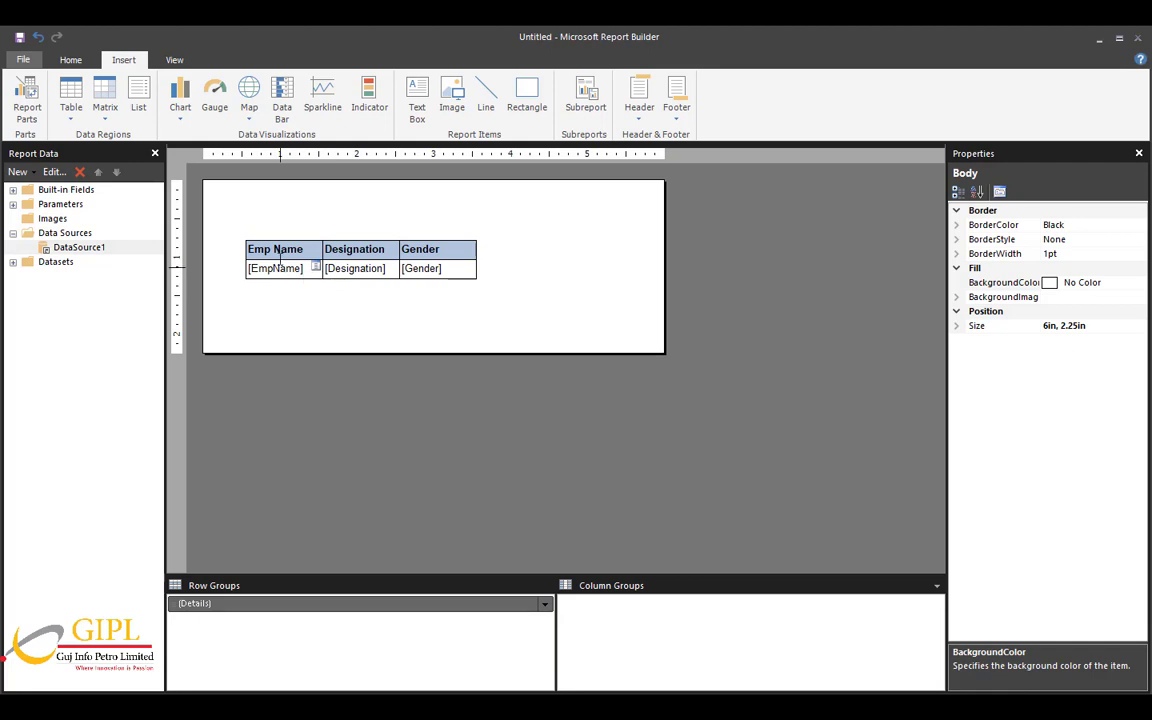
{"action": "left_click", "coordinate": [276, 248]}
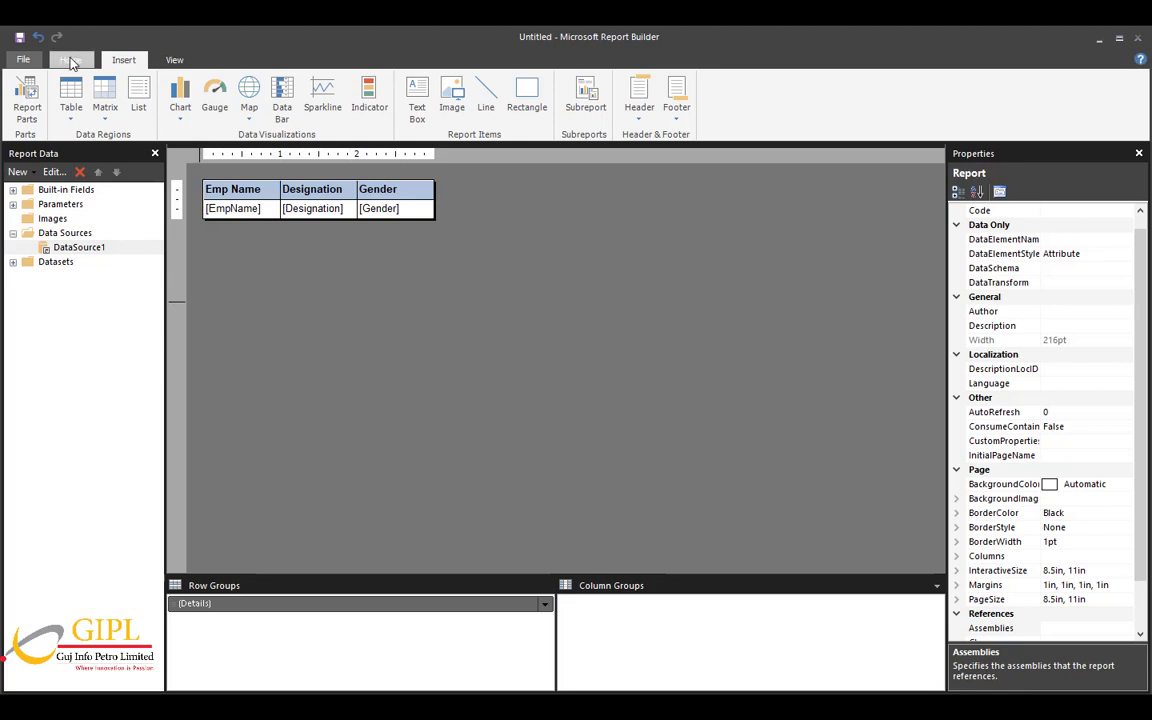
{"action": "left_click", "coordinate": [72, 56]}
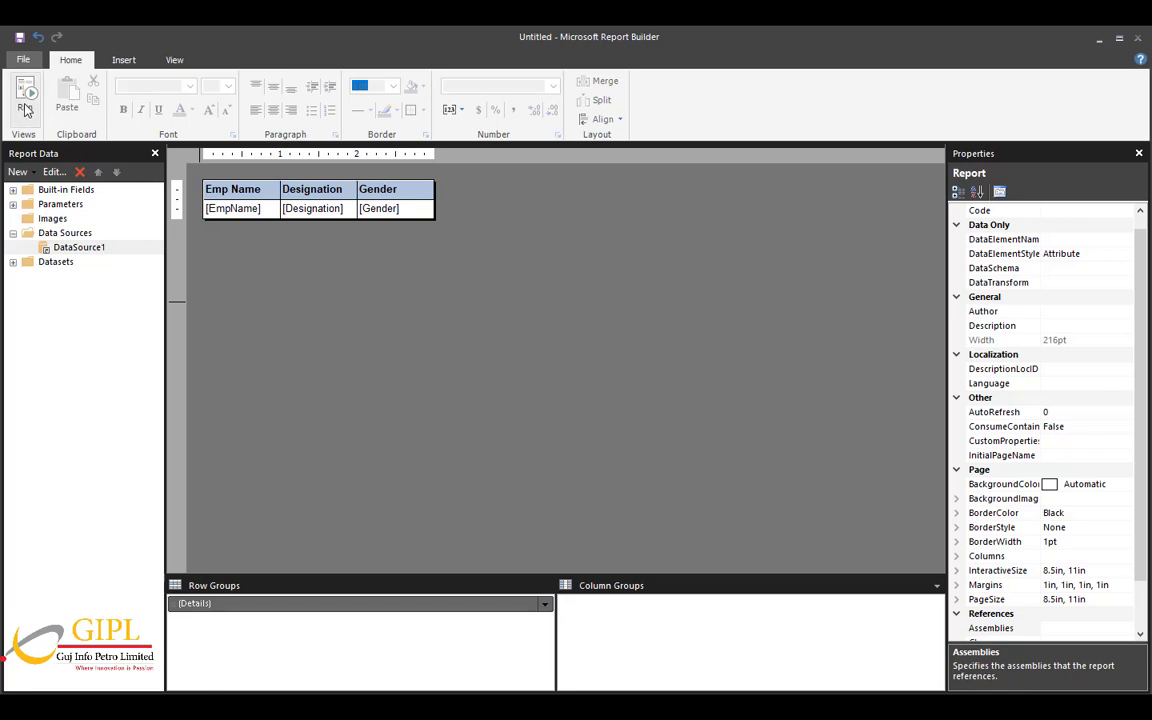
{"action": "left_click", "coordinate": [28, 96]}
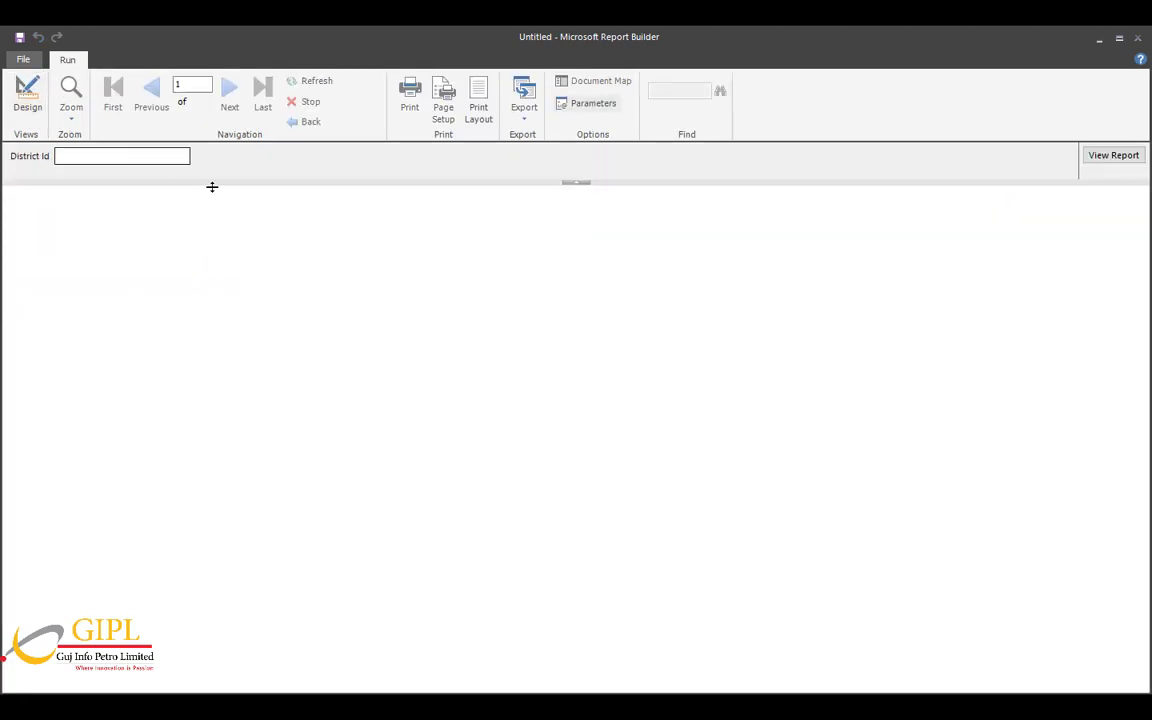
{"action": "mouse_move", "coordinate": [364, 236]}
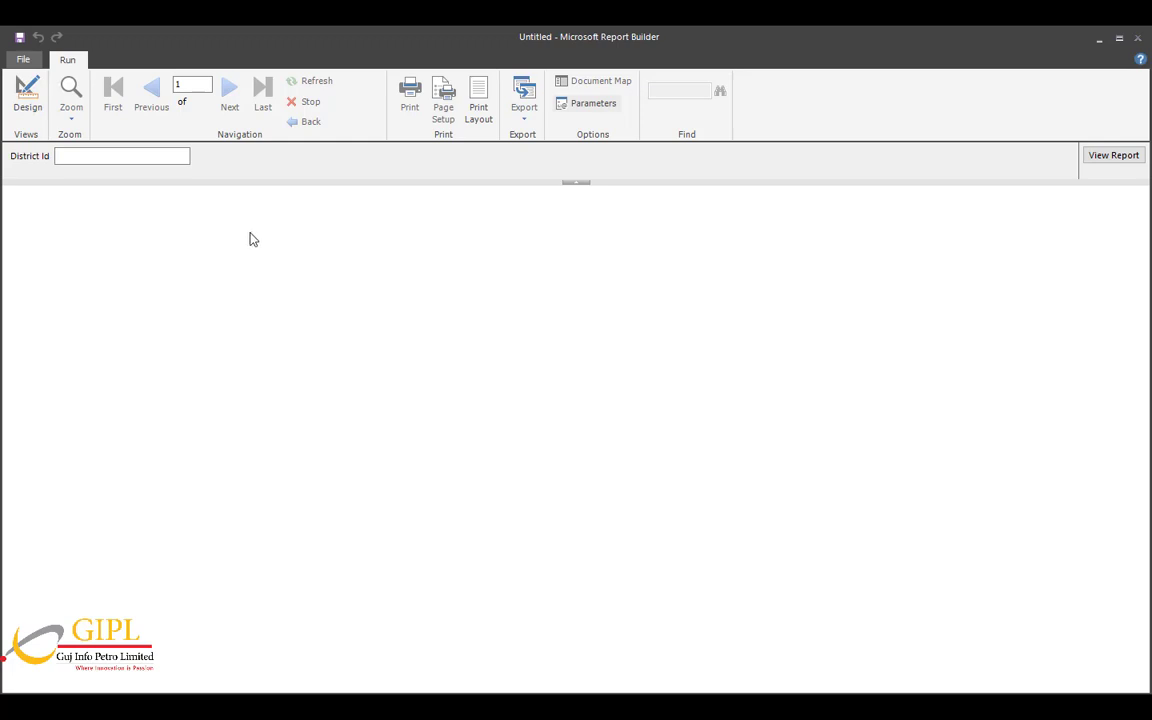
{"action": "left_click", "coordinate": [120, 156]}
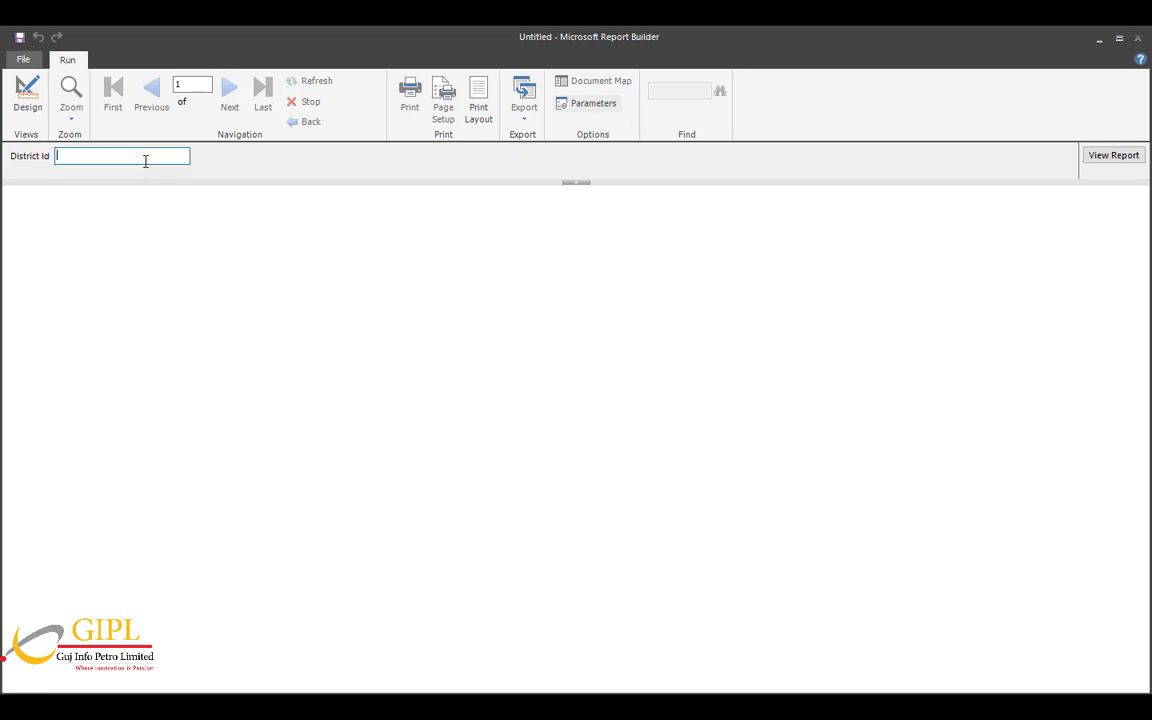
{"action": "type", "text": "9"}
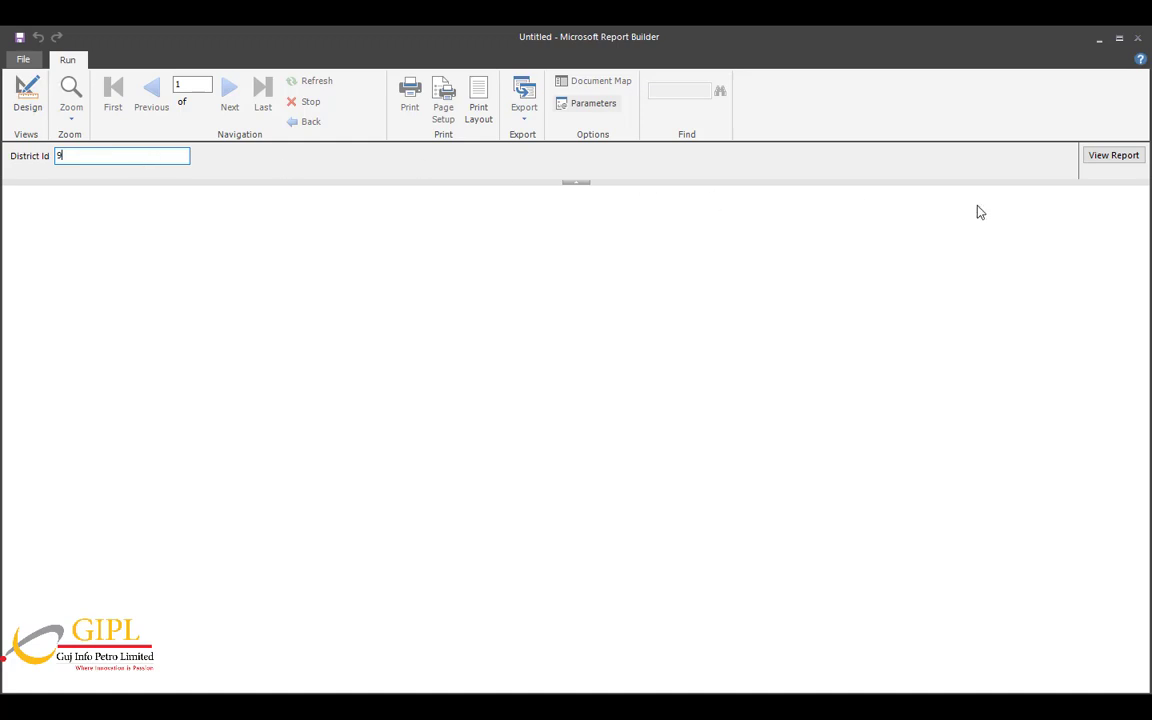
{"action": "left_click", "coordinate": [1112, 156]}
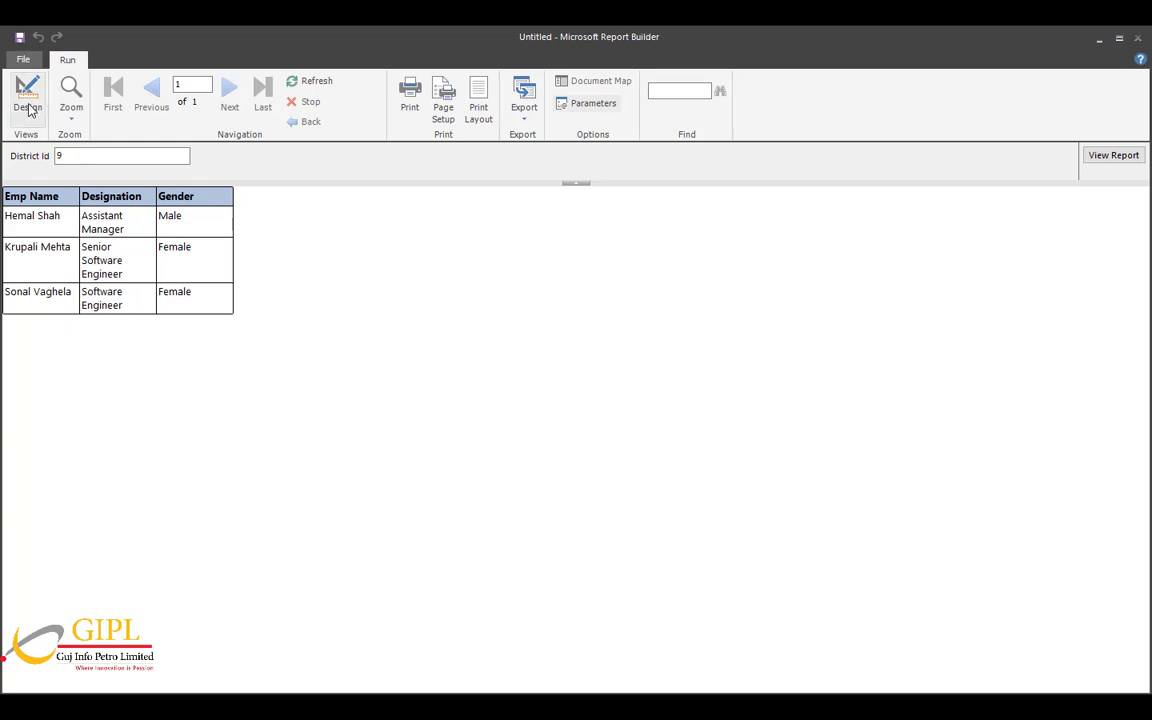
{"action": "left_click", "coordinate": [26, 96]}
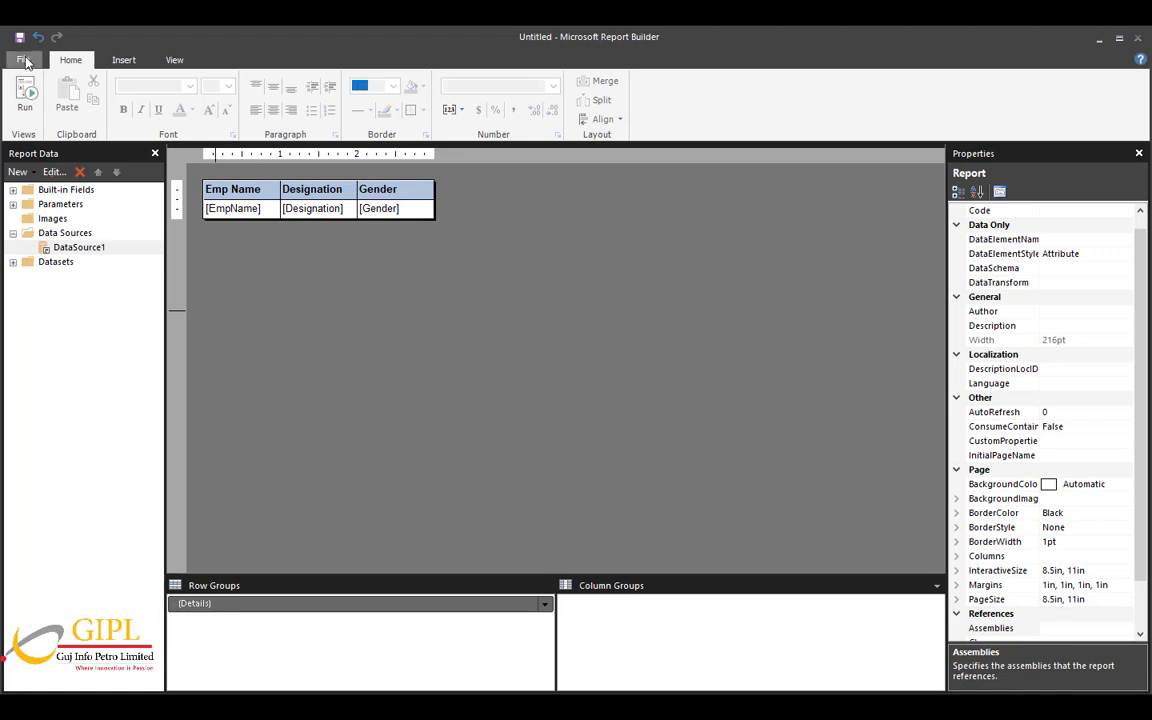
Save the employee table report as Subreport in the SSRSVideo folder.
{"action": "left_click", "coordinate": [28, 48]}
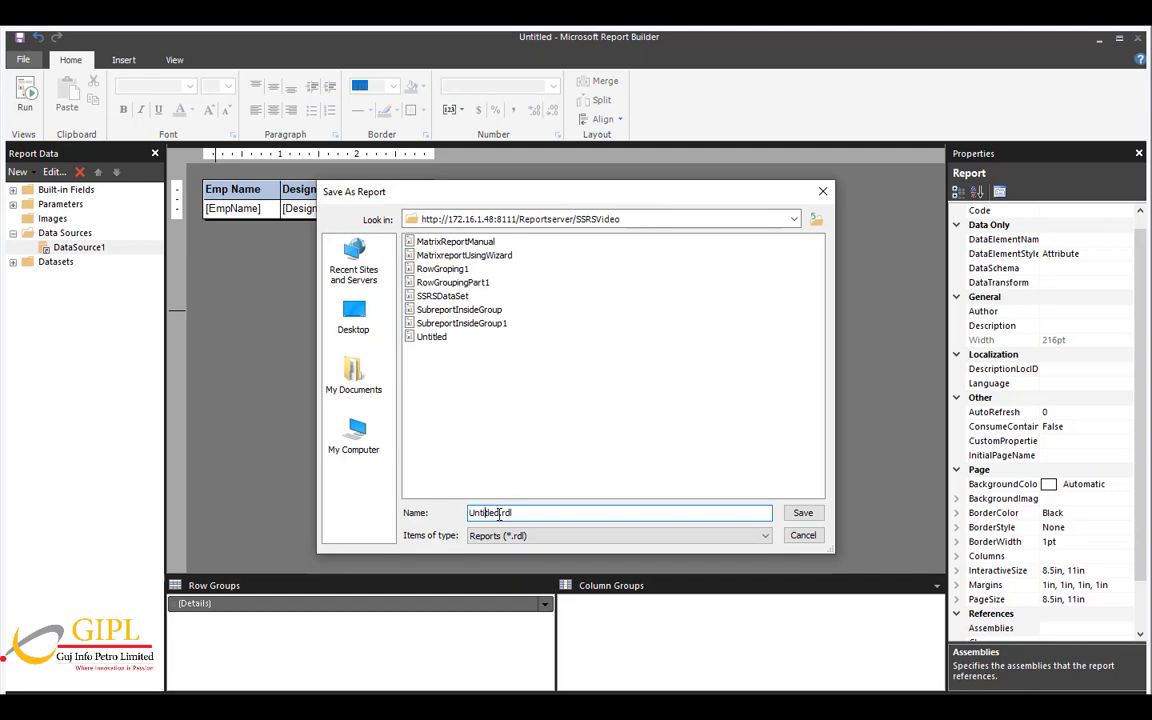
{"action": "type", "text": "Subreport.rdl"}
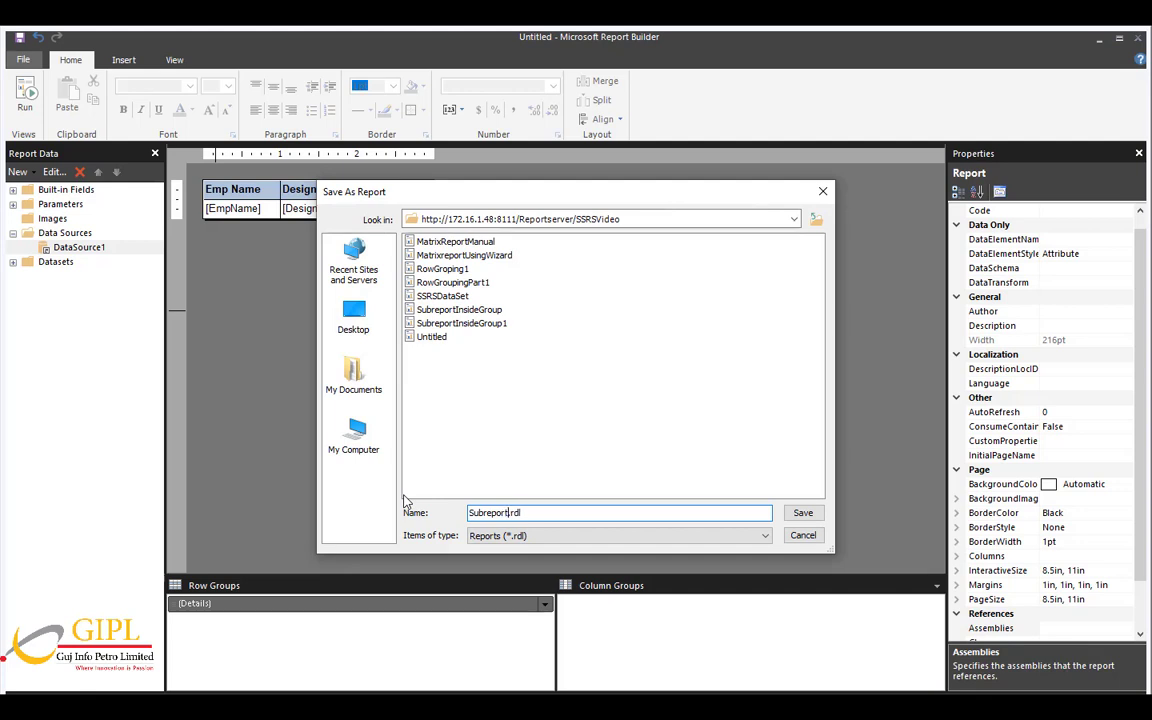
{"action": "left_click", "coordinate": [804, 512]}
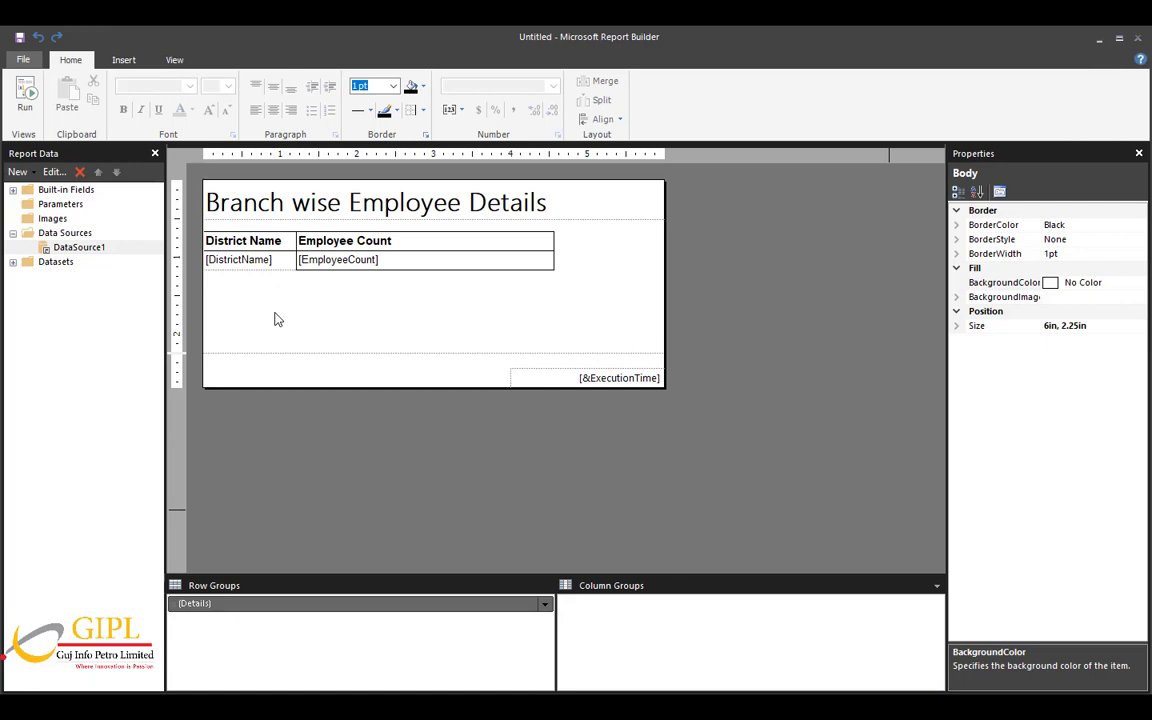
{"action": "mouse_move", "coordinate": [228, 272]}
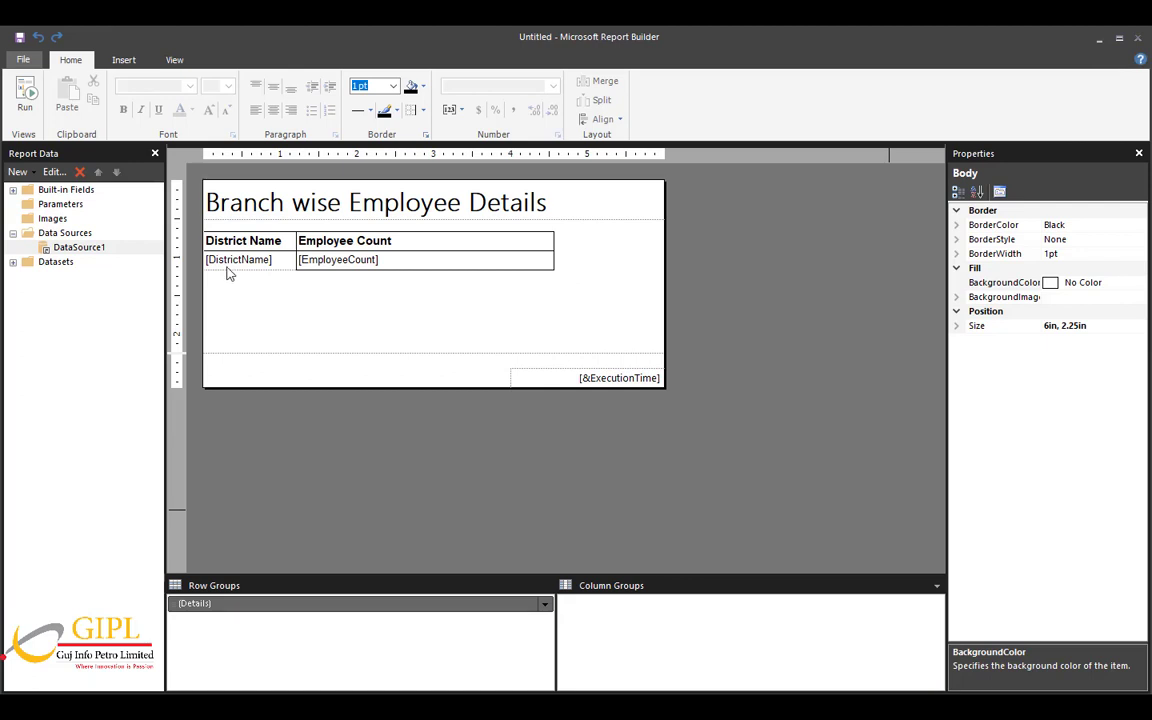
Insert a row Inside Group - Below under the district details row.
{"action": "left_click", "coordinate": [240, 260]}
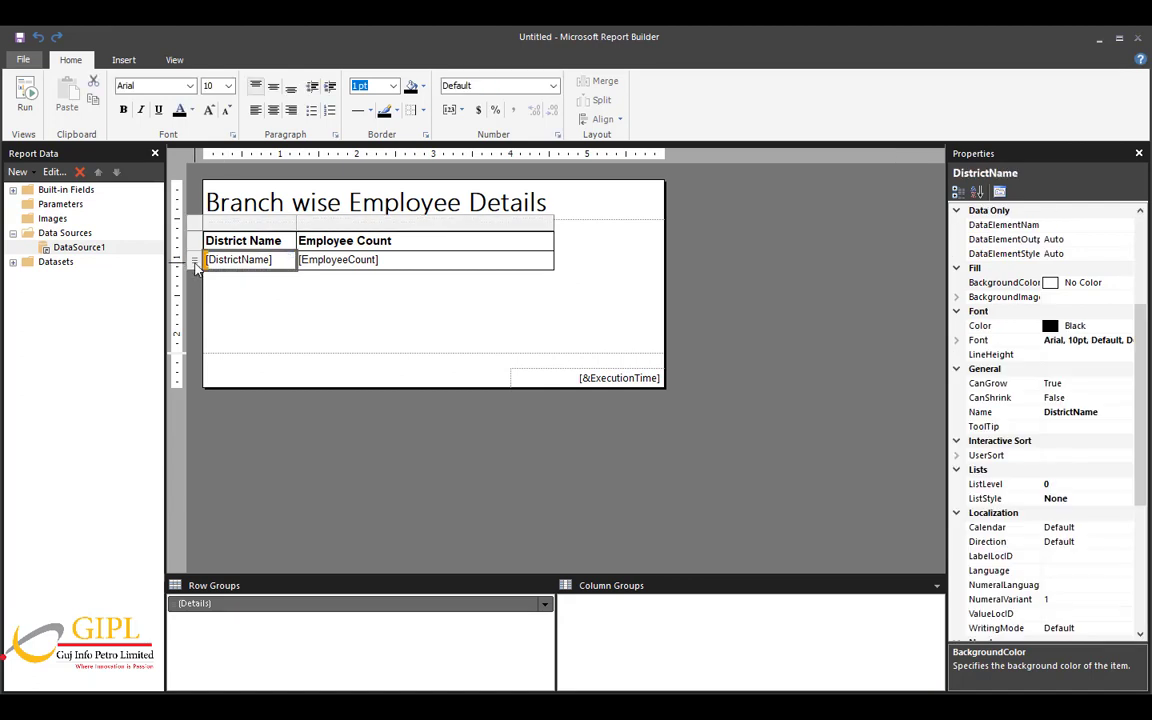
{"action": "right_click", "coordinate": [194, 260]}
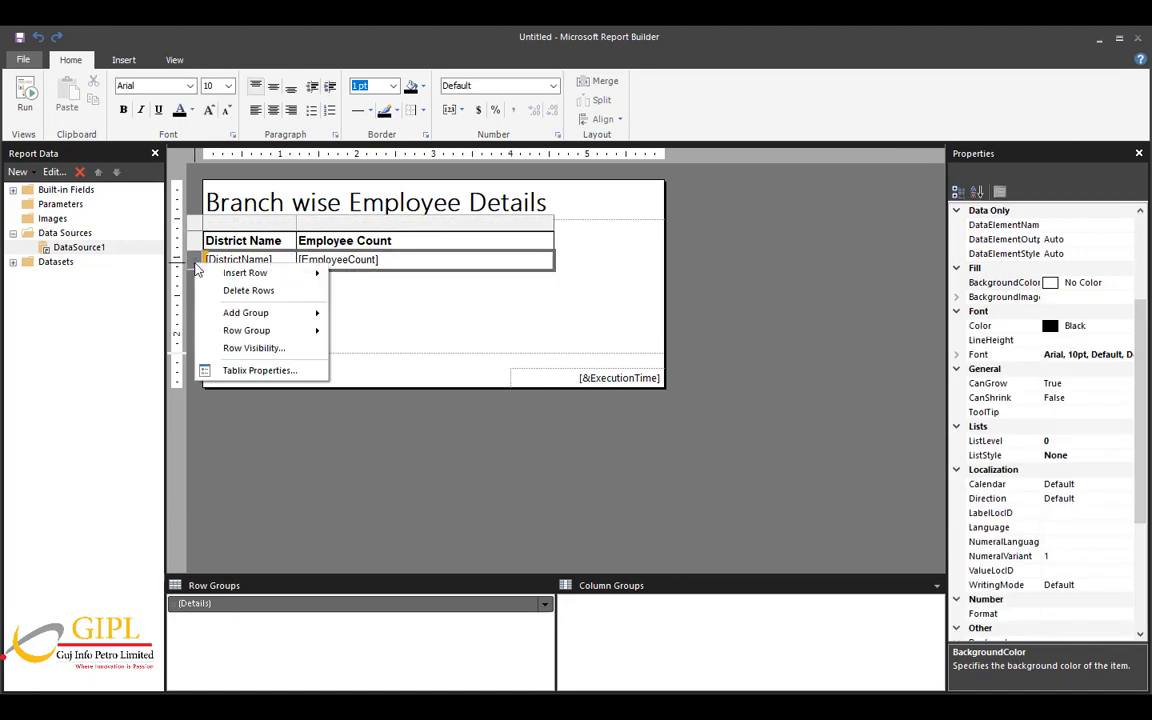
{"action": "mouse_move", "coordinate": [244, 272]}
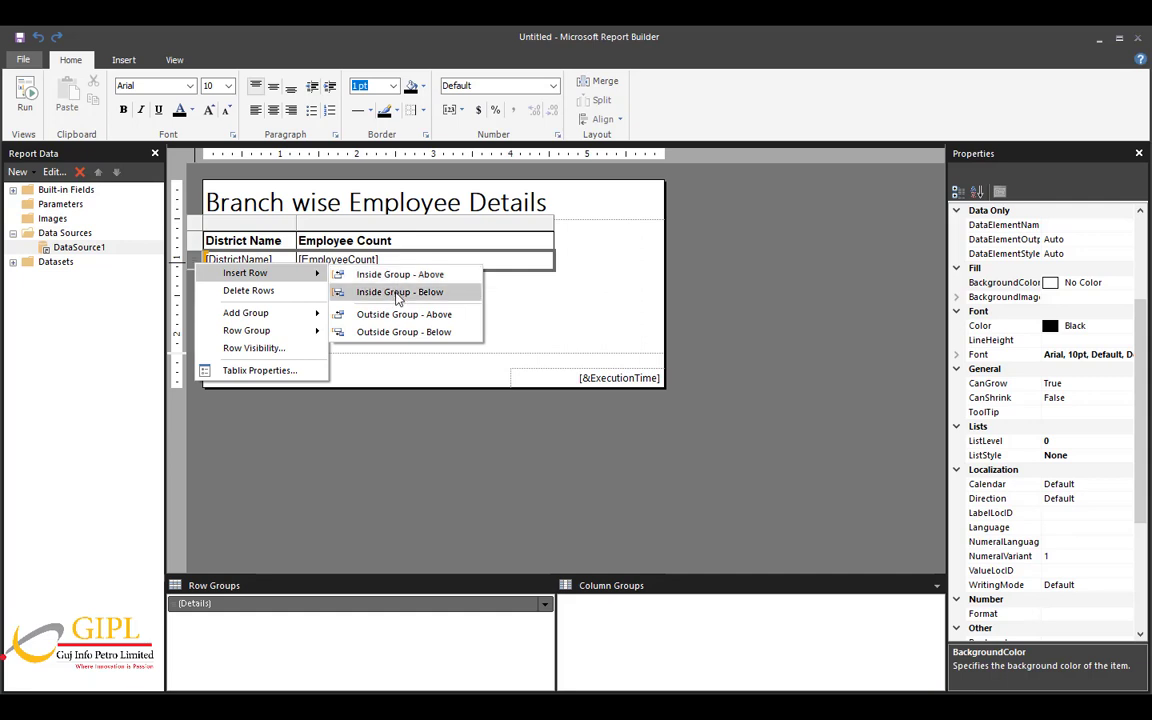
{"action": "left_click", "coordinate": [400, 292]}
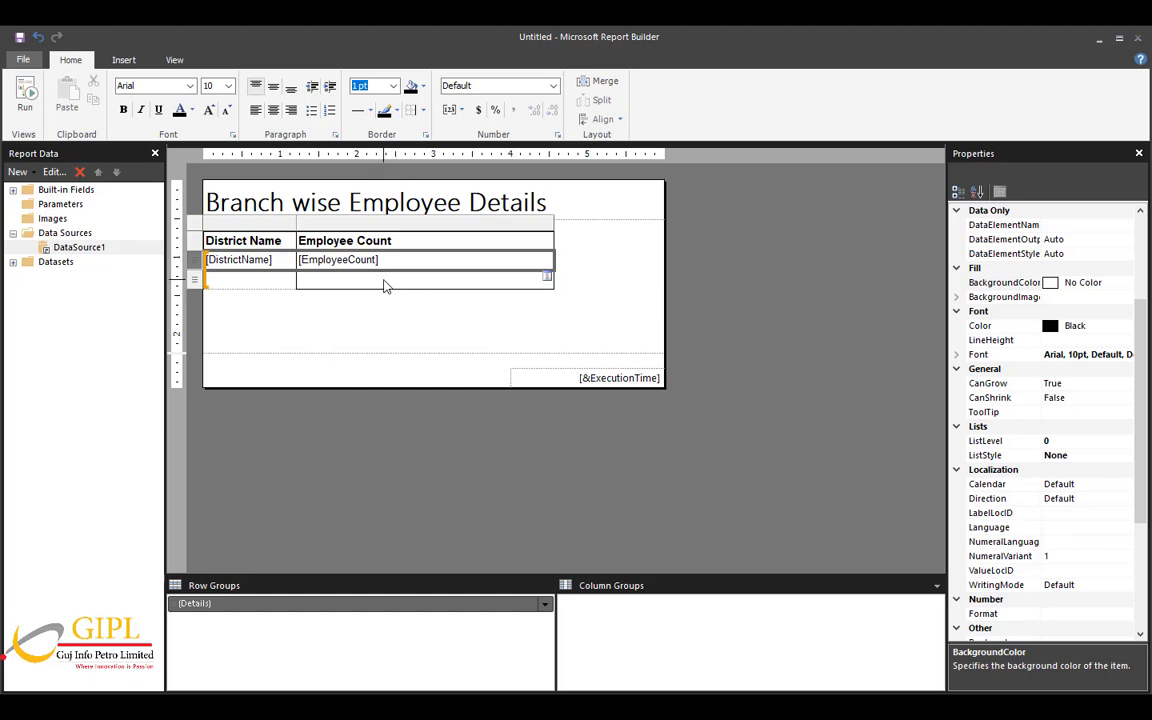
Insert a subreport item into the new row's Employee Count cell.
{"action": "left_click", "coordinate": [424, 278]}
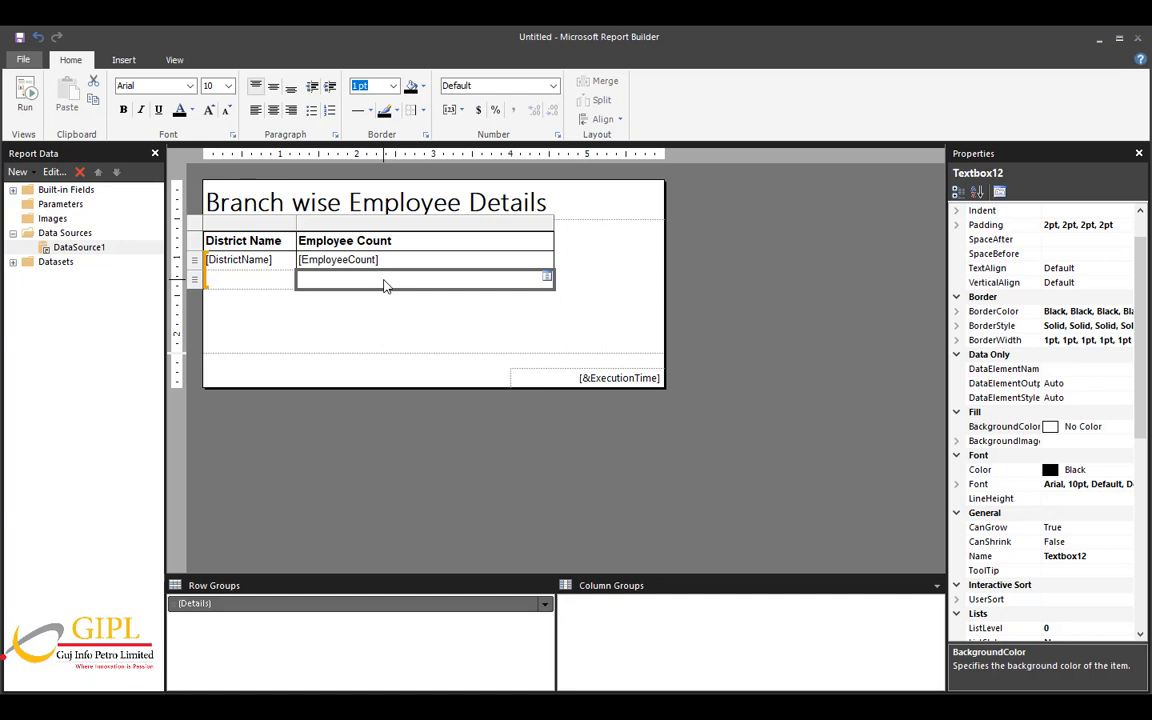
{"action": "right_click", "coordinate": [384, 284]}
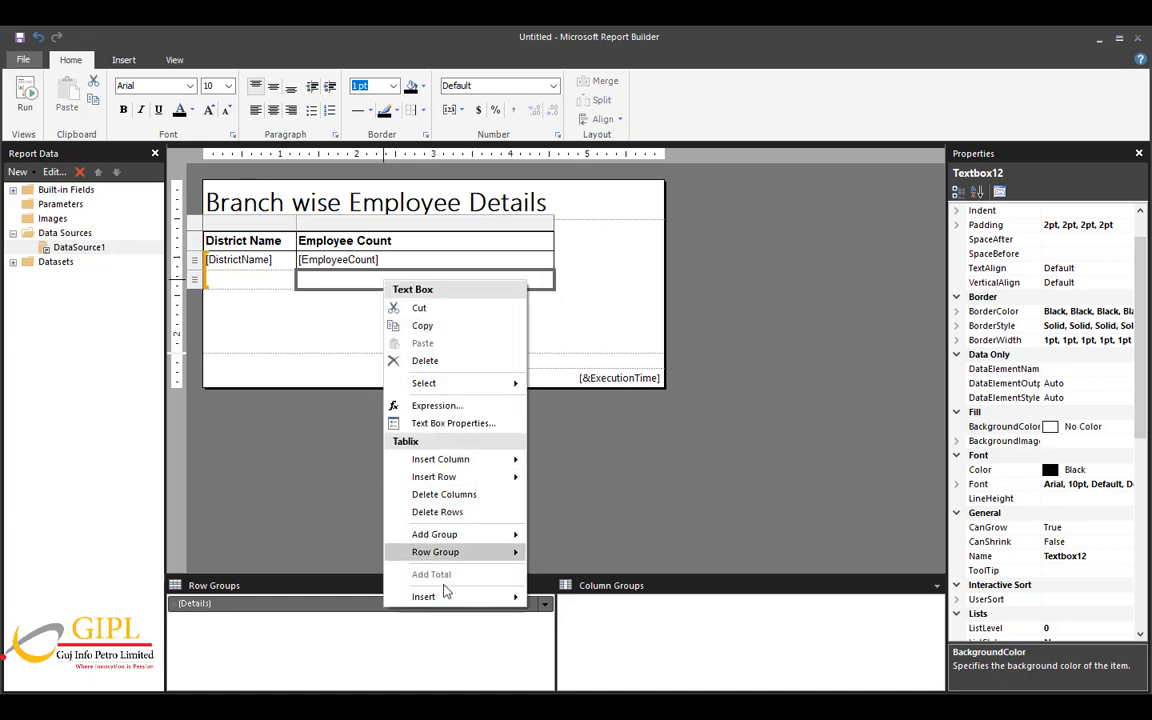
{"action": "left_click", "coordinate": [424, 596]}
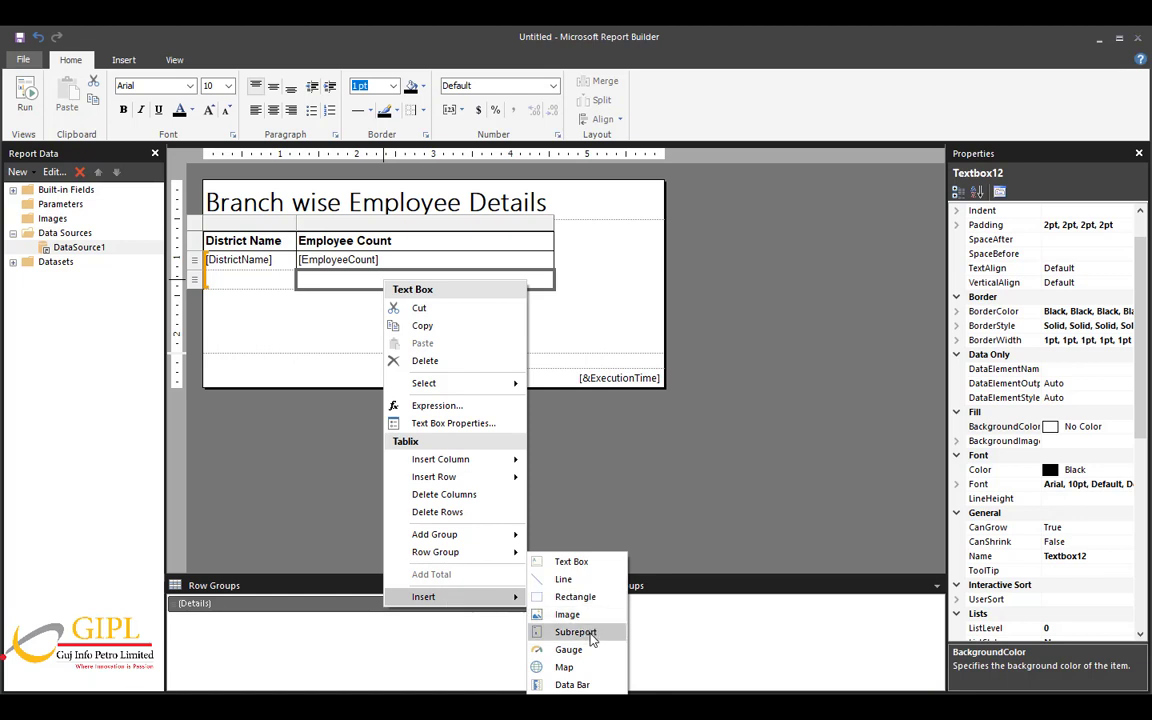
{"action": "left_click", "coordinate": [576, 632]}
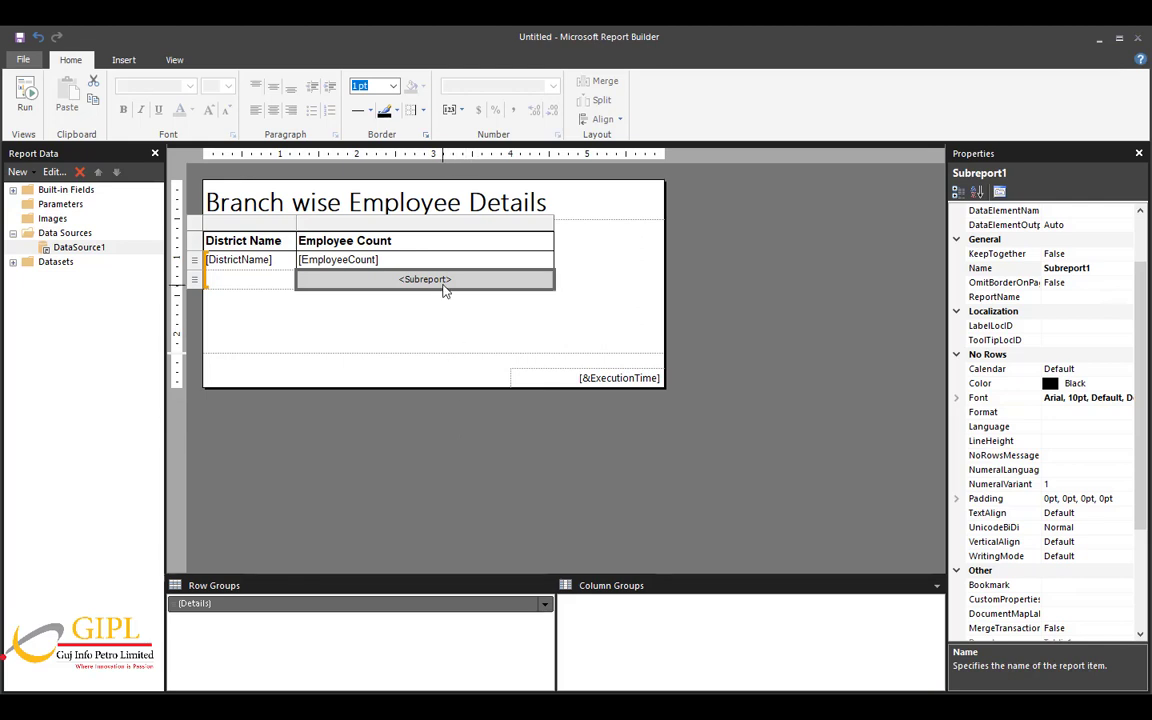
Point the subreport's properties at the saved /SSRSVideo/Subreport report via Browse.
{"action": "right_click", "coordinate": [442, 288]}
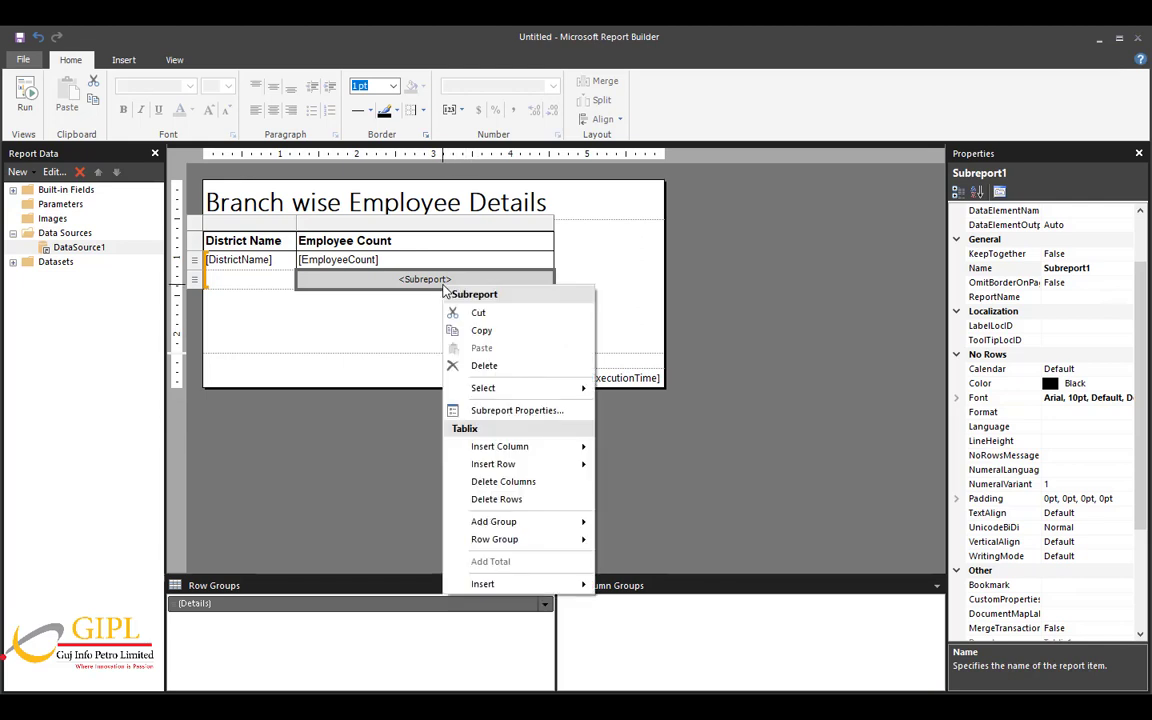
{"action": "left_click", "coordinate": [516, 410]}
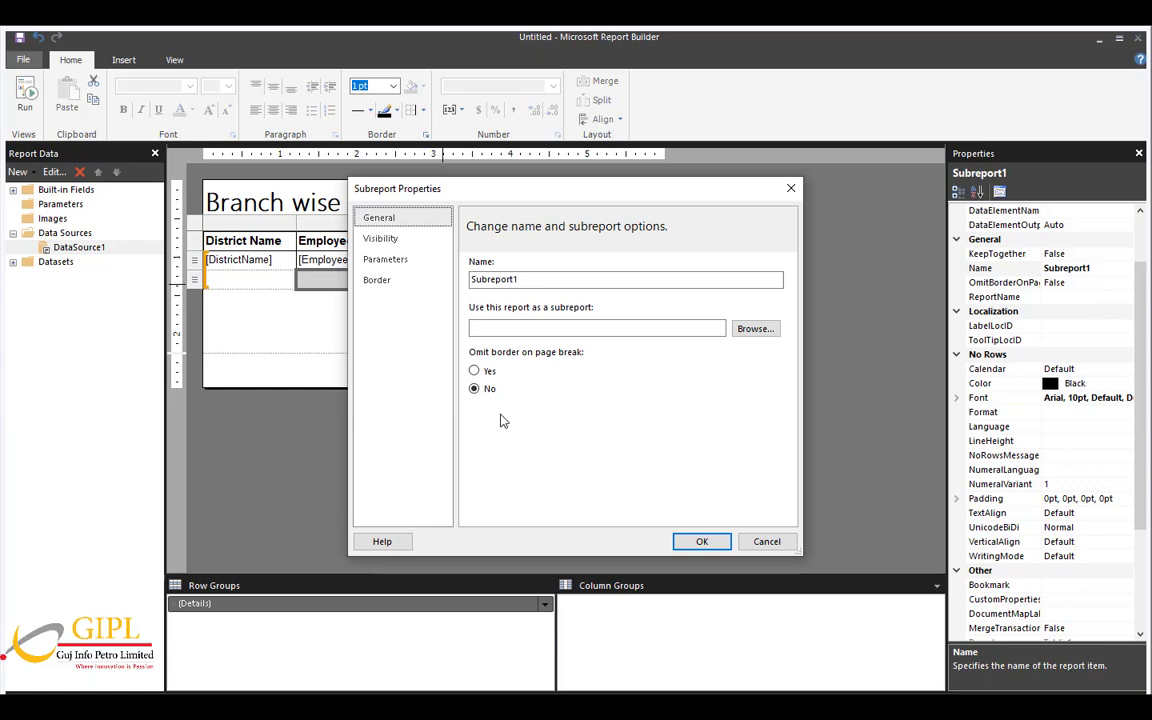
{"action": "left_click", "coordinate": [756, 328]}
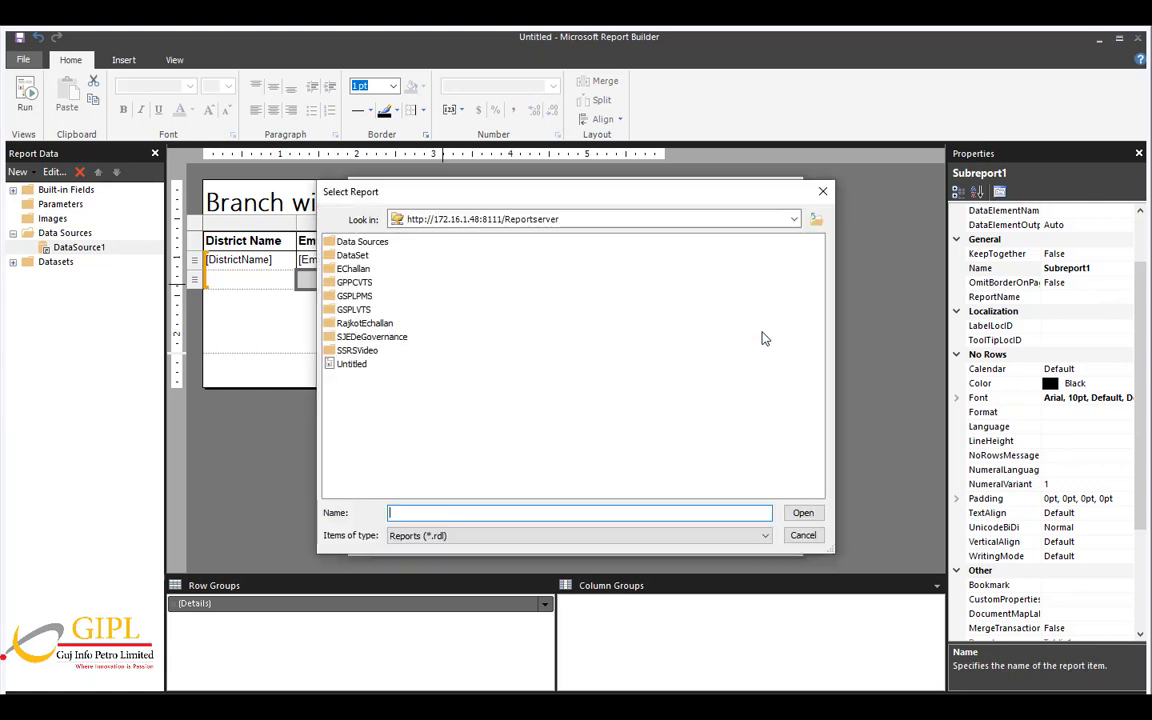
{"action": "left_click", "coordinate": [356, 350]}
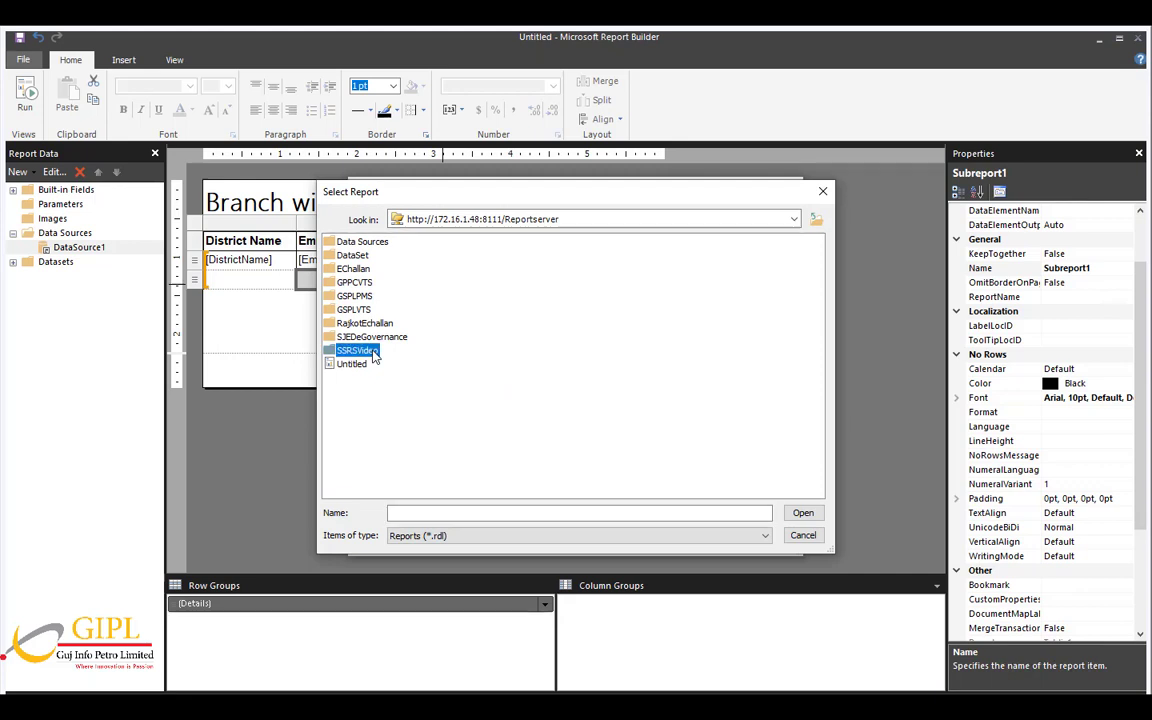
{"action": "double_click", "coordinate": [356, 350]}
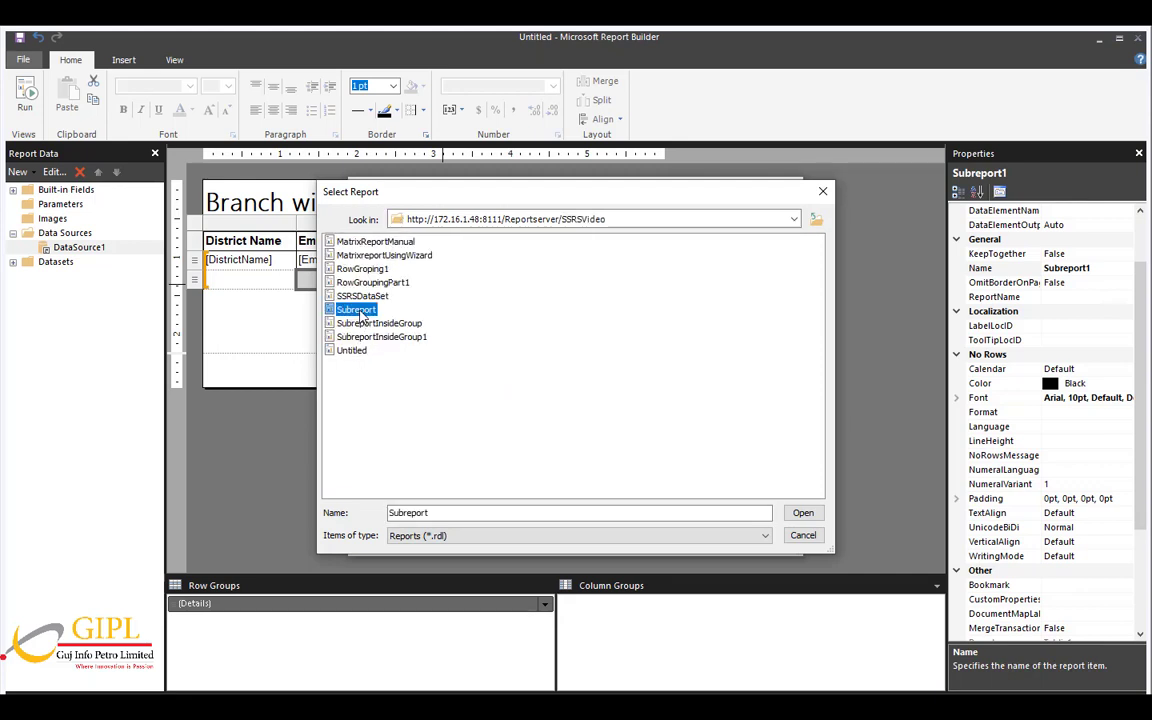
{"action": "left_click", "coordinate": [804, 512]}
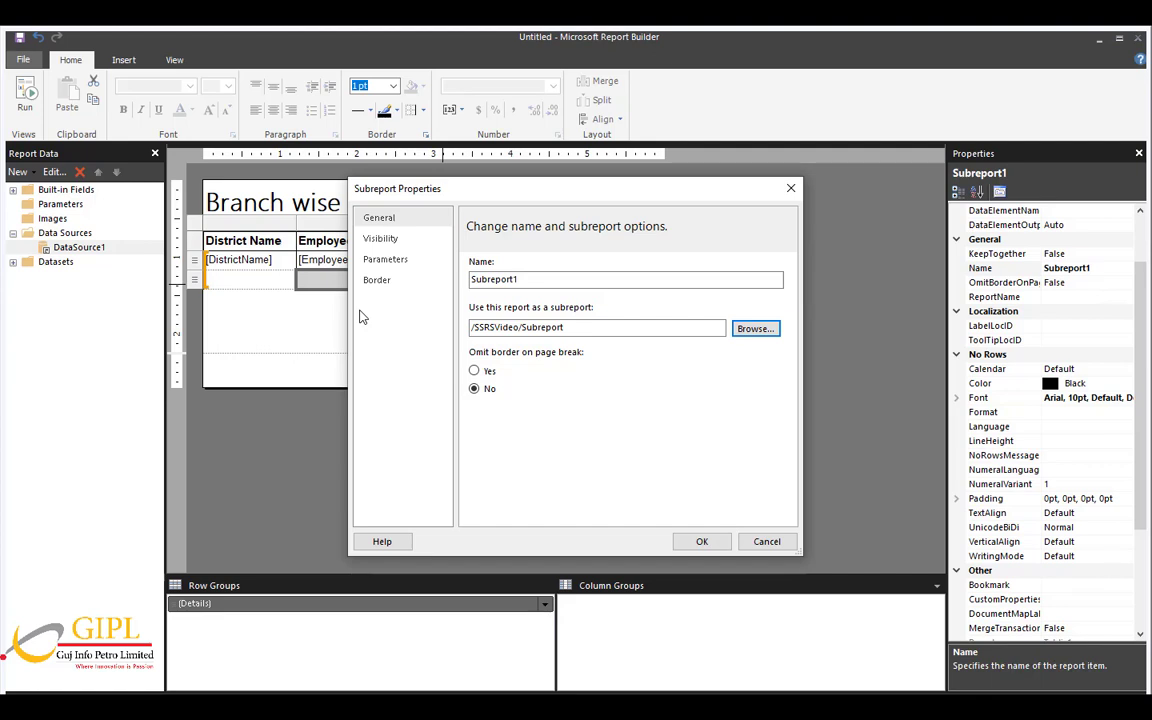
Add subreport parameter DistrictId with value [DistrictId] and confirm the subreport properties.
{"action": "left_click", "coordinate": [384, 260]}
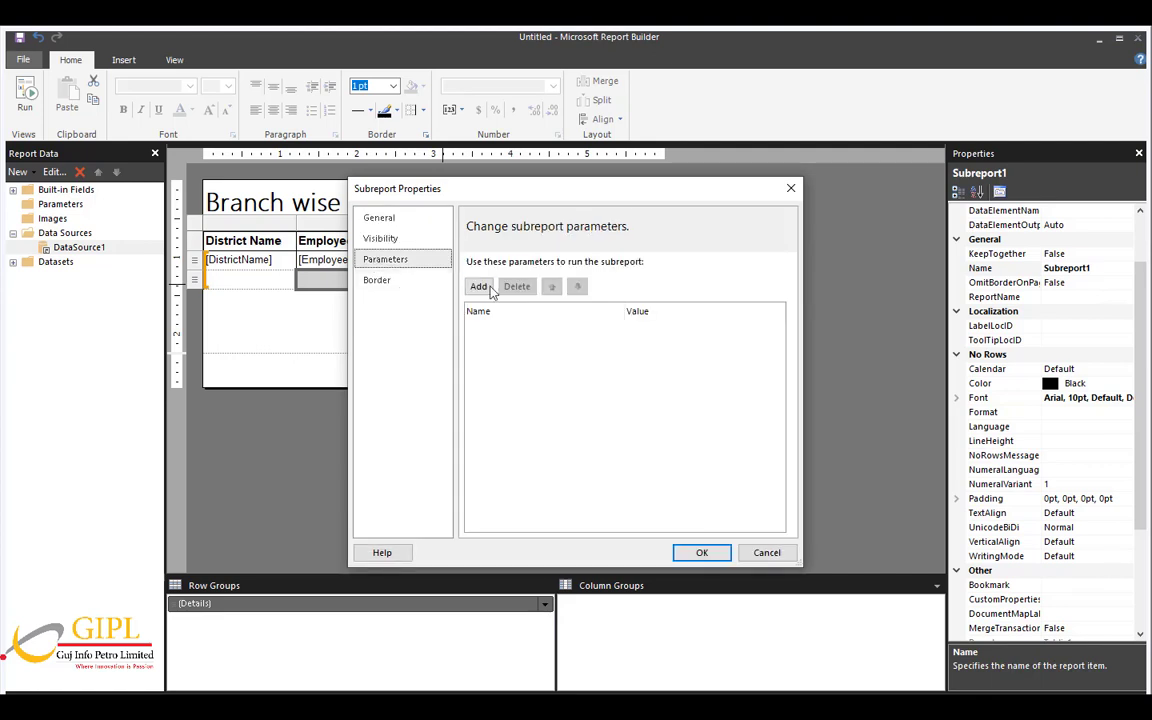
{"action": "mouse_move", "coordinate": [478, 286]}
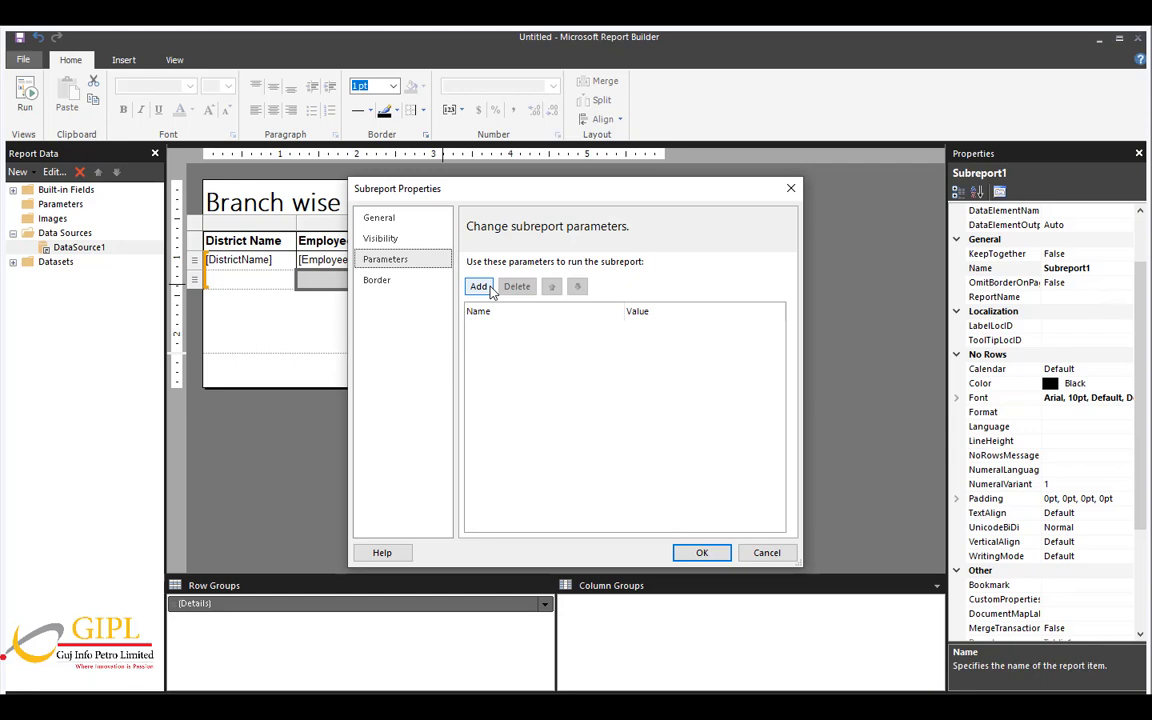
{"action": "left_click", "coordinate": [478, 286]}
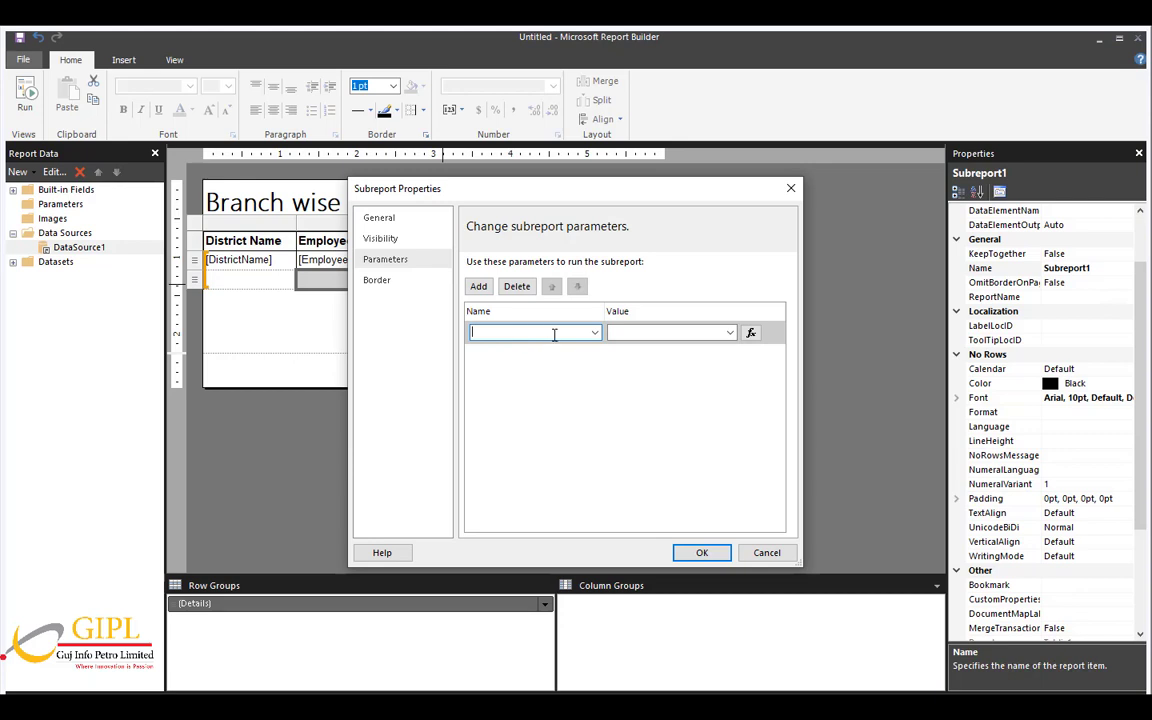
{"action": "left_click", "coordinate": [592, 332]}
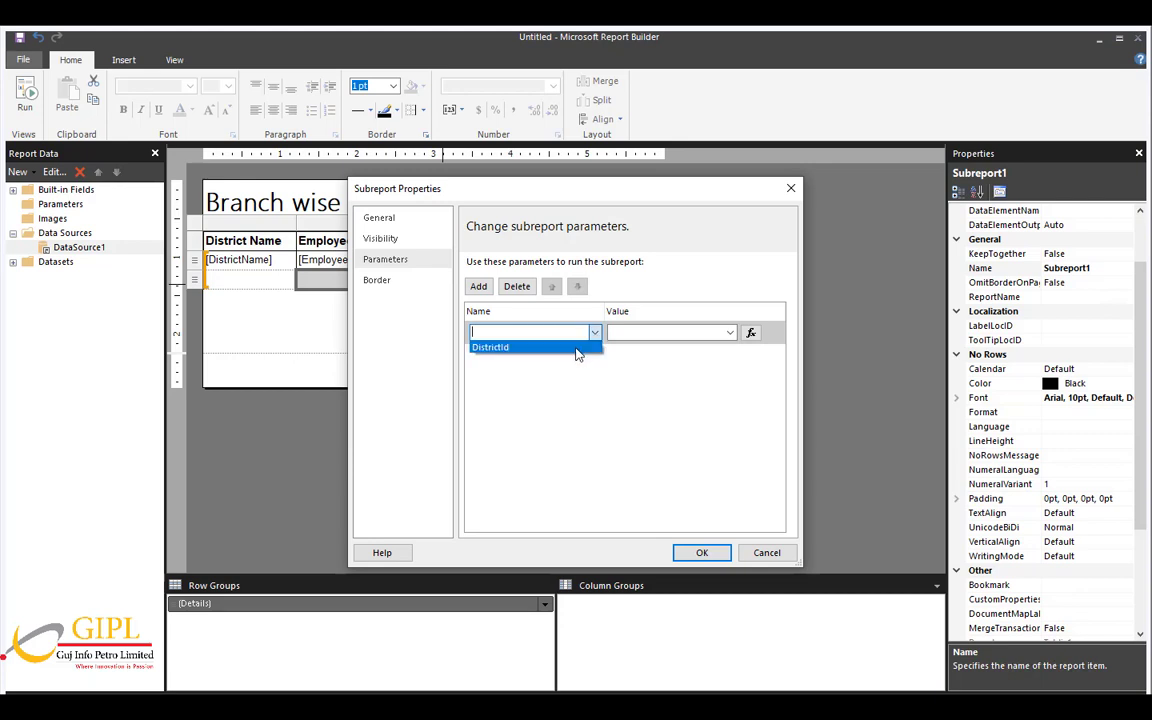
{"action": "left_click", "coordinate": [492, 346]}
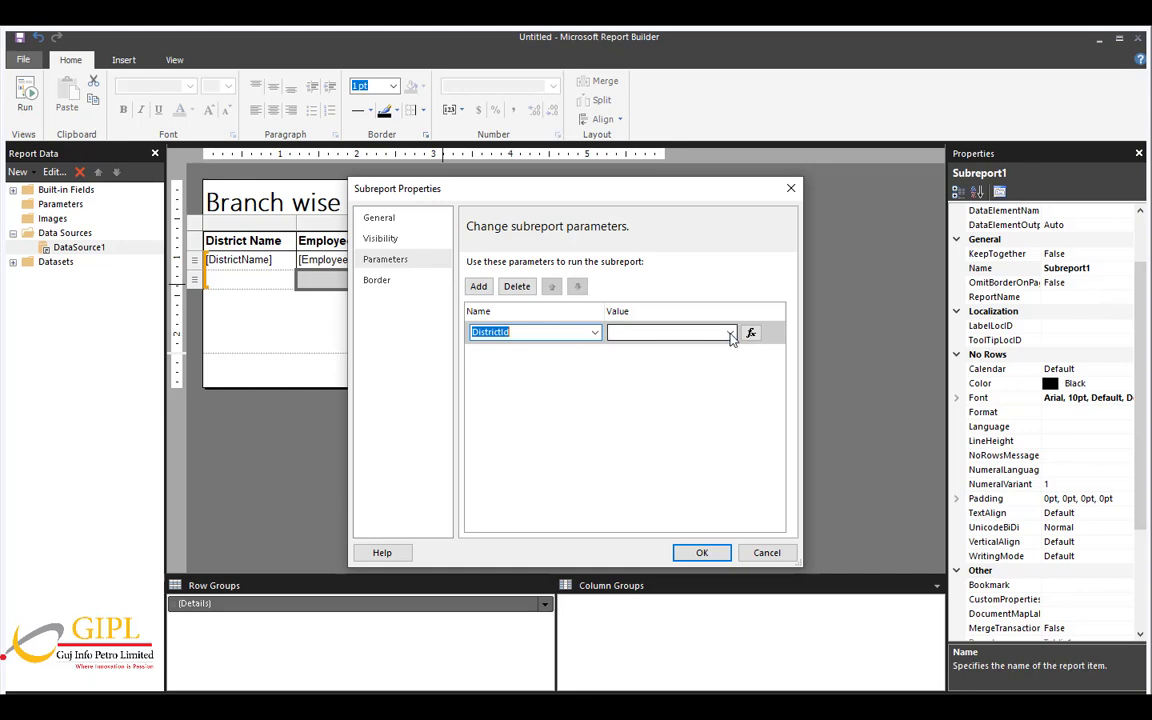
{"action": "left_click", "coordinate": [728, 332]}
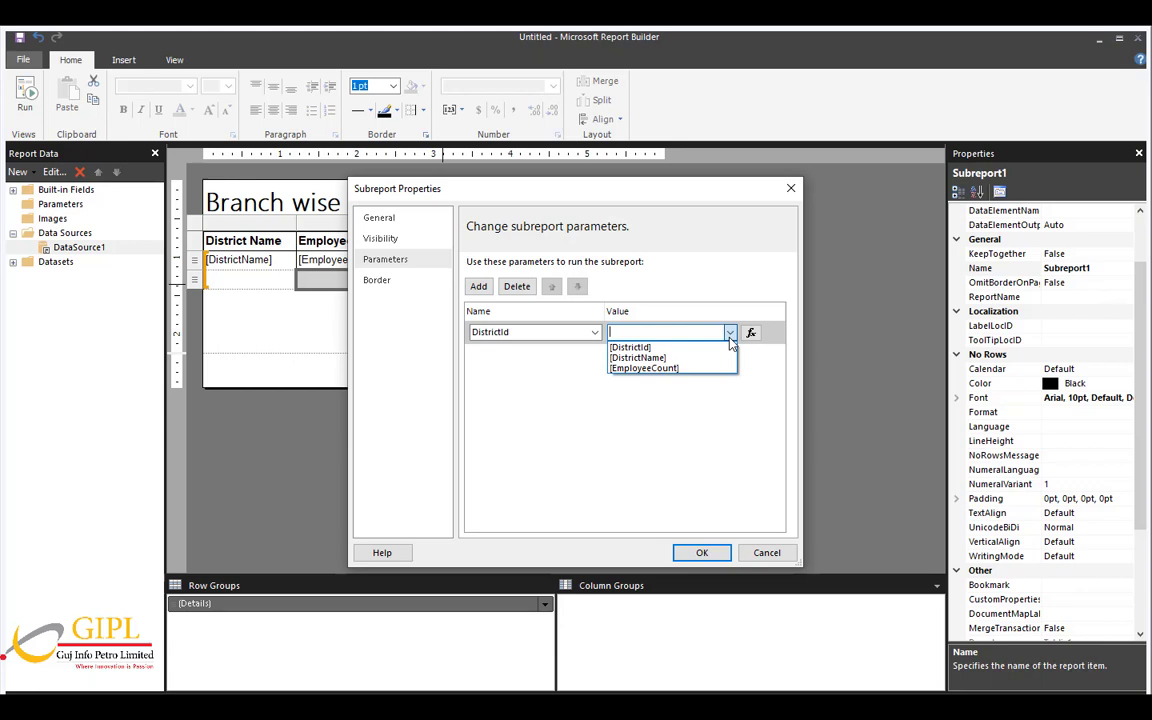
{"action": "mouse_move", "coordinate": [730, 348]}
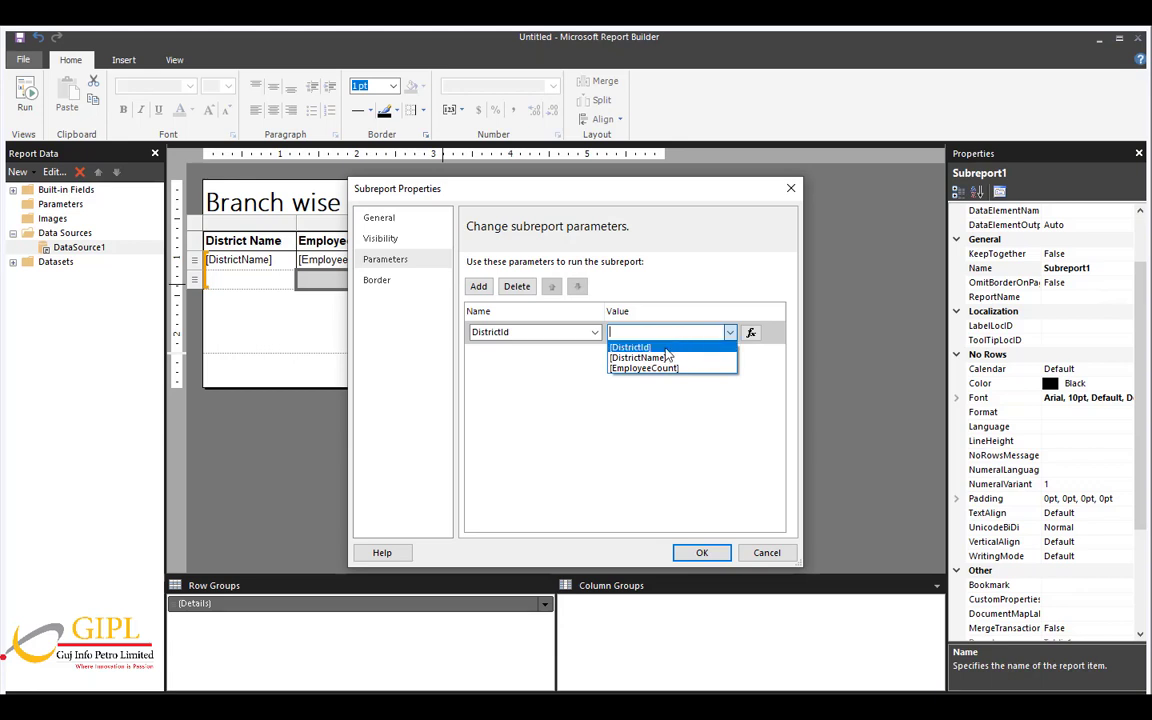
{"action": "left_click", "coordinate": [628, 348]}
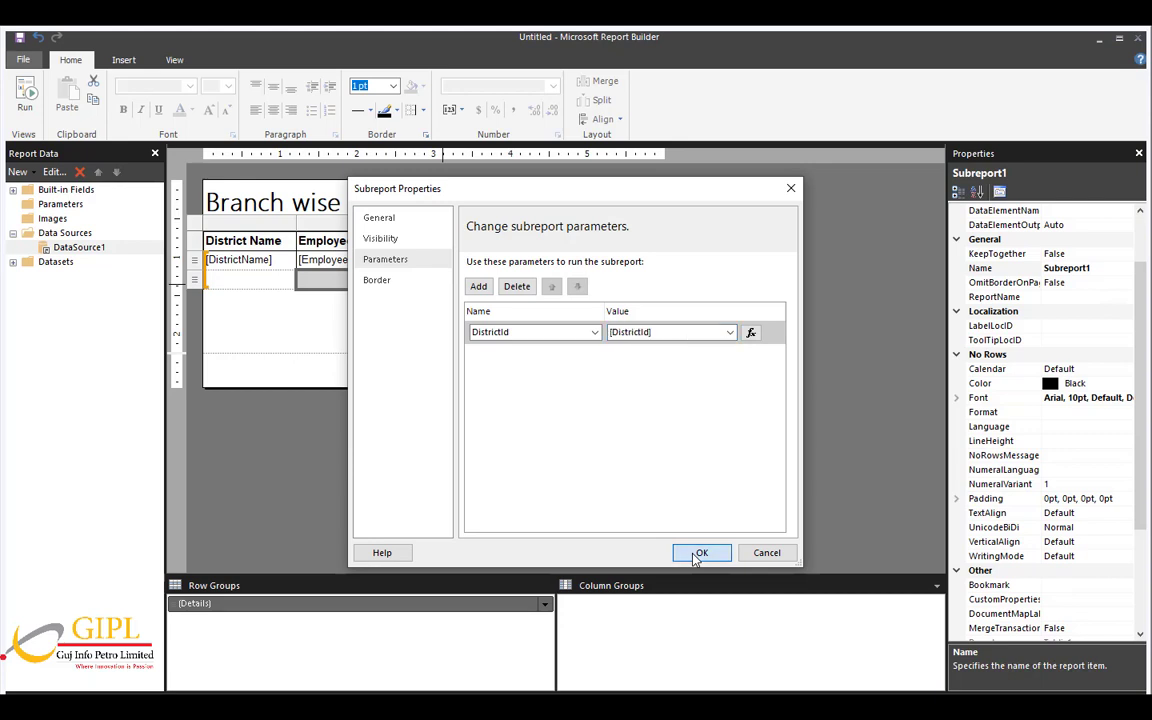
{"action": "left_click", "coordinate": [702, 552]}
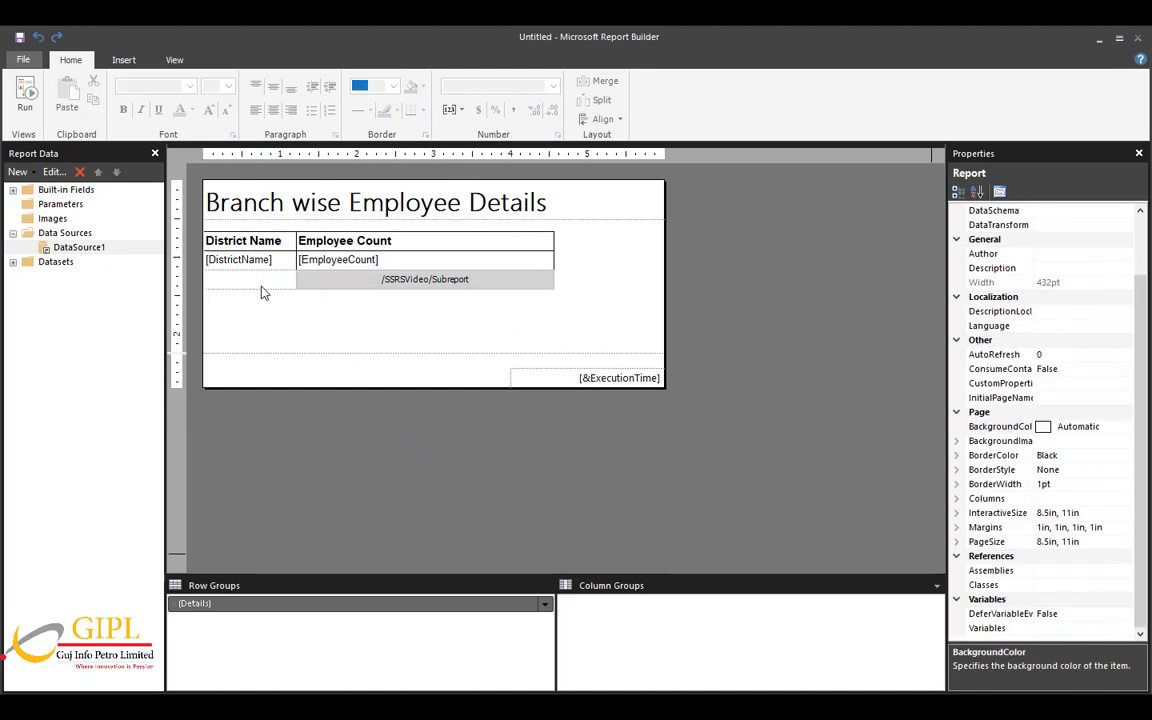
Shade the header row LightBlue and run the report to preview it.
{"action": "left_click", "coordinate": [248, 280]}
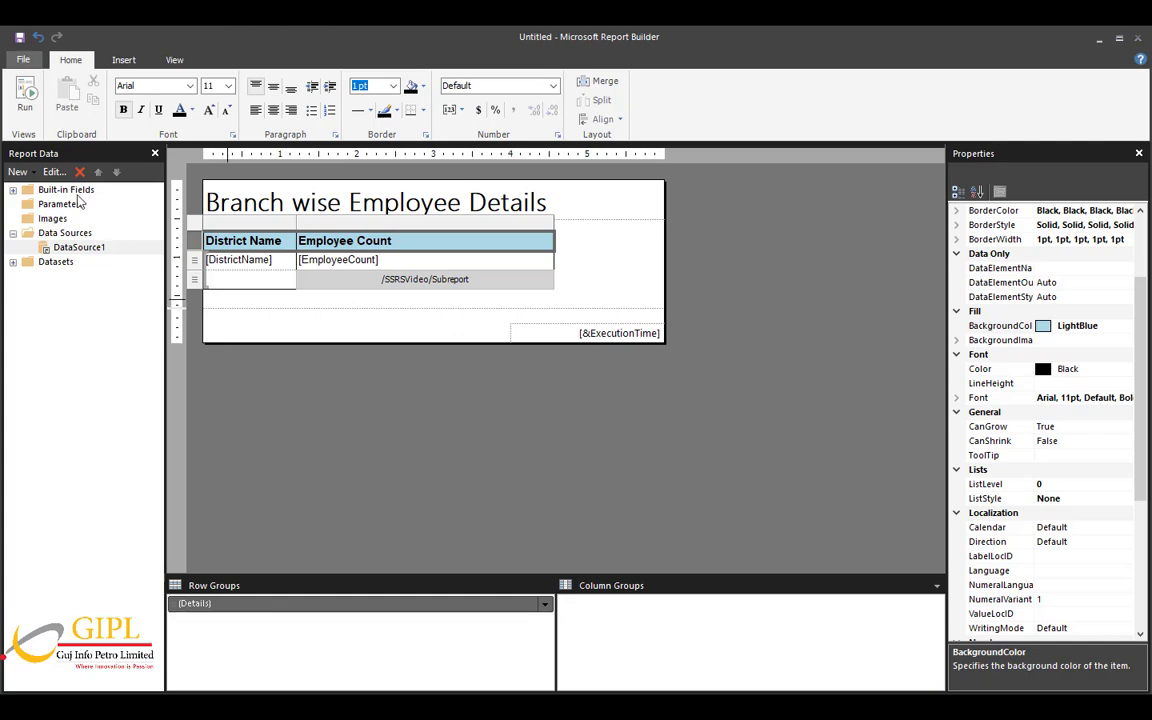
{"action": "left_click", "coordinate": [28, 96]}
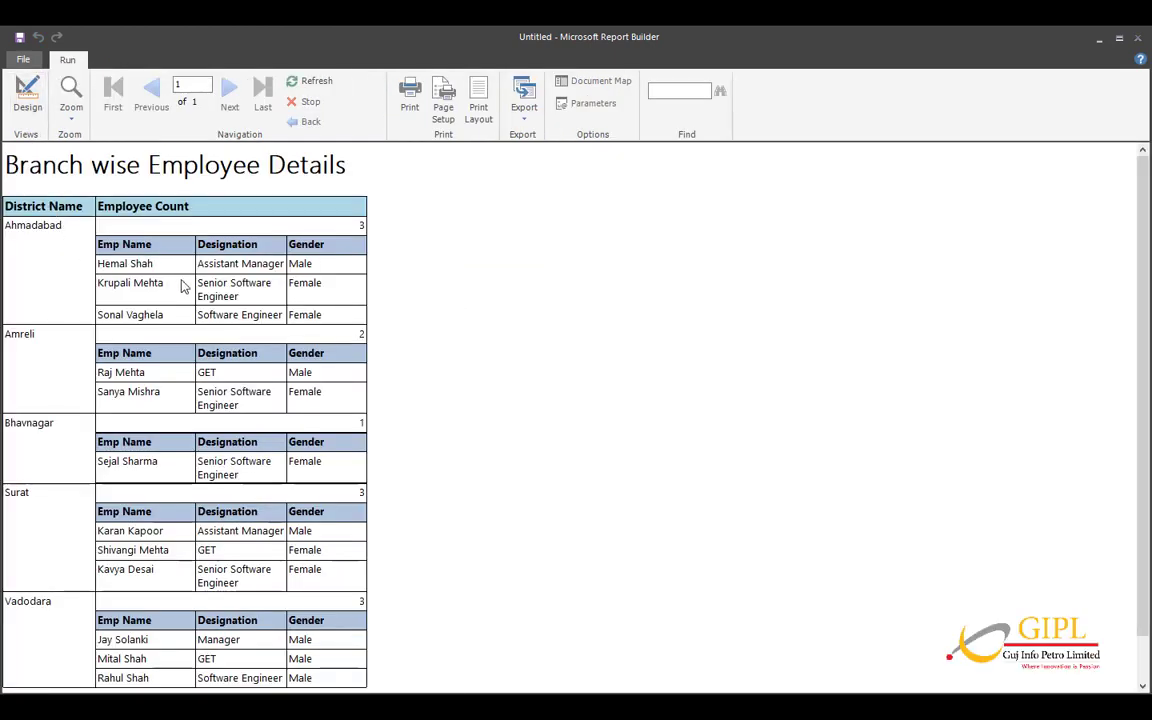
{"action": "mouse_move", "coordinate": [412, 340]}
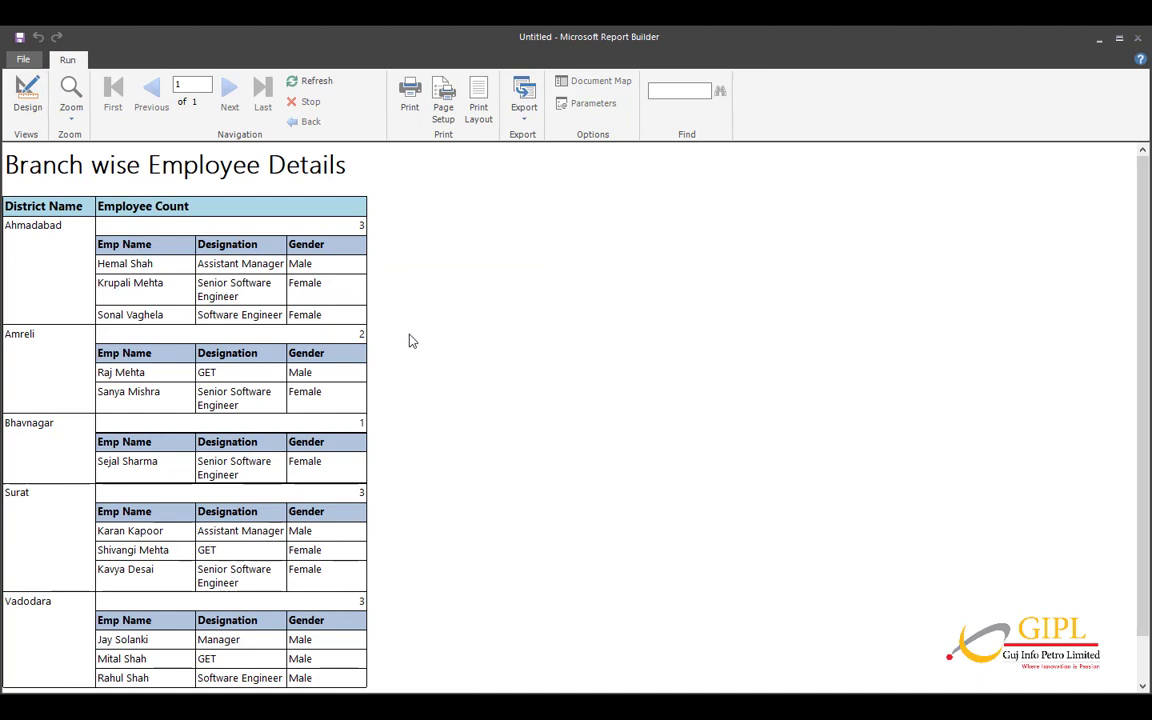
{"action": "mouse_move", "coordinate": [428, 346]}
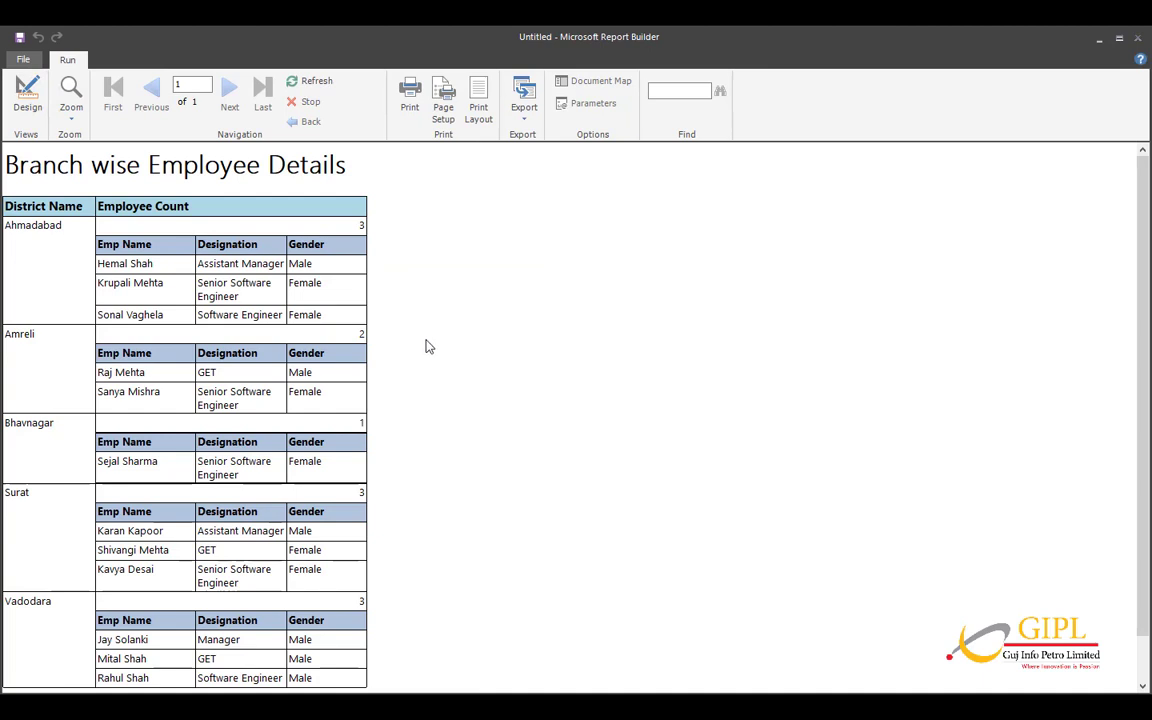
{"action": "mouse_move", "coordinate": [432, 348]}
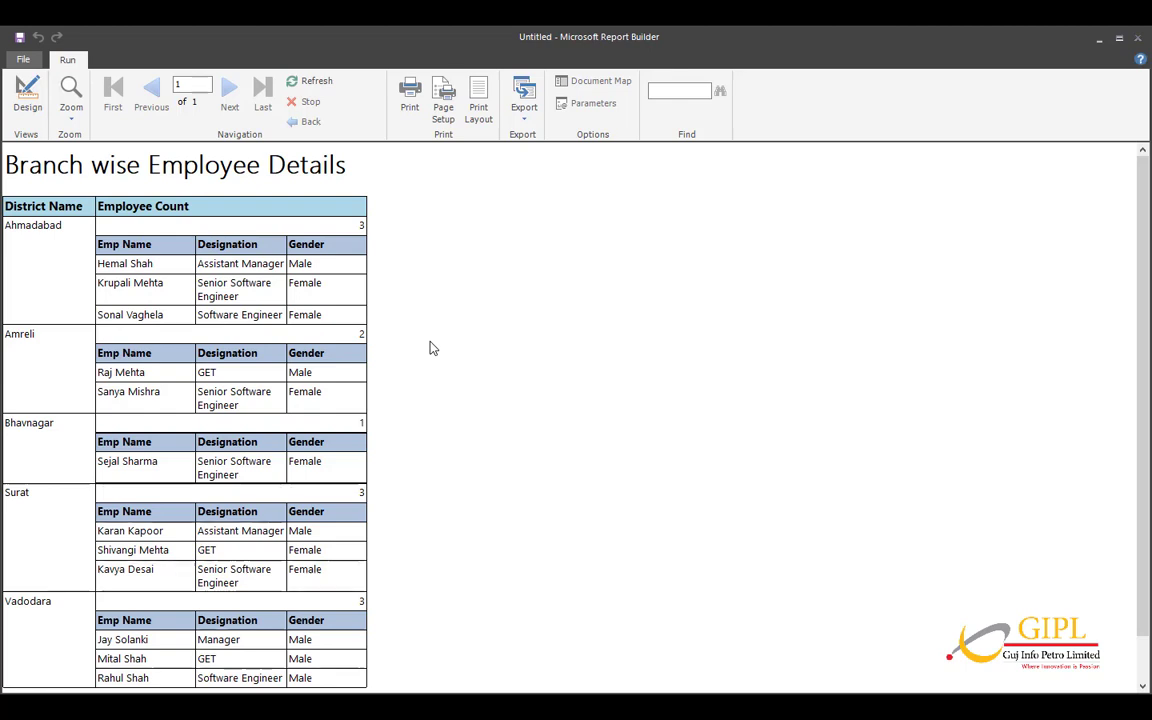